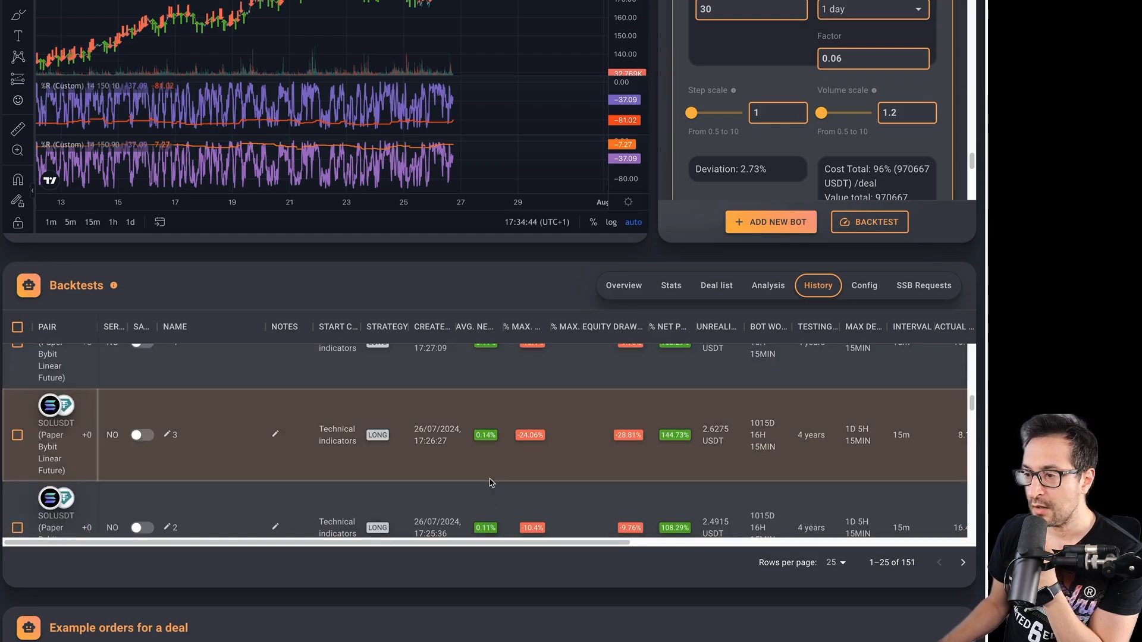
Scroll down through the backtest results to review the A+ grade and 42.35% net result.
{"action": "scroll", "scroll_direction": "down", "scroll_amount": 3}
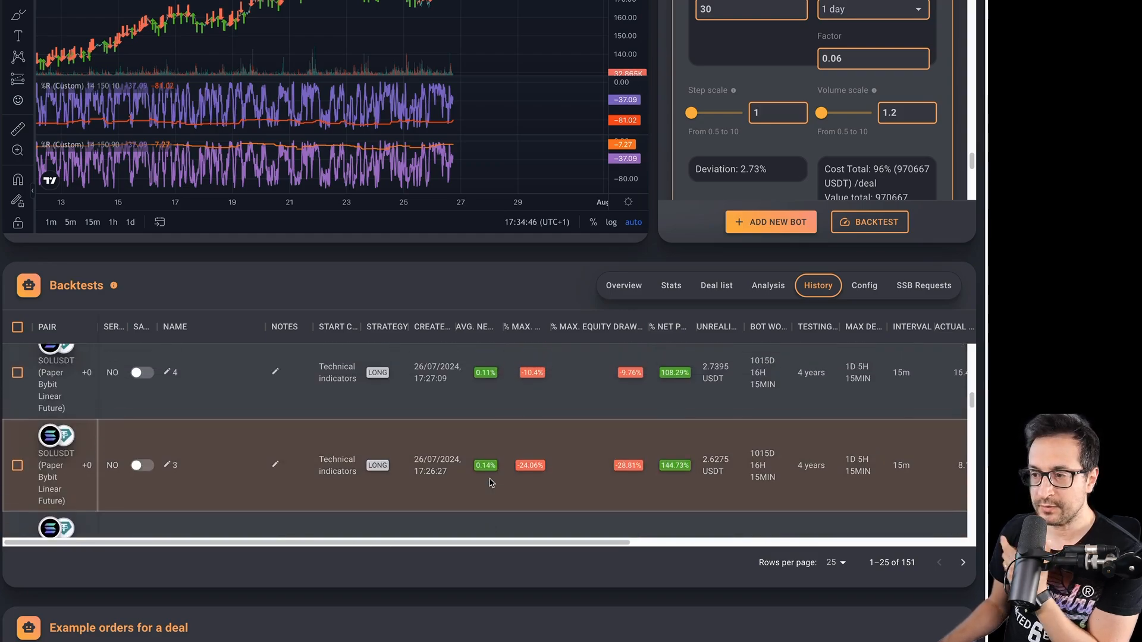
{"action": "scroll", "scroll_direction": "down", "scroll_amount": 3}
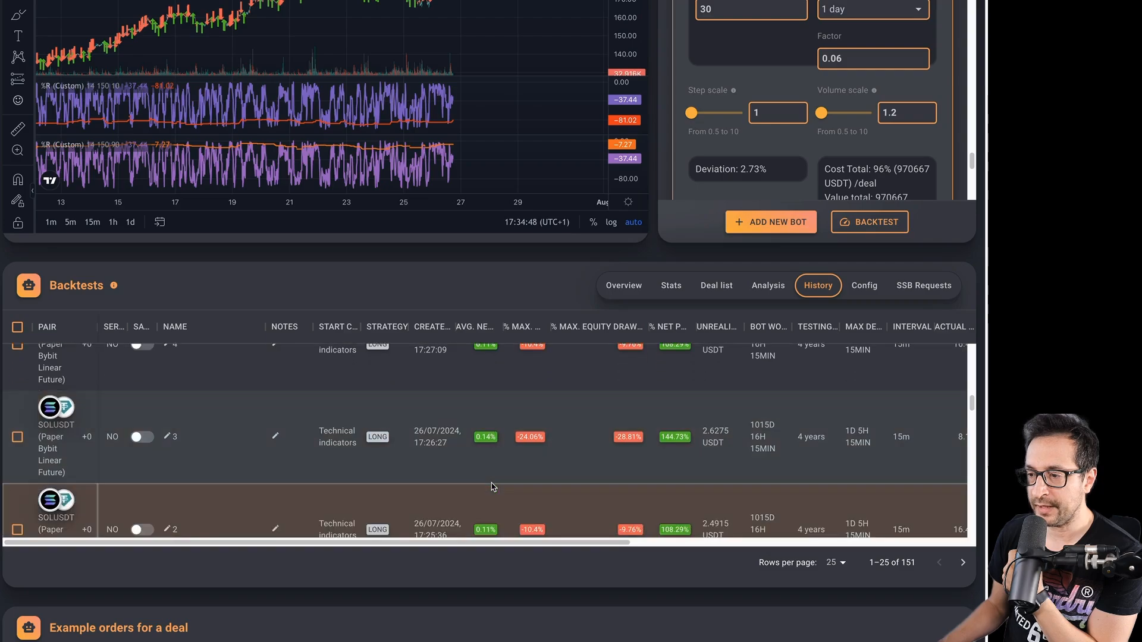
{"action": "scroll", "scroll_direction": "down", "scroll_amount": 3}
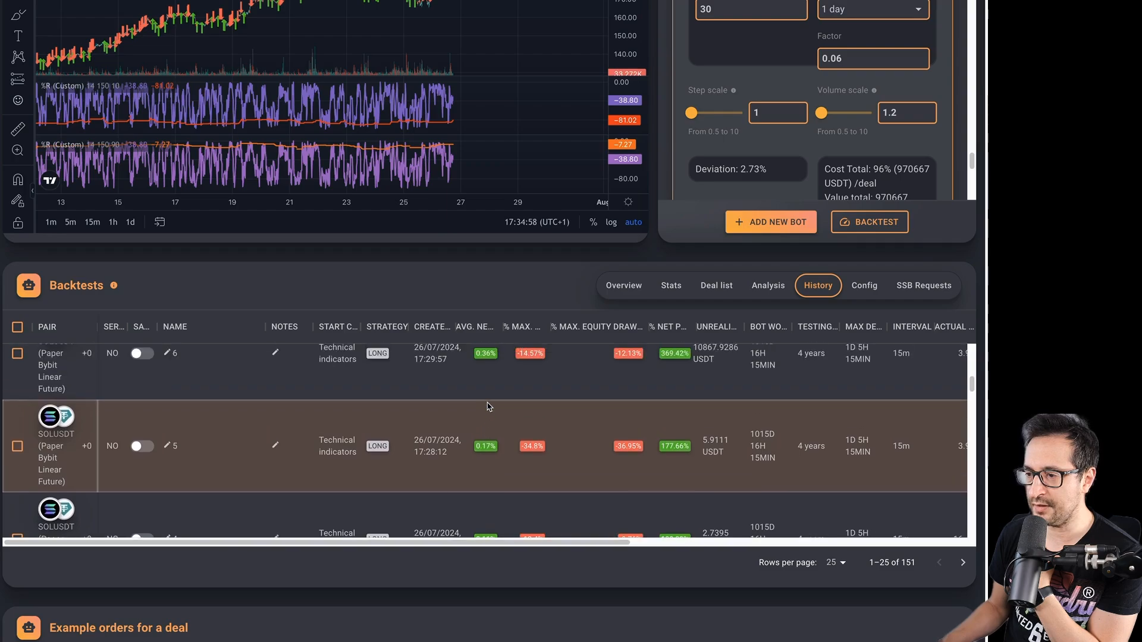
{"action": "scroll", "scroll_direction": "down", "scroll_amount": 3}
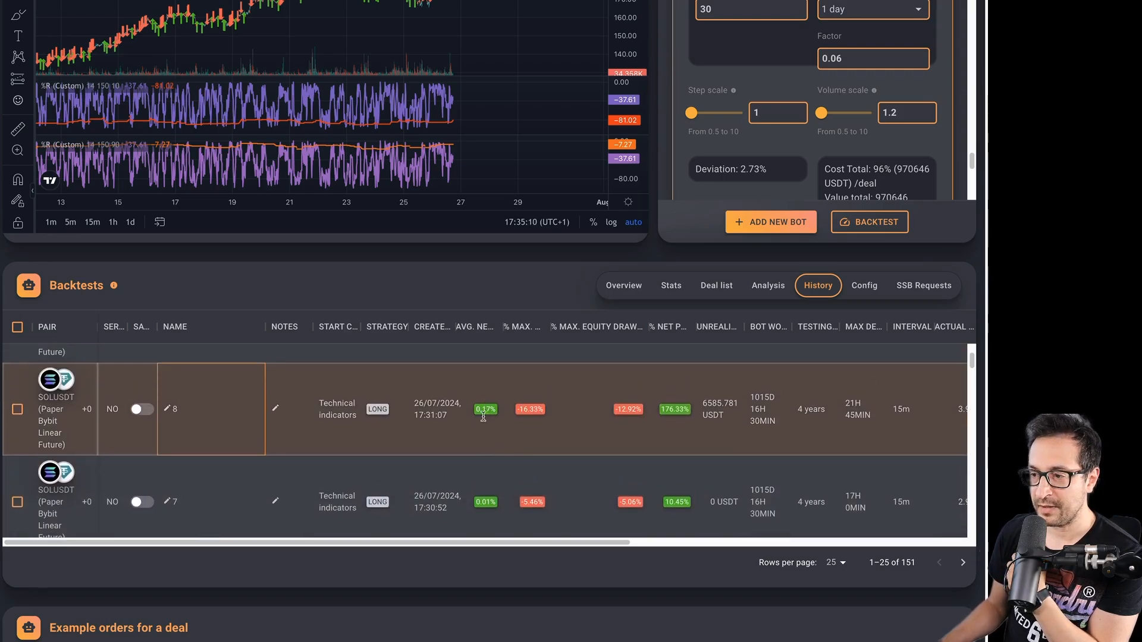
{"action": "scroll", "scroll_direction": "down", "scroll_amount": 3}
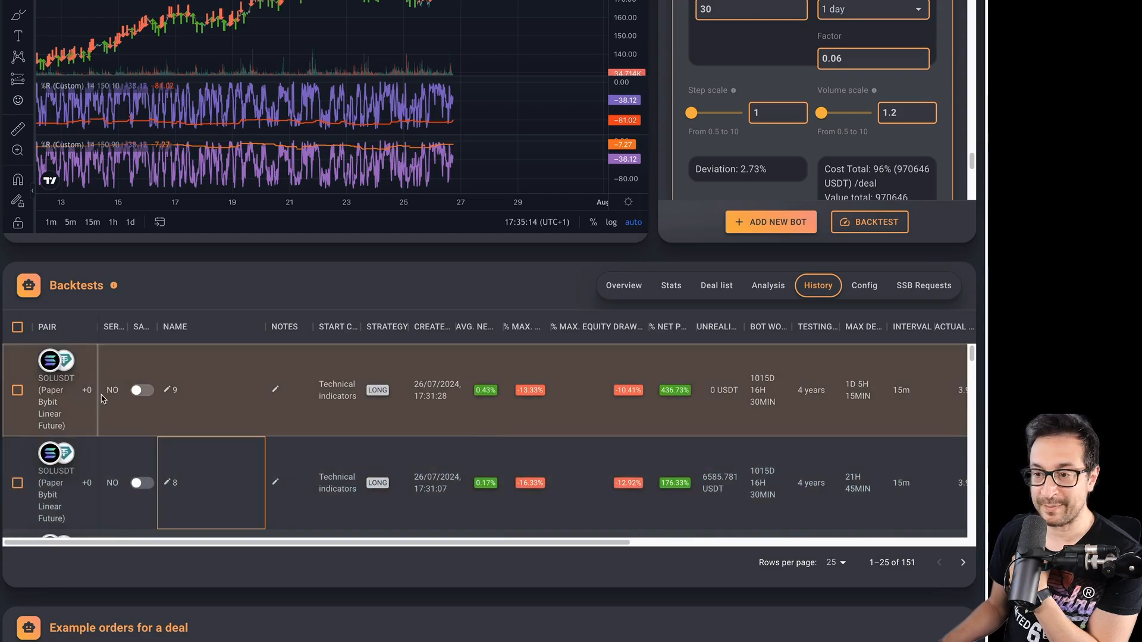
{"action": "mouse_move", "coordinate": [466, 415]}
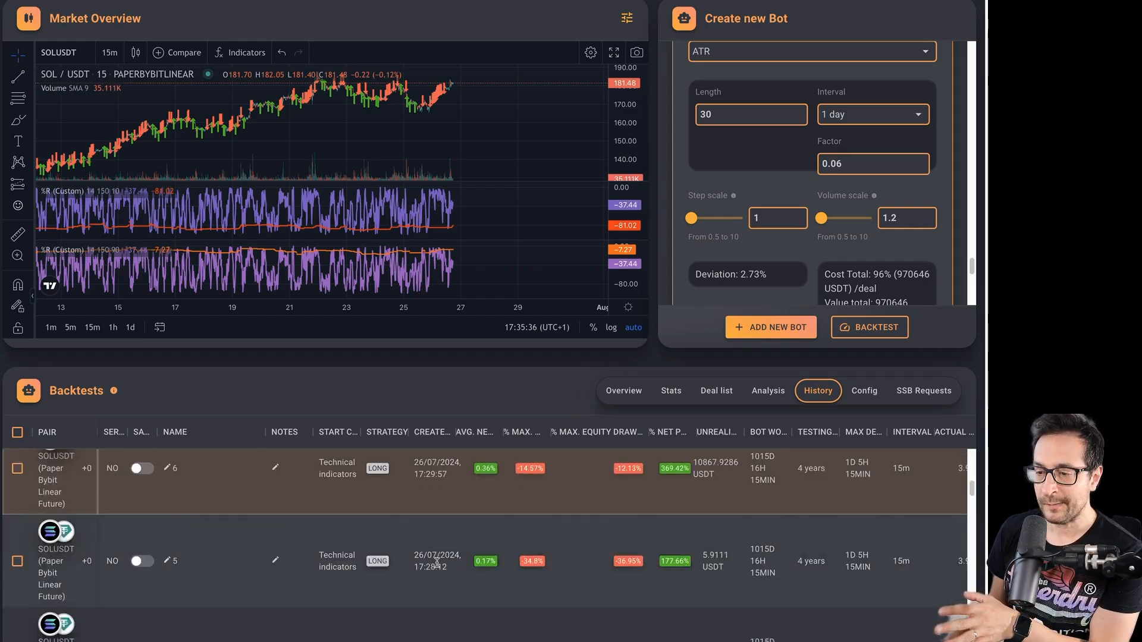
{"action": "scroll", "scroll_direction": "down", "scroll_amount": 3}
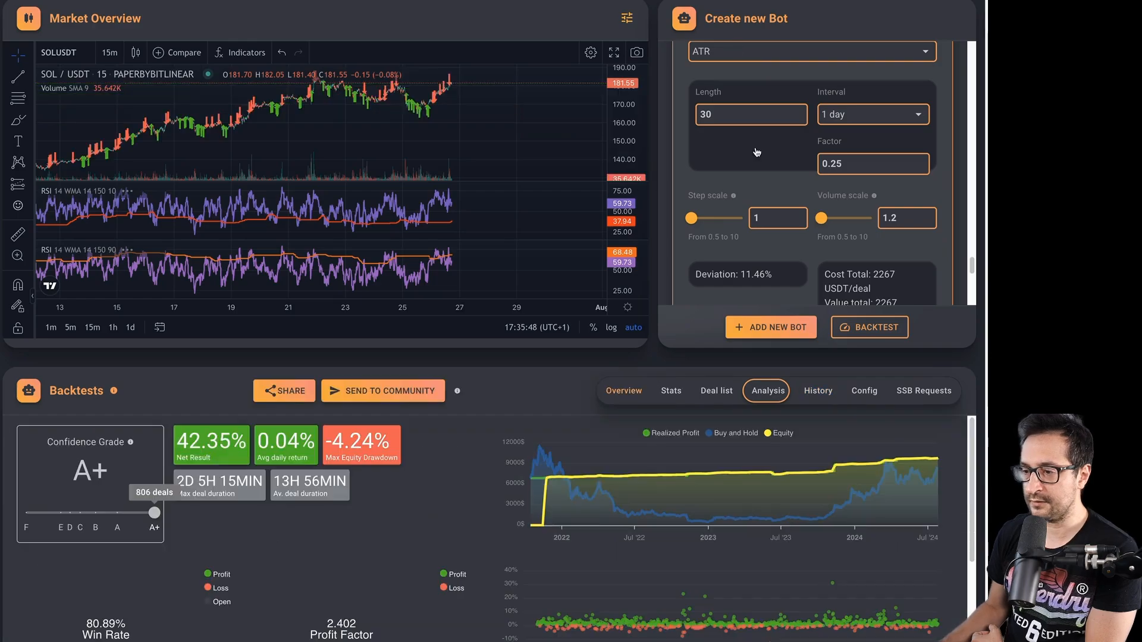
Show the backtest's Overview with the equity curve, buy-and-hold line hidden.
{"action": "left_click", "coordinate": [622, 391]}
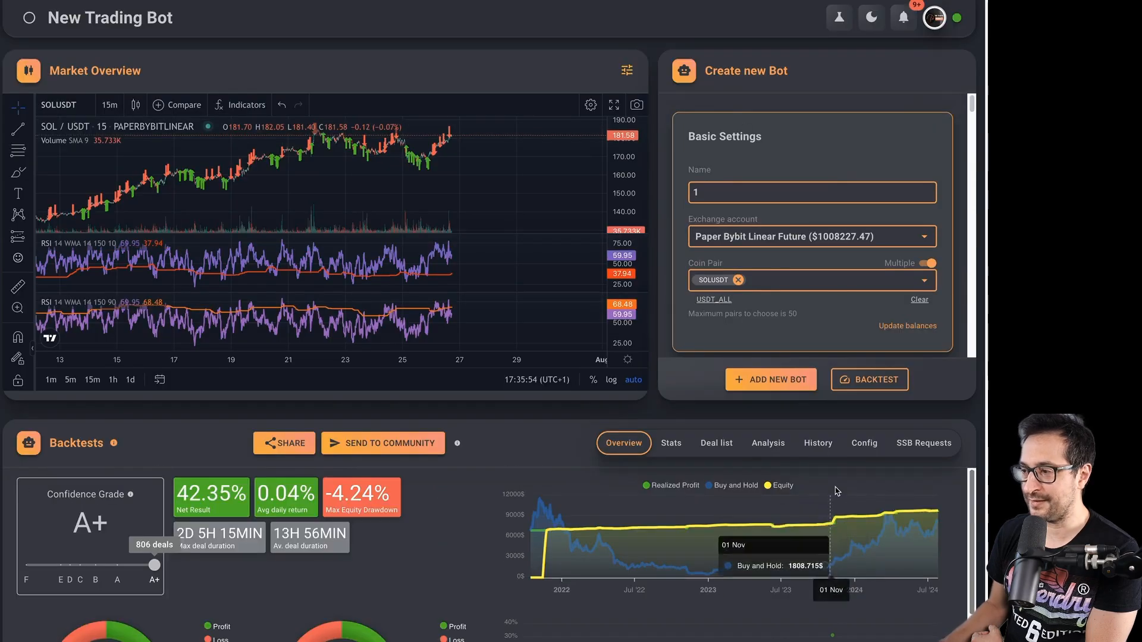
{"action": "scroll", "scroll_direction": "down", "scroll_amount": 3}
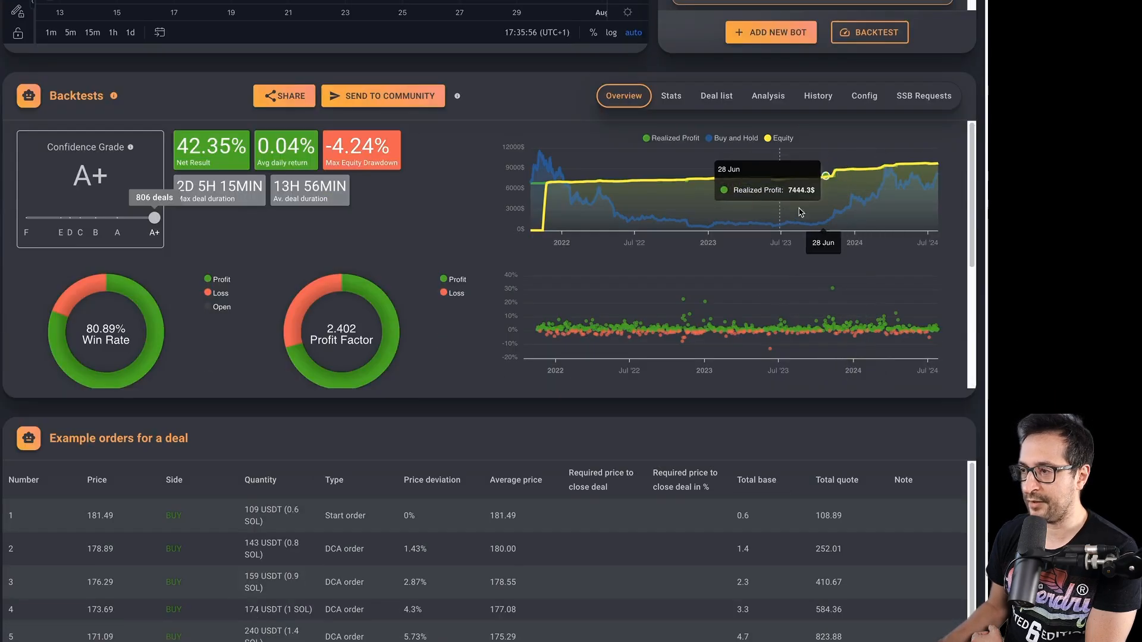
{"action": "mouse_move", "coordinate": [787, 315]}
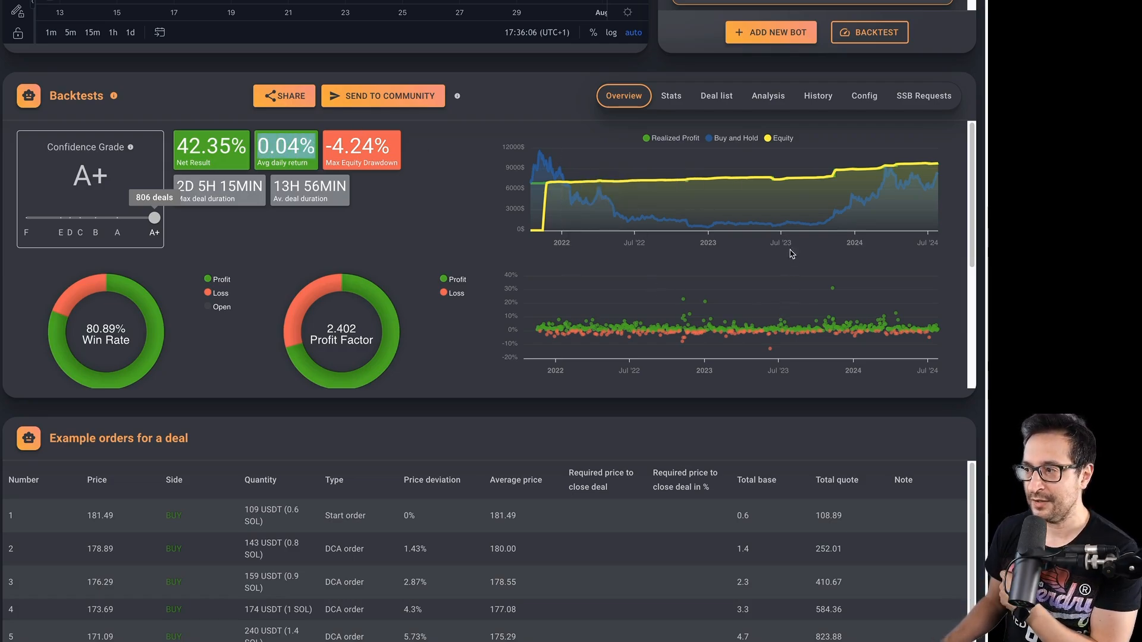
{"action": "mouse_move", "coordinate": [535, 183]}
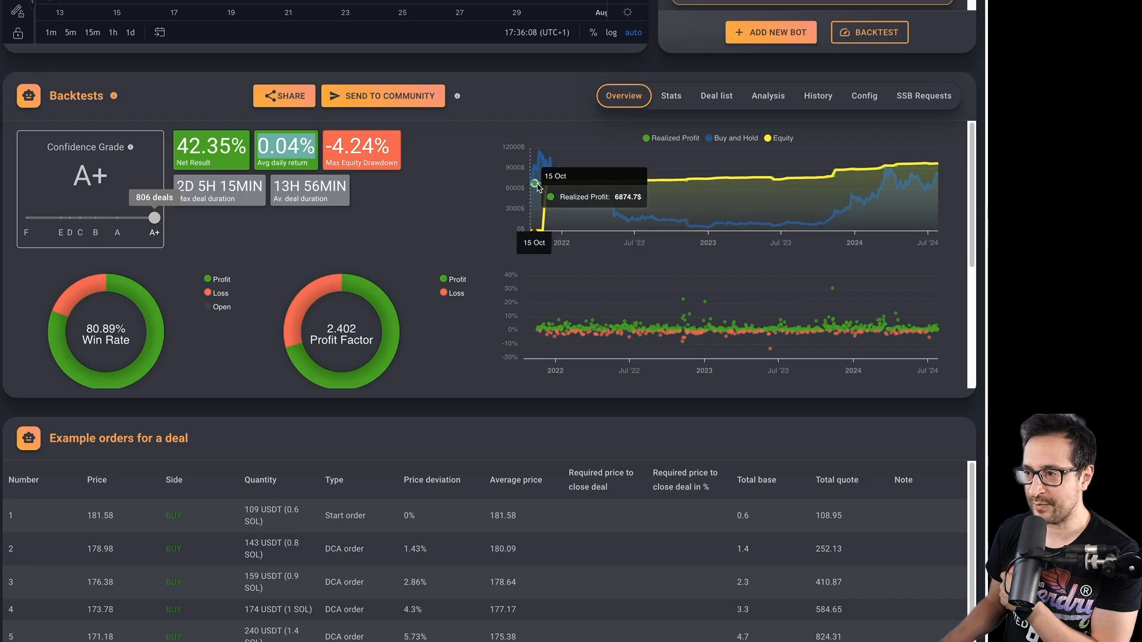
{"action": "mouse_move", "coordinate": [547, 183]}
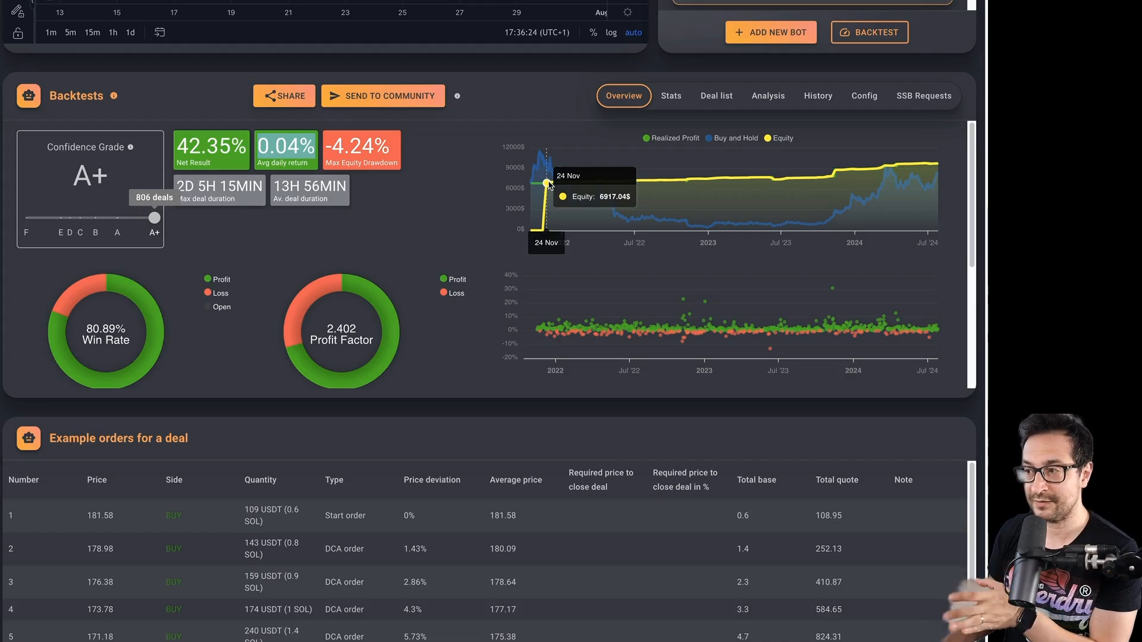
{"action": "mouse_move", "coordinate": [596, 181]}
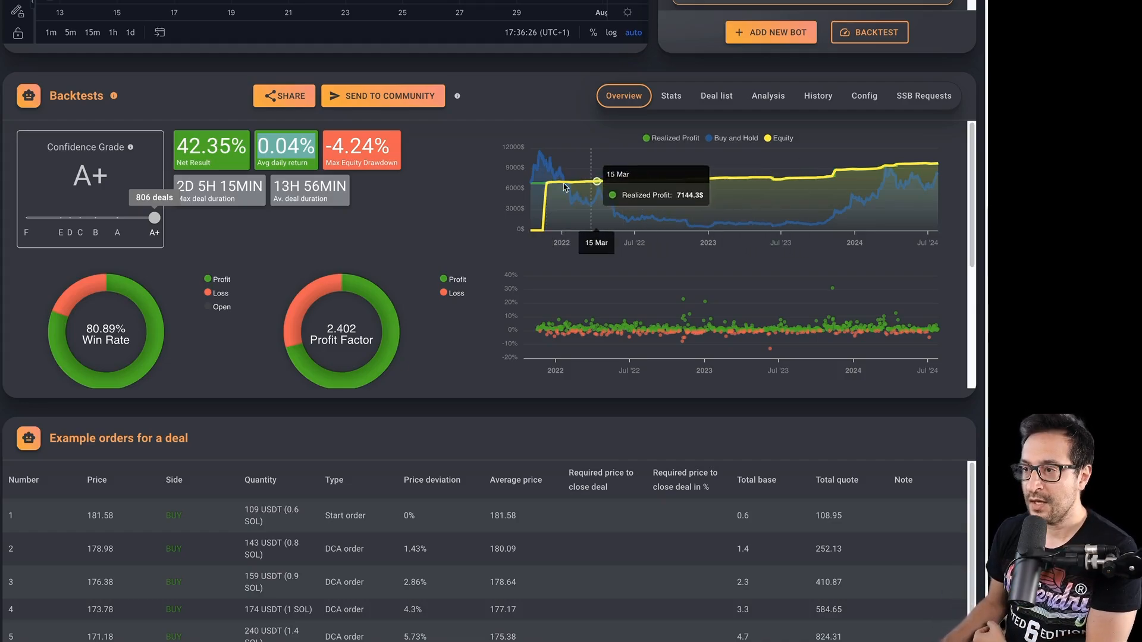
{"action": "mouse_move", "coordinate": [742, 142]}
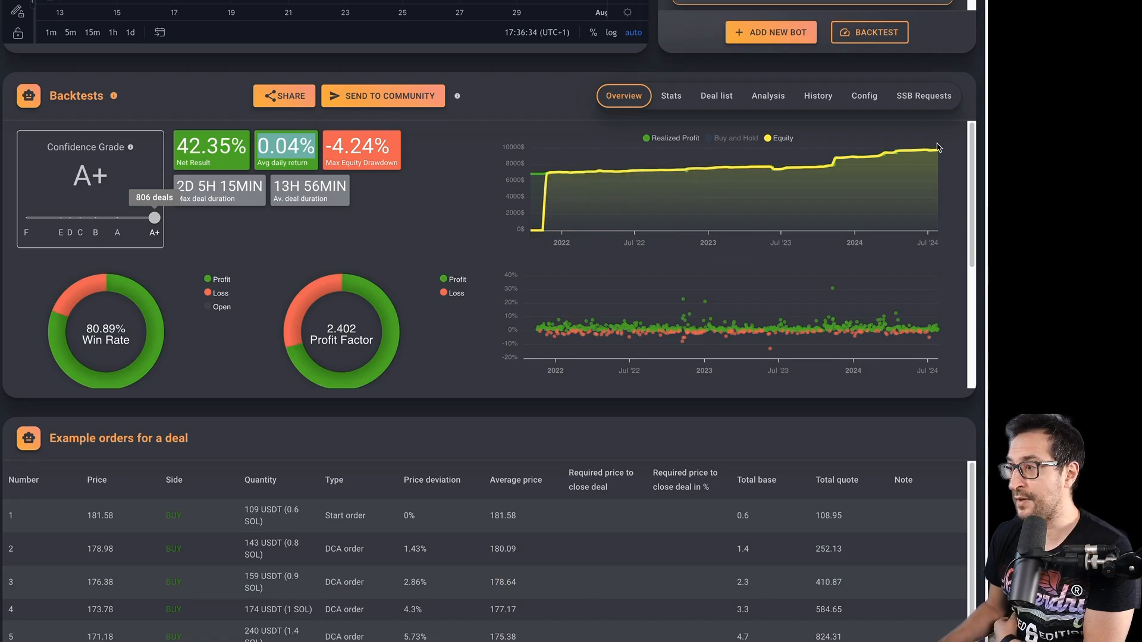
{"action": "mouse_move", "coordinate": [936, 150]}
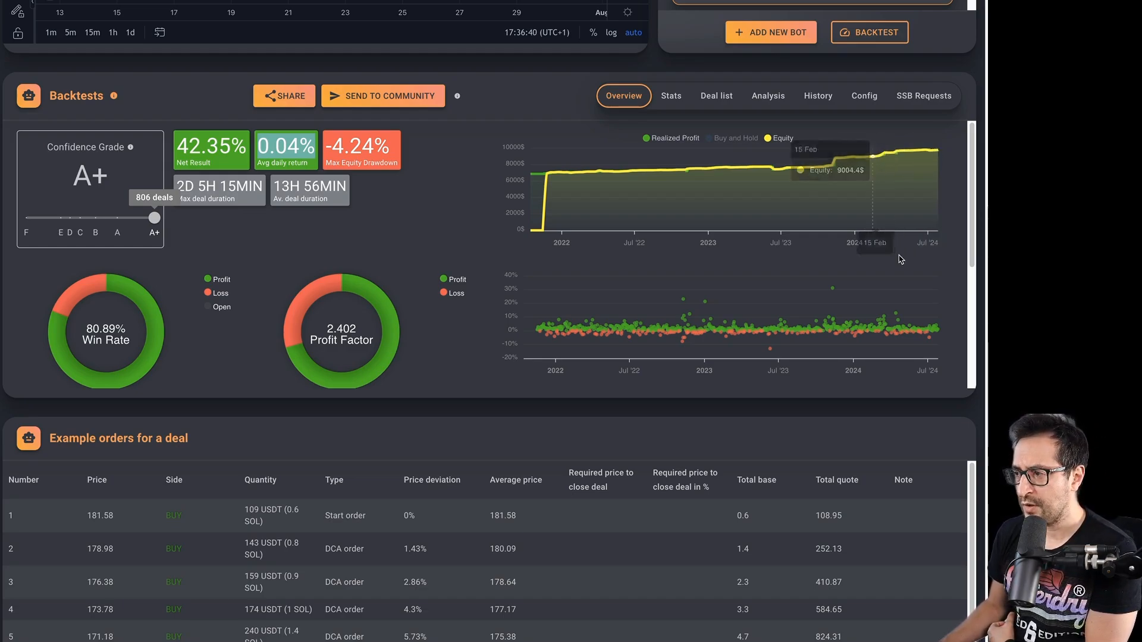
{"action": "mouse_move", "coordinate": [785, 230]}
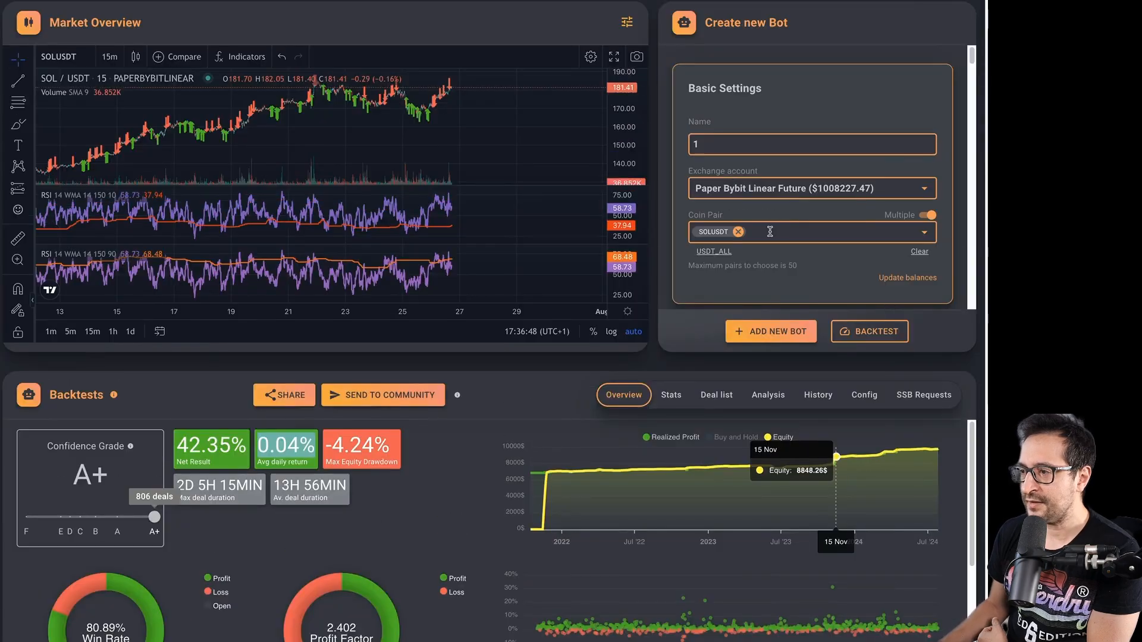
Review the 0.0125 base order, RSI crossing-up entry, max open deals and 2-hour cooldown down to Take Profit.
{"action": "scroll", "scroll_direction": "down", "scroll_amount": 3}
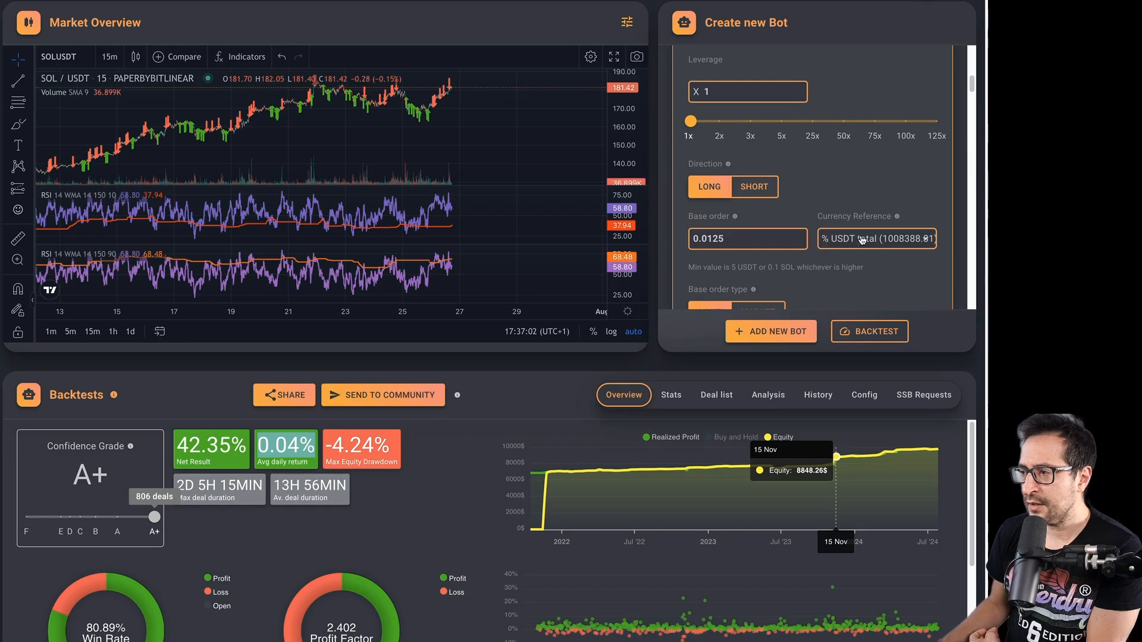
{"action": "left_click", "coordinate": [747, 238]}
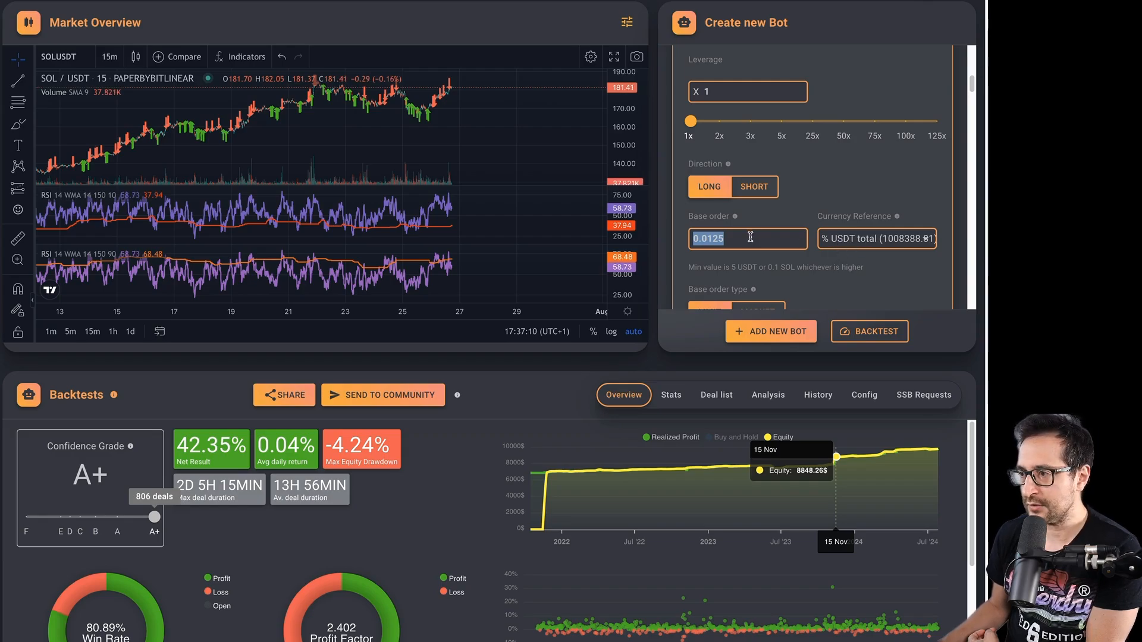
{"action": "mouse_move", "coordinate": [907, 251]}
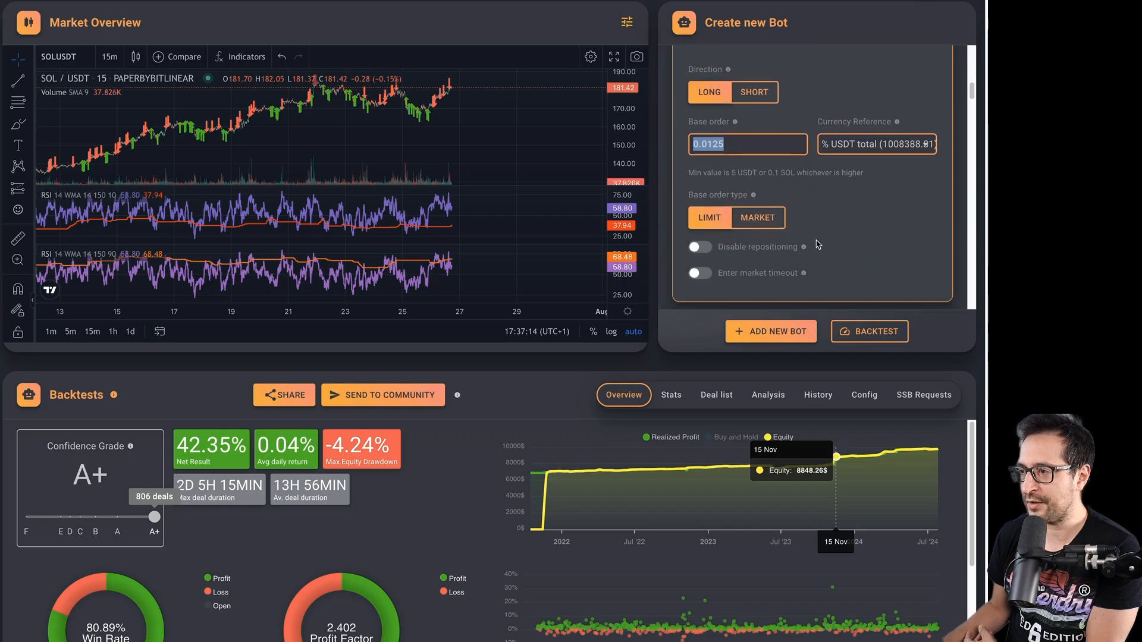
{"action": "scroll", "scroll_direction": "down", "scroll_amount": 3}
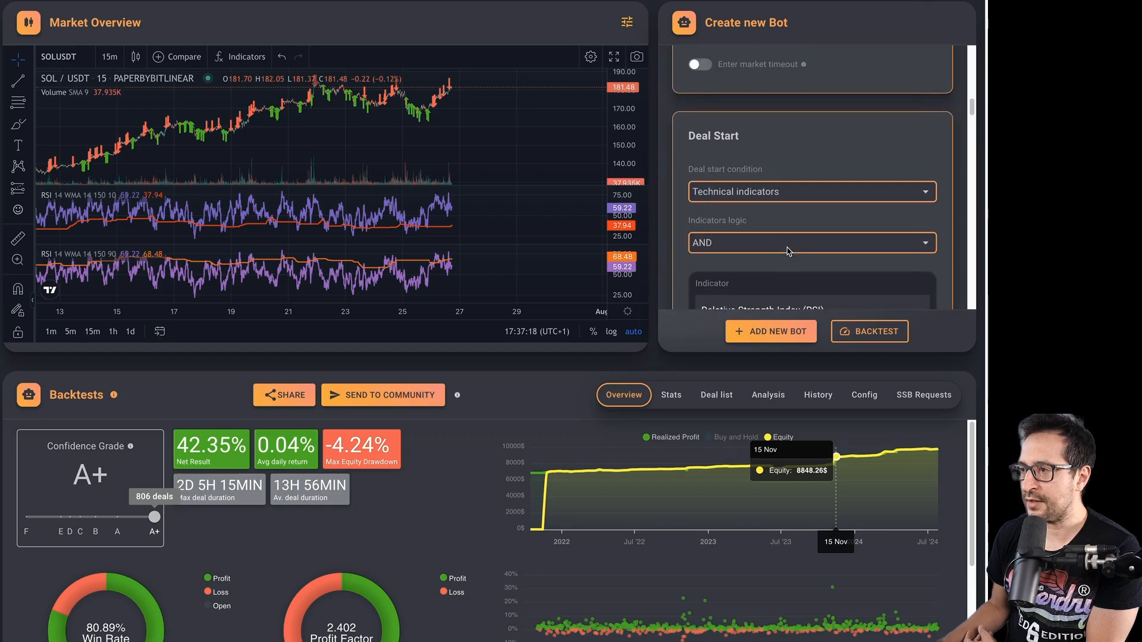
{"action": "scroll", "scroll_direction": "down", "scroll_amount": 3}
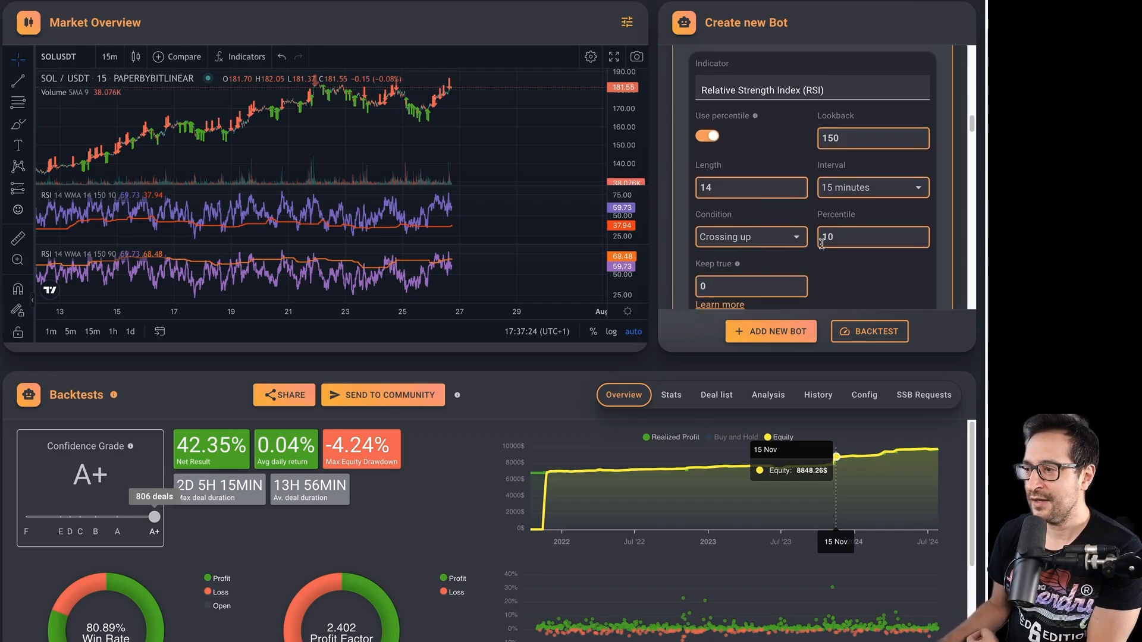
{"action": "left_click", "coordinate": [868, 332]}
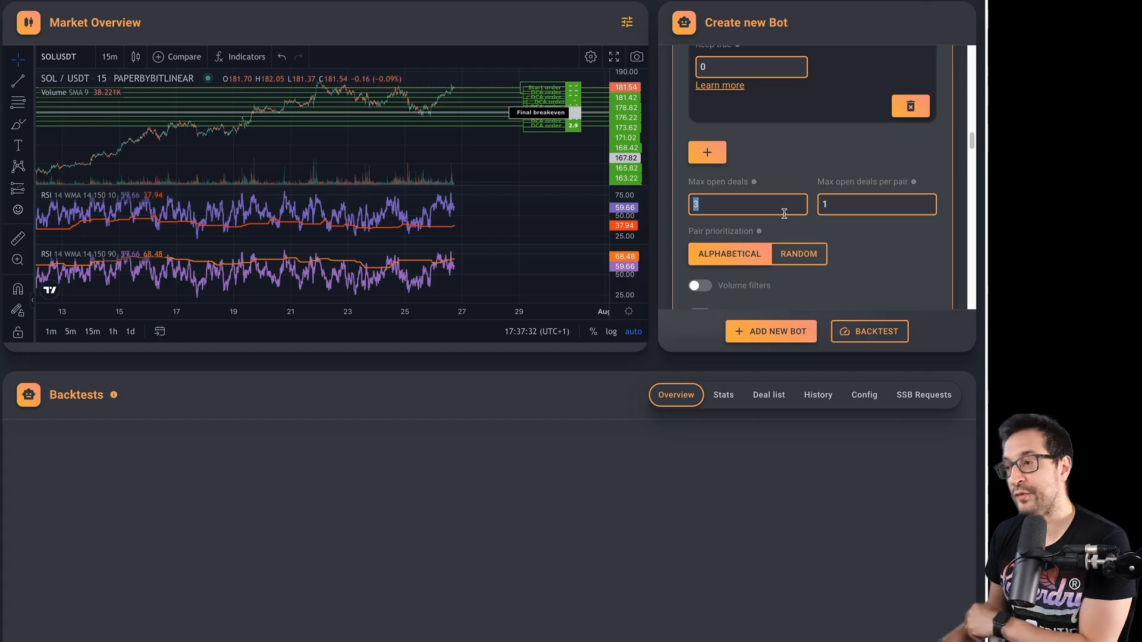
{"action": "scroll", "scroll_direction": "down", "scroll_amount": 3}
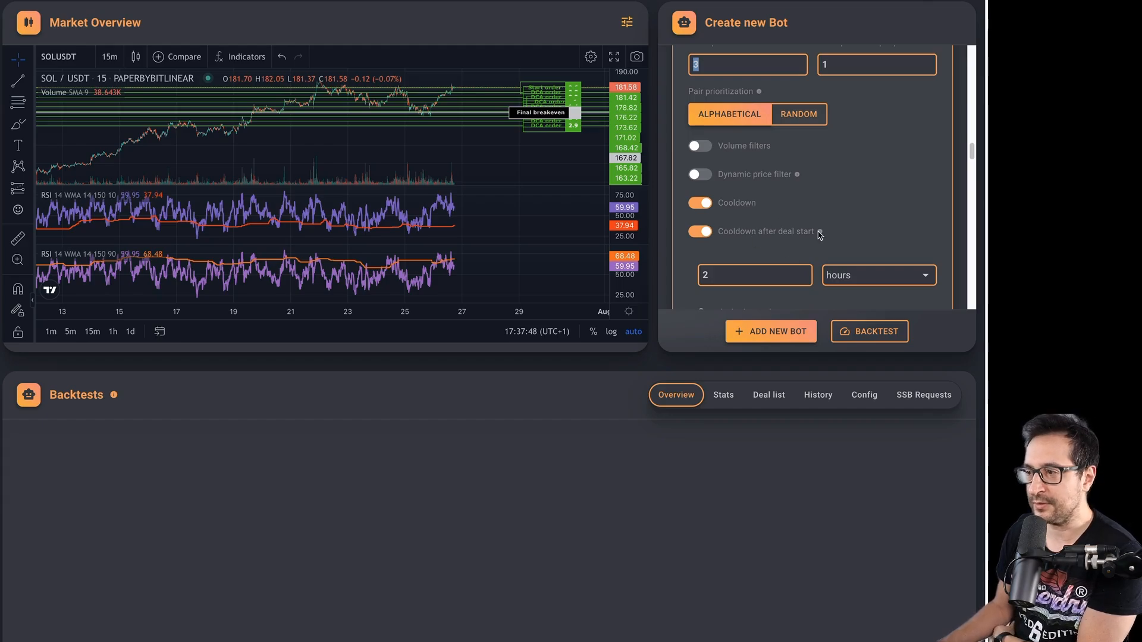
{"action": "scroll", "scroll_direction": "down", "scroll_amount": 3}
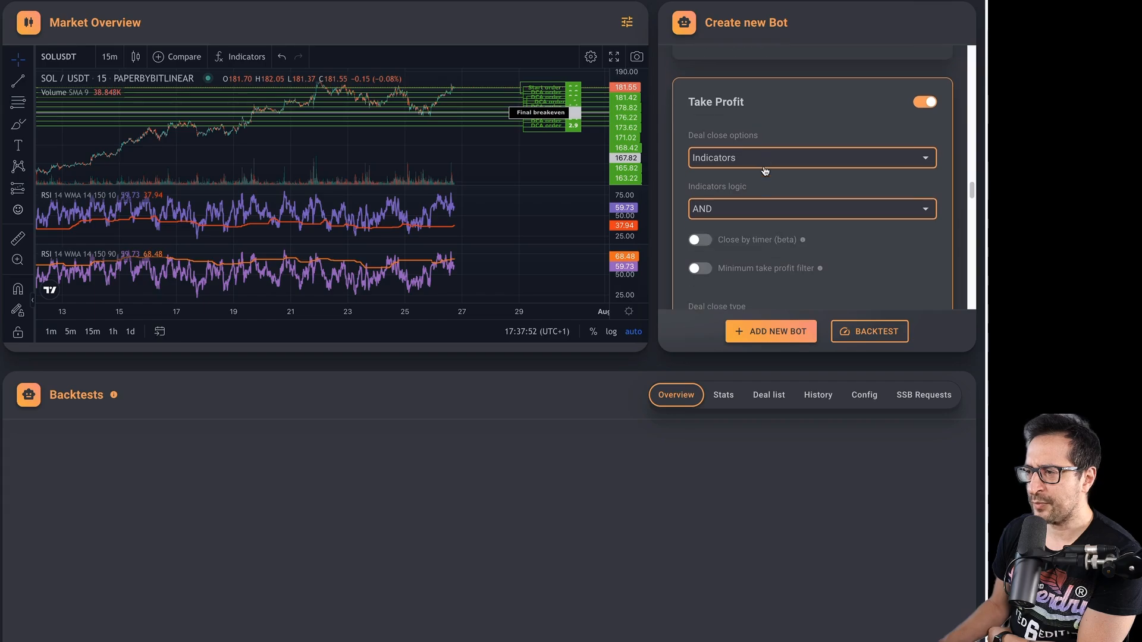
Set 8 DCA safety orders with base scaling on ATR.
{"action": "scroll", "scroll_direction": "down", "scroll_amount": 3}
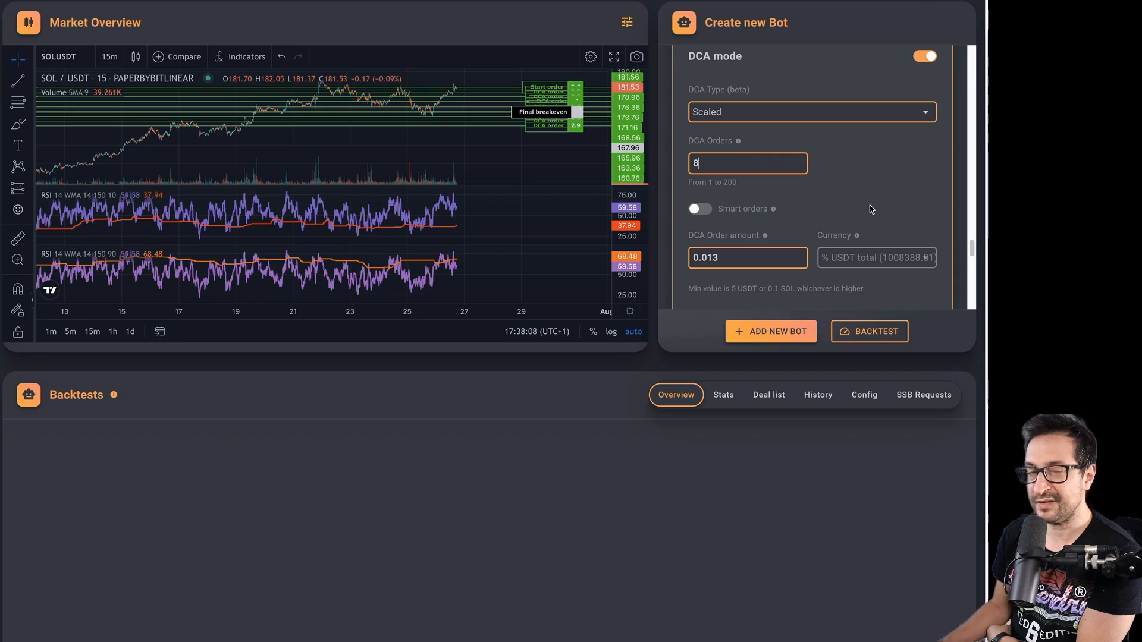
{"action": "scroll", "scroll_direction": "down", "scroll_amount": 3}
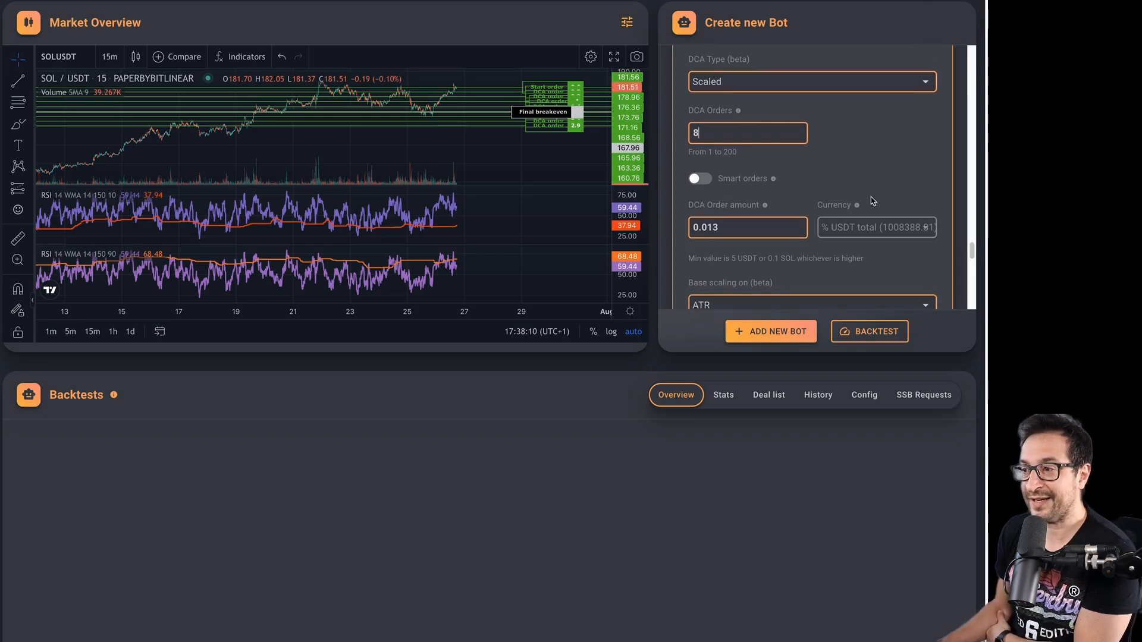
{"action": "scroll", "scroll_direction": "down", "scroll_amount": 3}
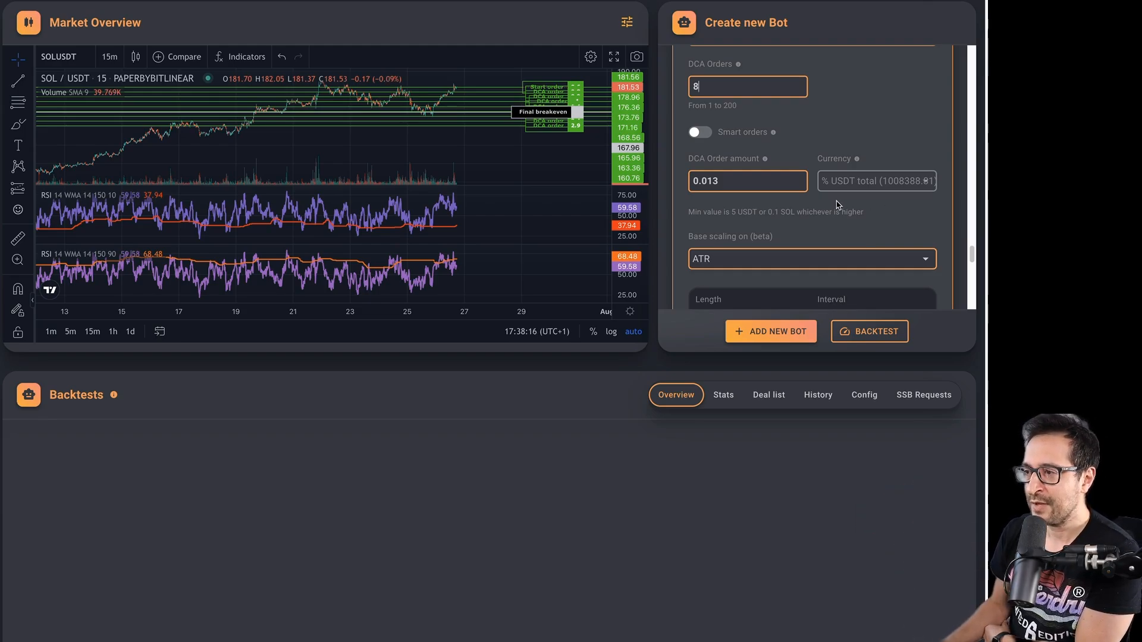
{"action": "double_click", "coordinate": [735, 181]}
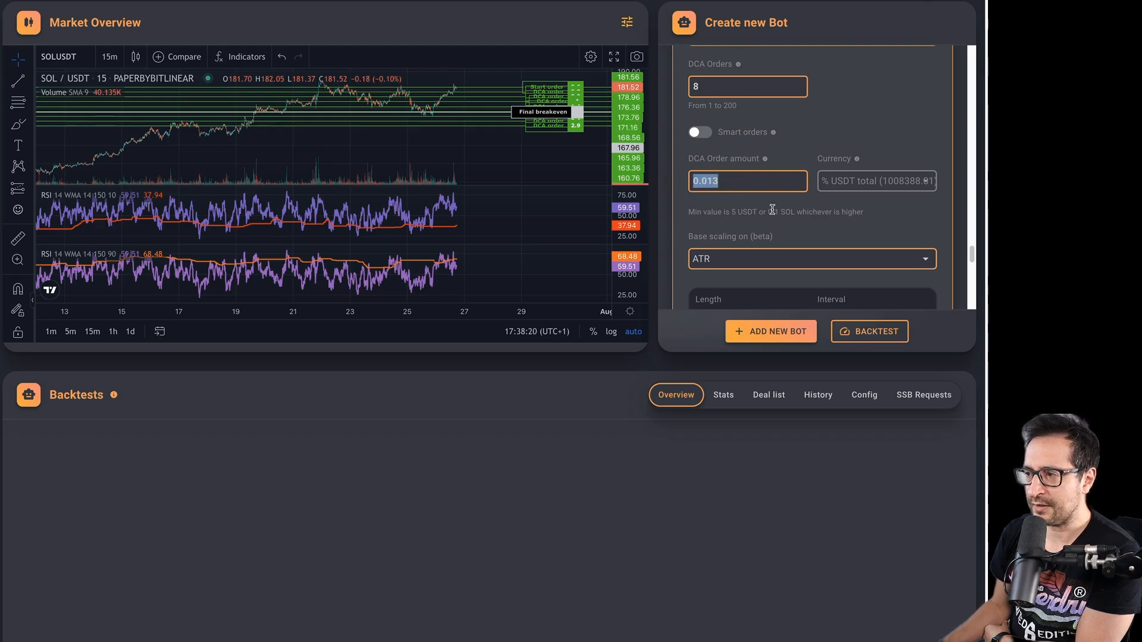
Give the ATR scaling length 30, 1-day interval, factor 0.25, step scale 1 and volume scale 1.2.
{"action": "scroll", "scroll_direction": "down", "scroll_amount": 3}
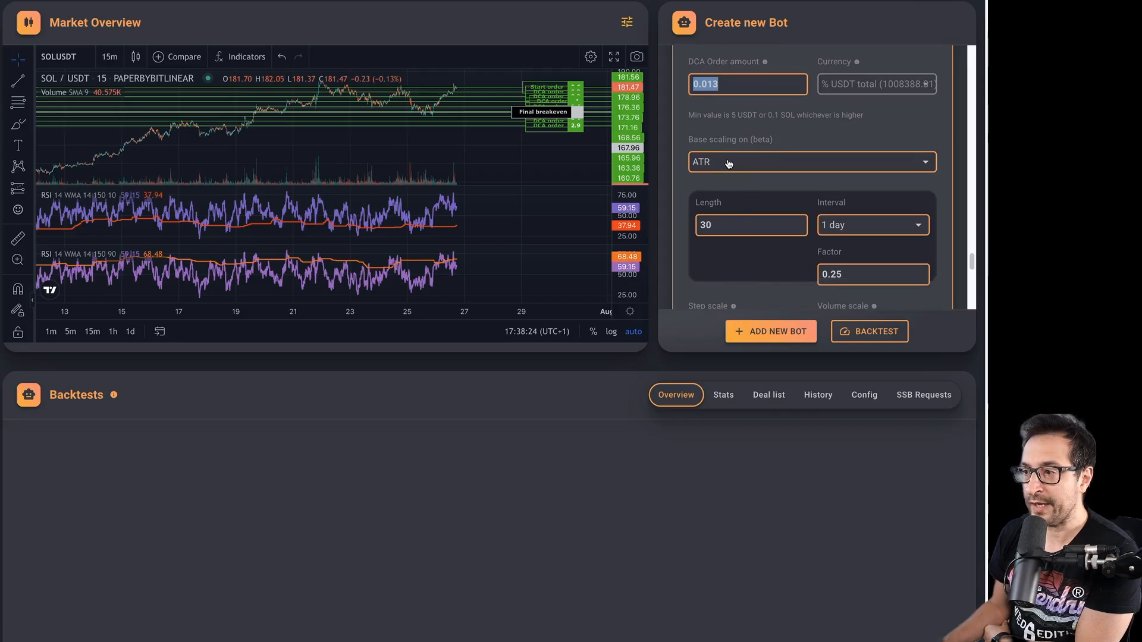
{"action": "scroll", "scroll_direction": "down", "scroll_amount": 3}
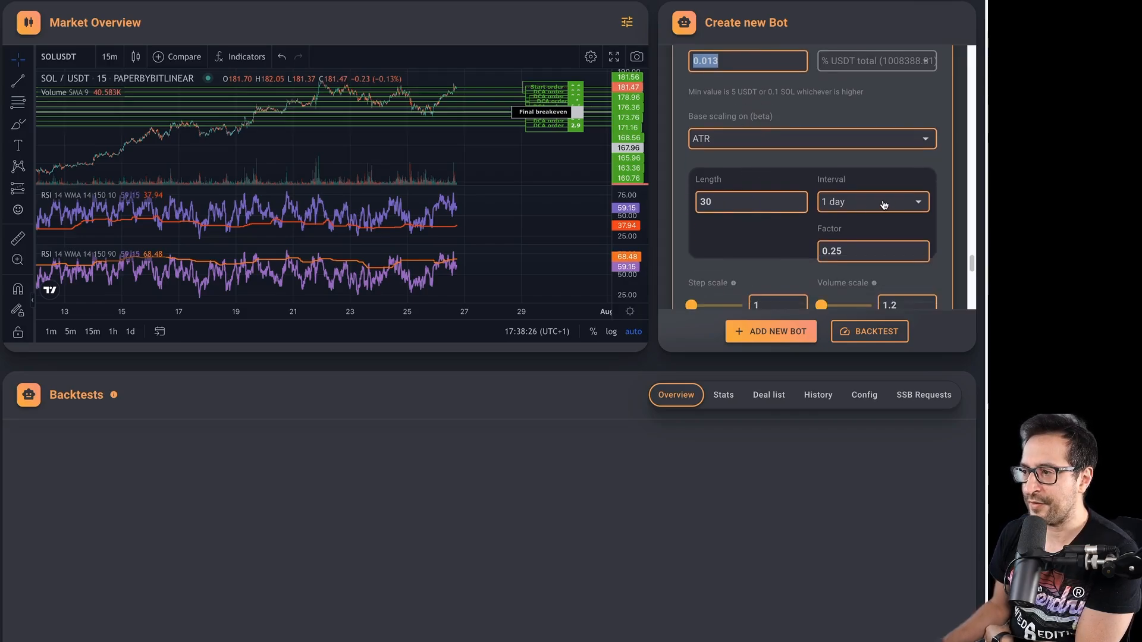
{"action": "scroll", "scroll_direction": "down", "scroll_amount": 3}
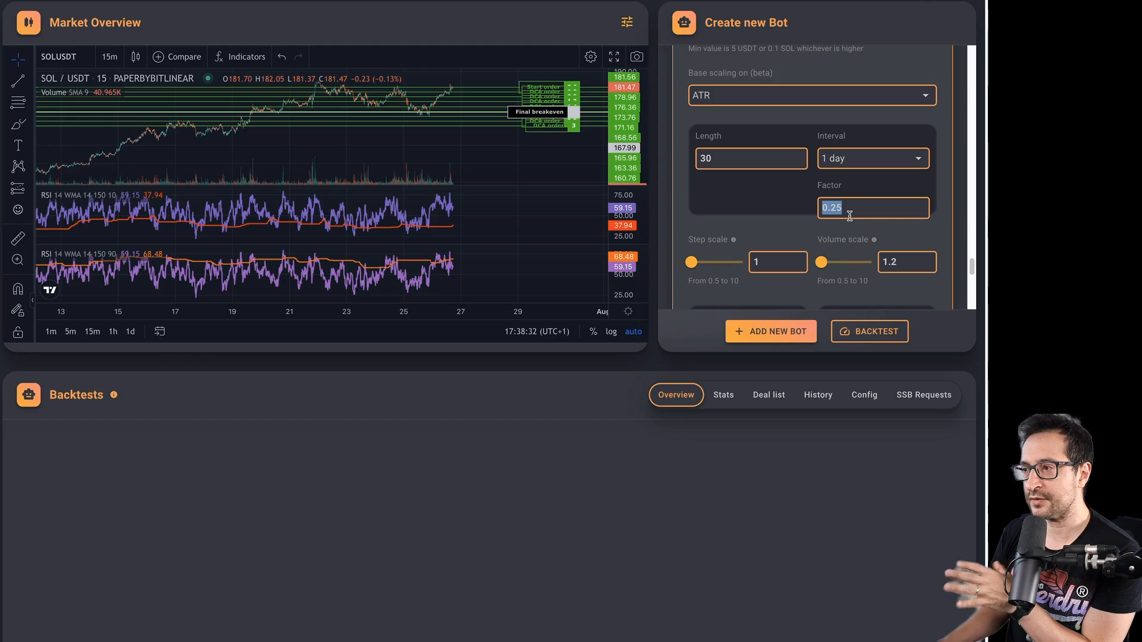
{"action": "mouse_move", "coordinate": [838, 226]}
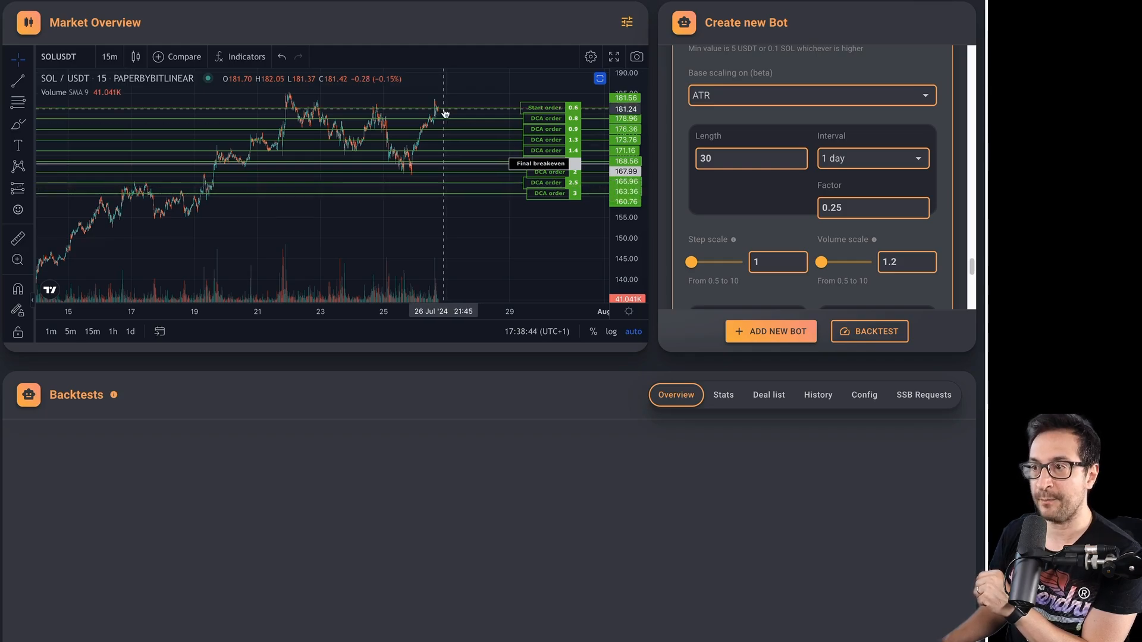
{"action": "mouse_move", "coordinate": [388, 193]}
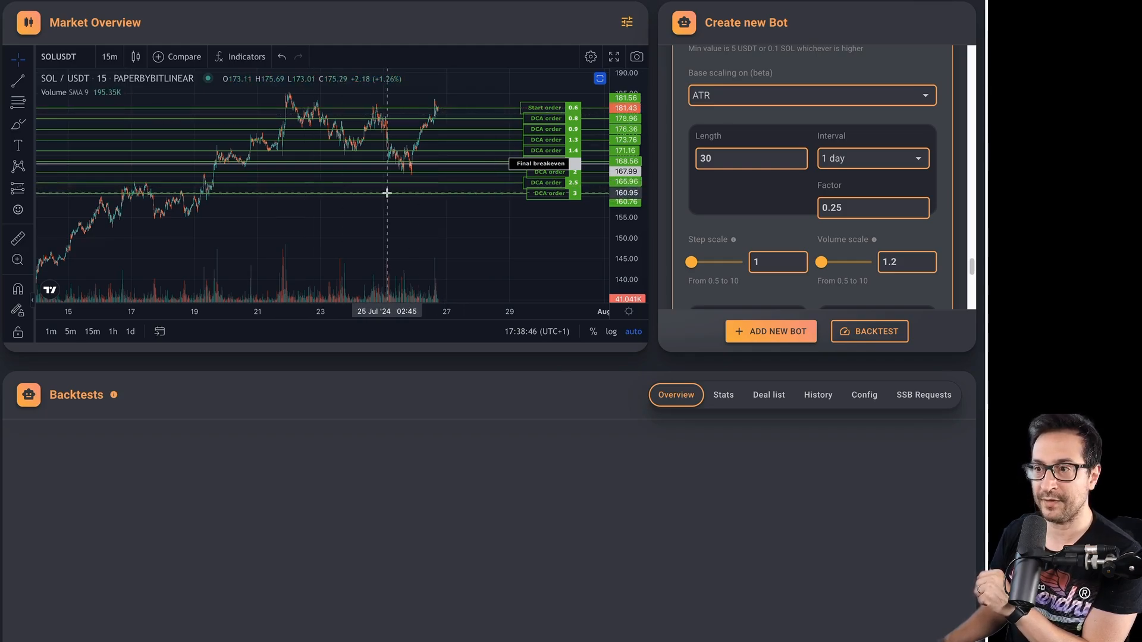
{"action": "scroll", "scroll_direction": "down", "scroll_amount": 3}
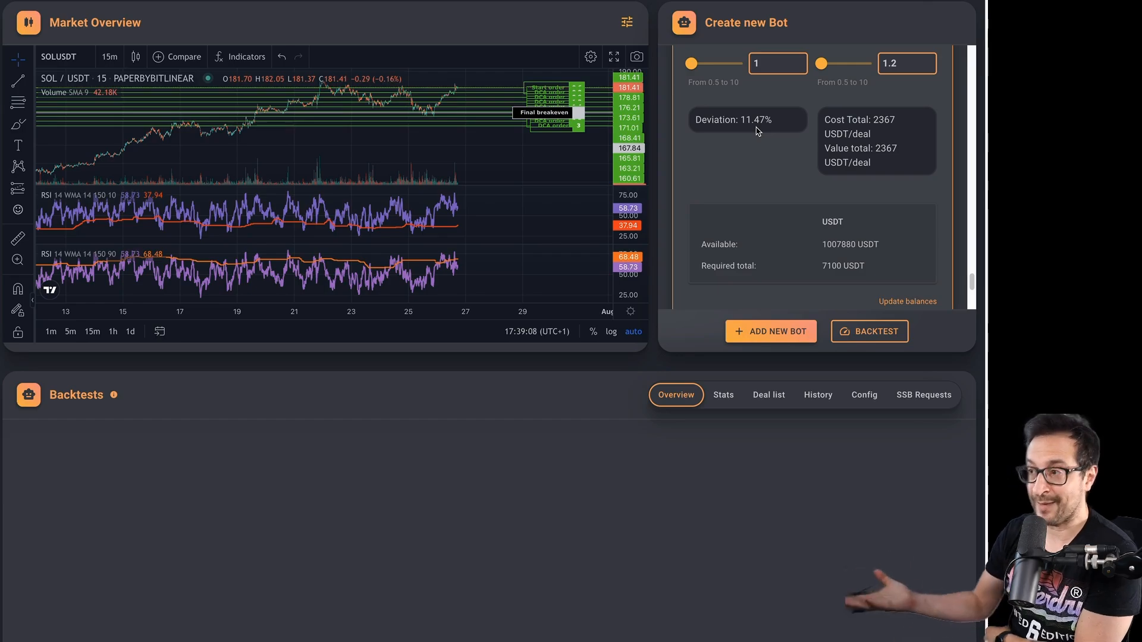
{"action": "mouse_move", "coordinate": [888, 258]}
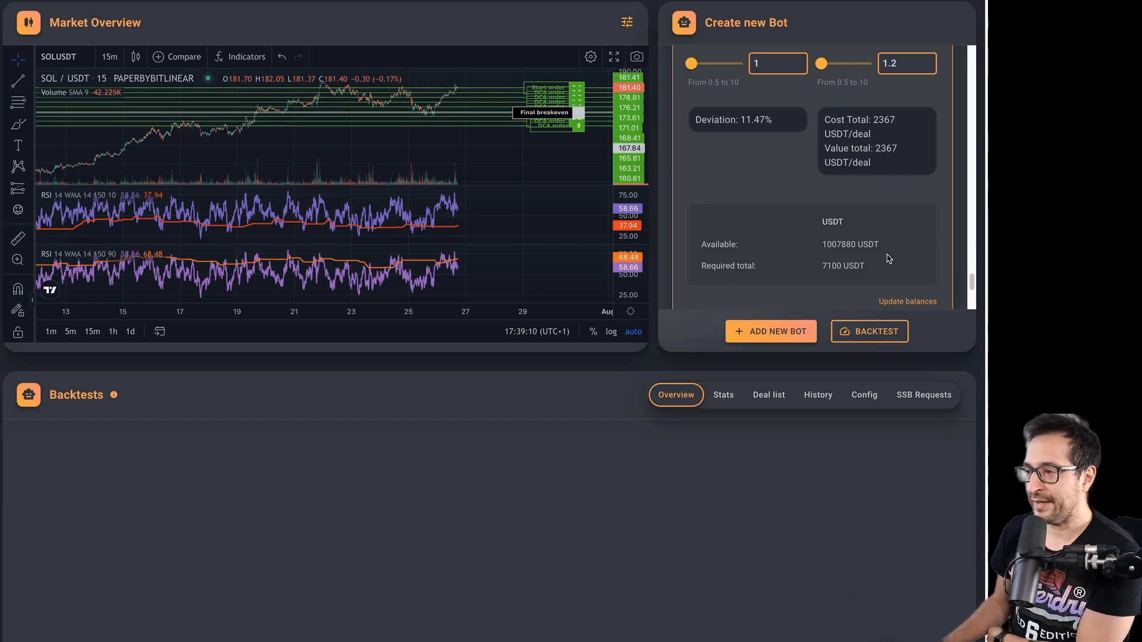
{"action": "scroll", "scroll_direction": "down", "scroll_amount": 3}
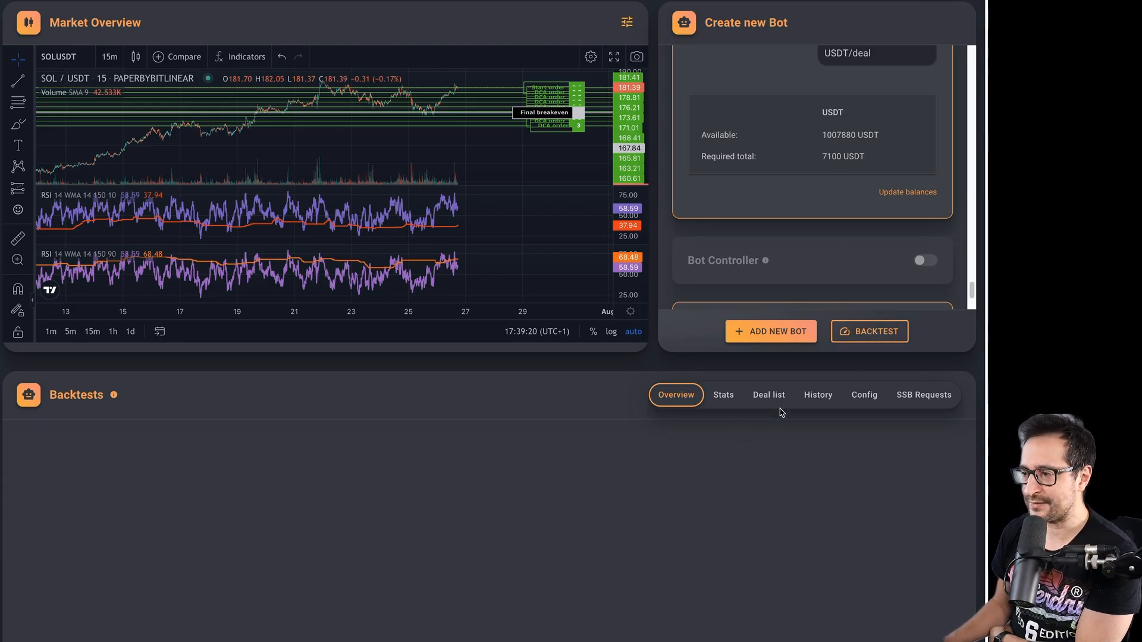
Run the four-year client-side backtest on 15-minute candles, yielding 42.49% over 806 deals.
{"action": "left_click", "coordinate": [868, 332]}
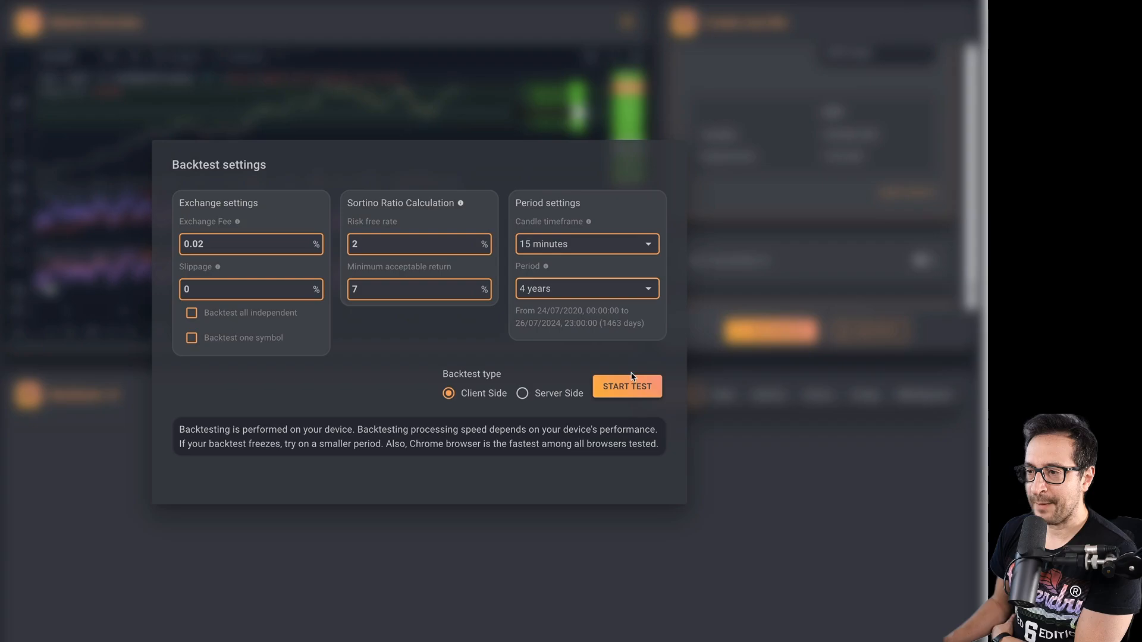
{"action": "left_click", "coordinate": [626, 385]}
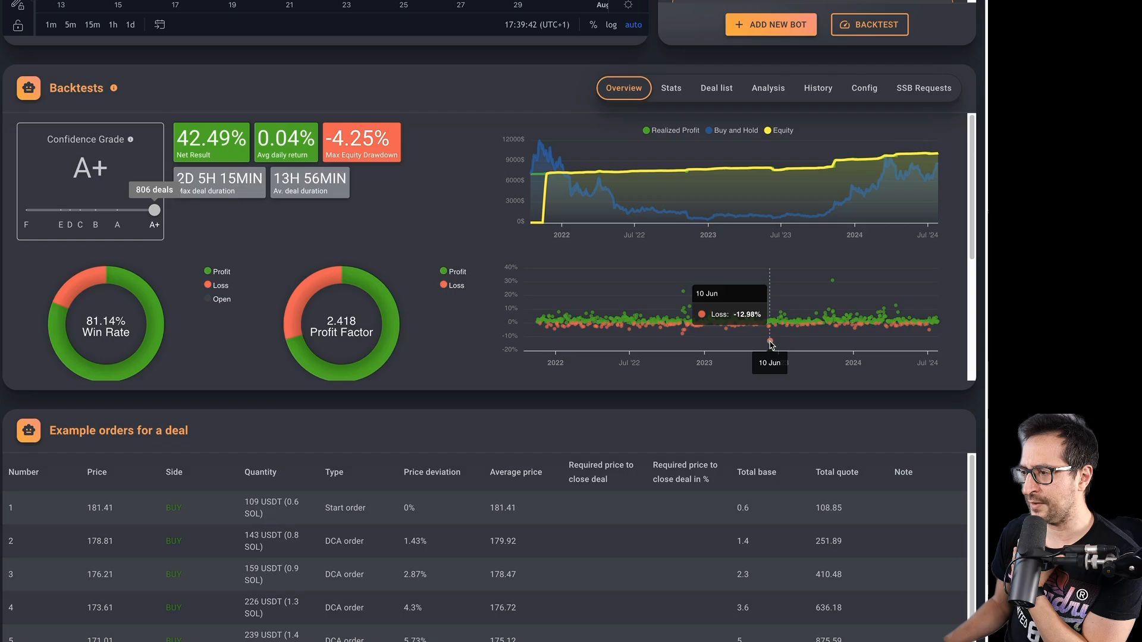
{"action": "mouse_move", "coordinate": [930, 333]}
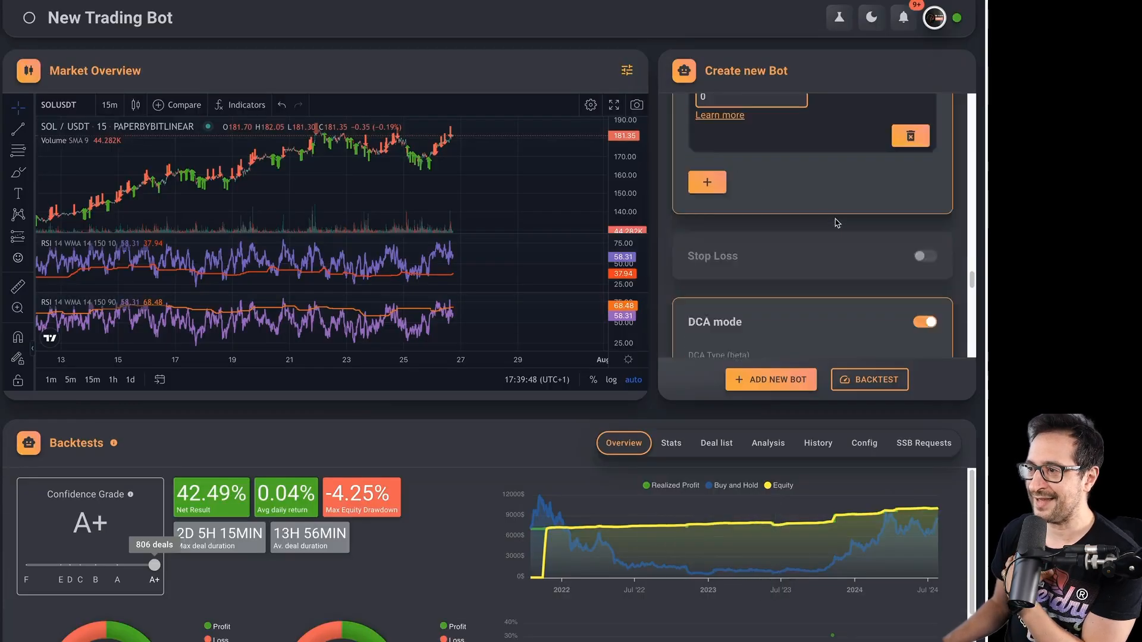
{"action": "scroll", "scroll_direction": "down", "scroll_amount": 3}
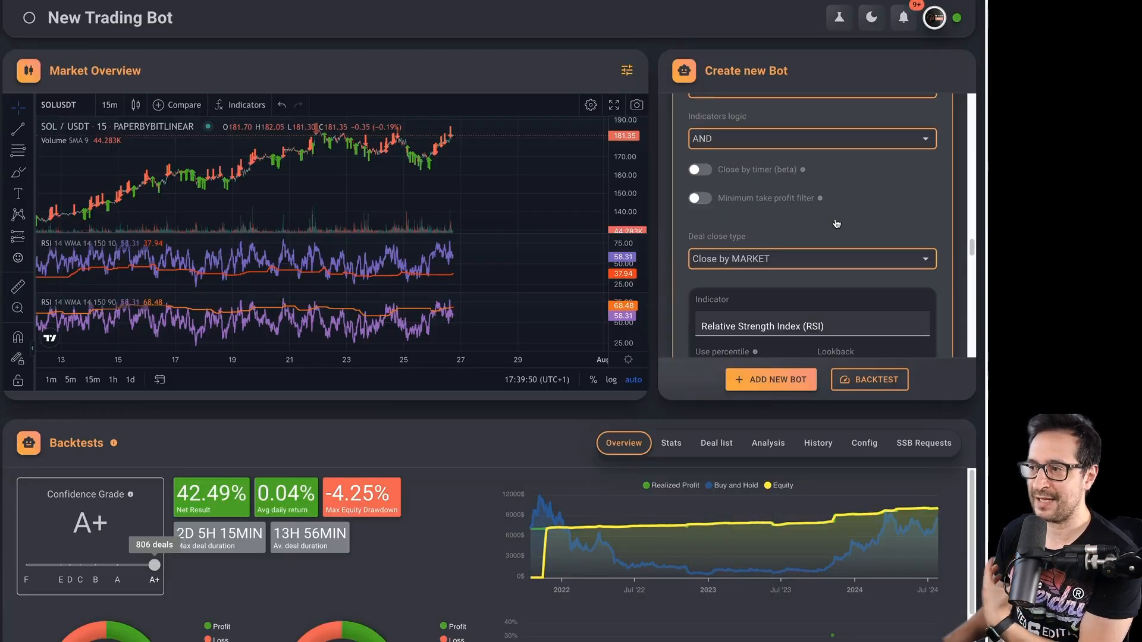
{"action": "scroll", "scroll_direction": "down", "scroll_amount": 3}
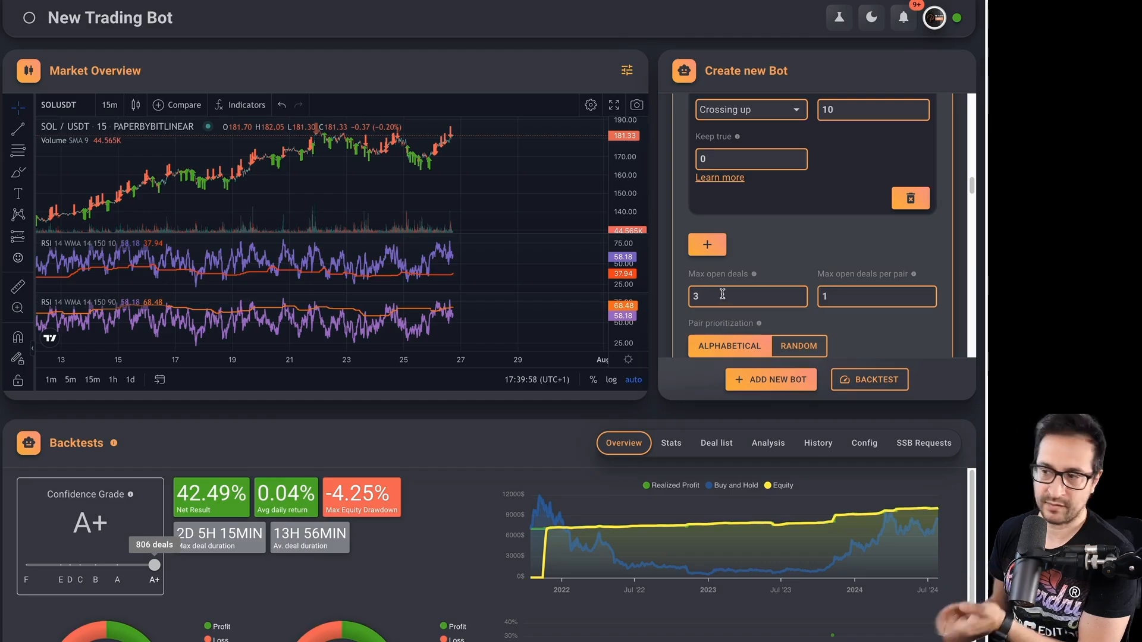
{"action": "scroll", "scroll_direction": "down", "scroll_amount": 3}
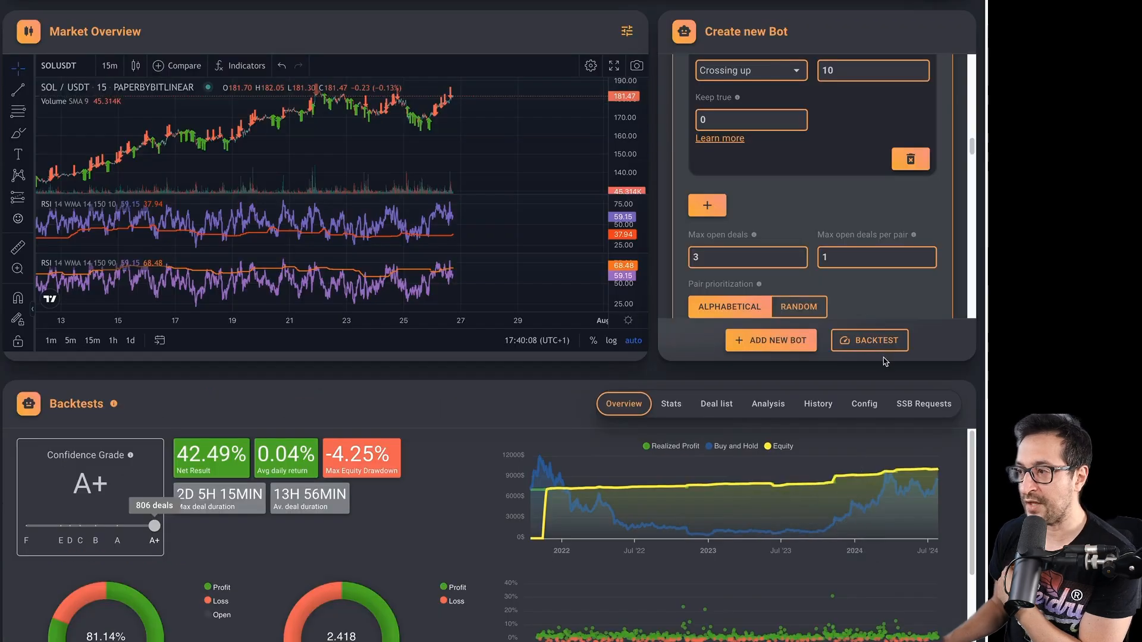
{"action": "mouse_move", "coordinate": [840, 204]}
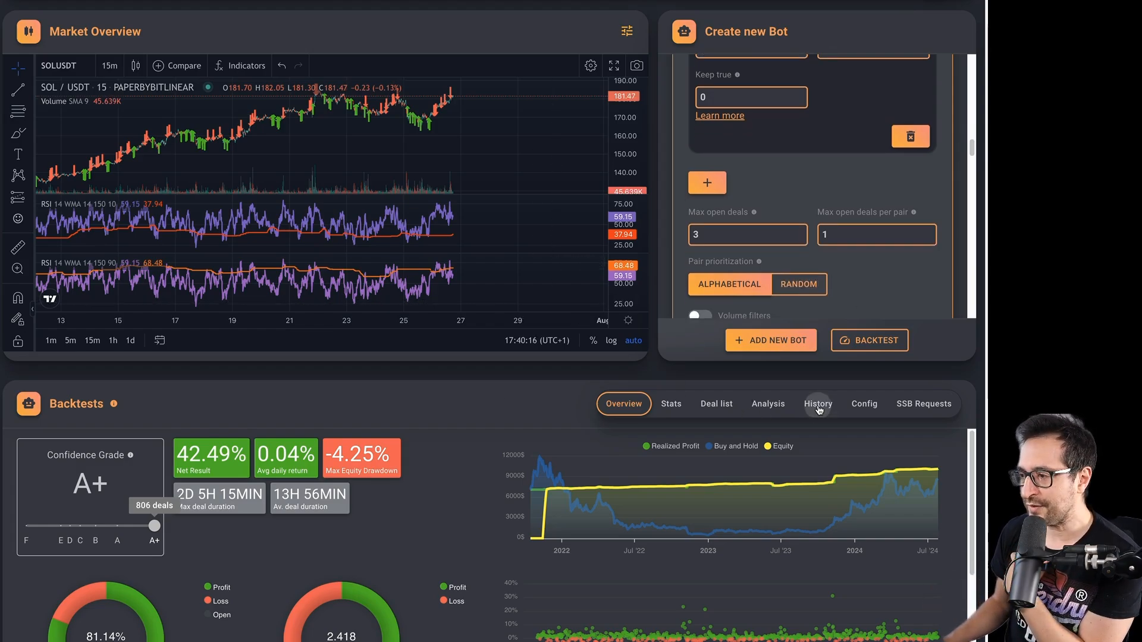
Load the Williams %R bot from the backtest history, showing 108.29% over 1945 deals.
{"action": "left_click", "coordinate": [818, 404]}
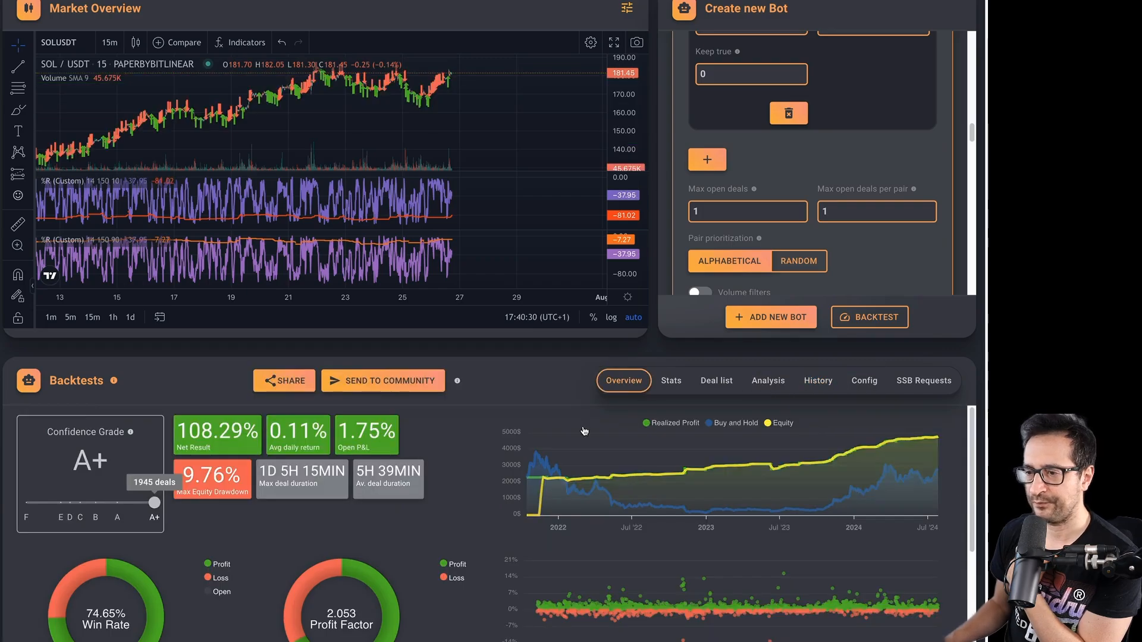
{"action": "scroll", "scroll_direction": "down", "scroll_amount": 3}
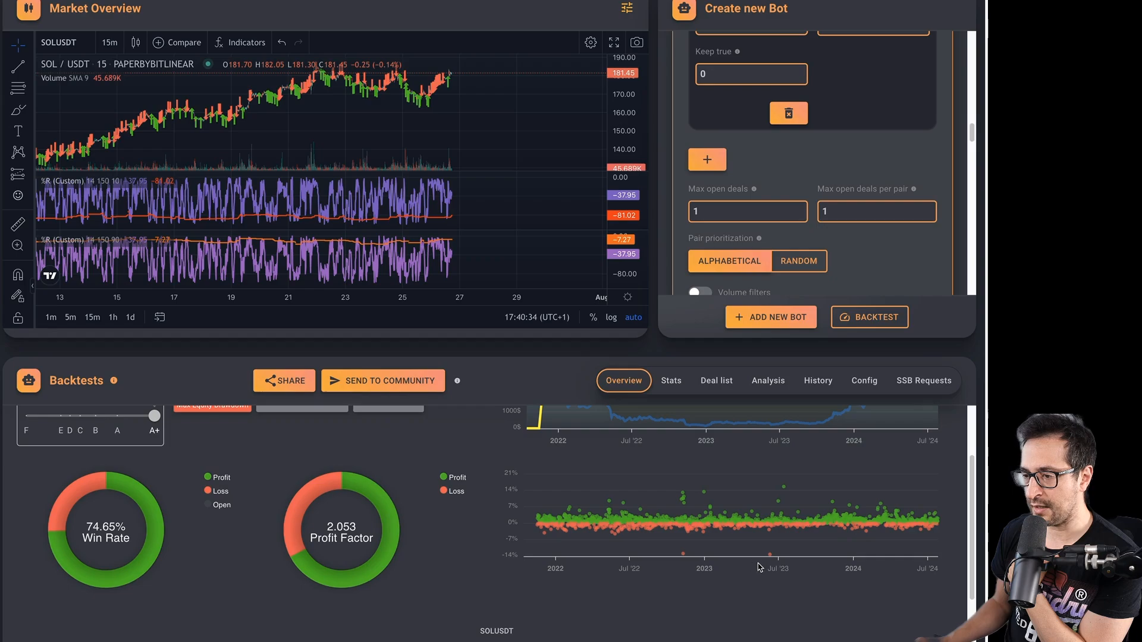
{"action": "mouse_move", "coordinate": [770, 553]}
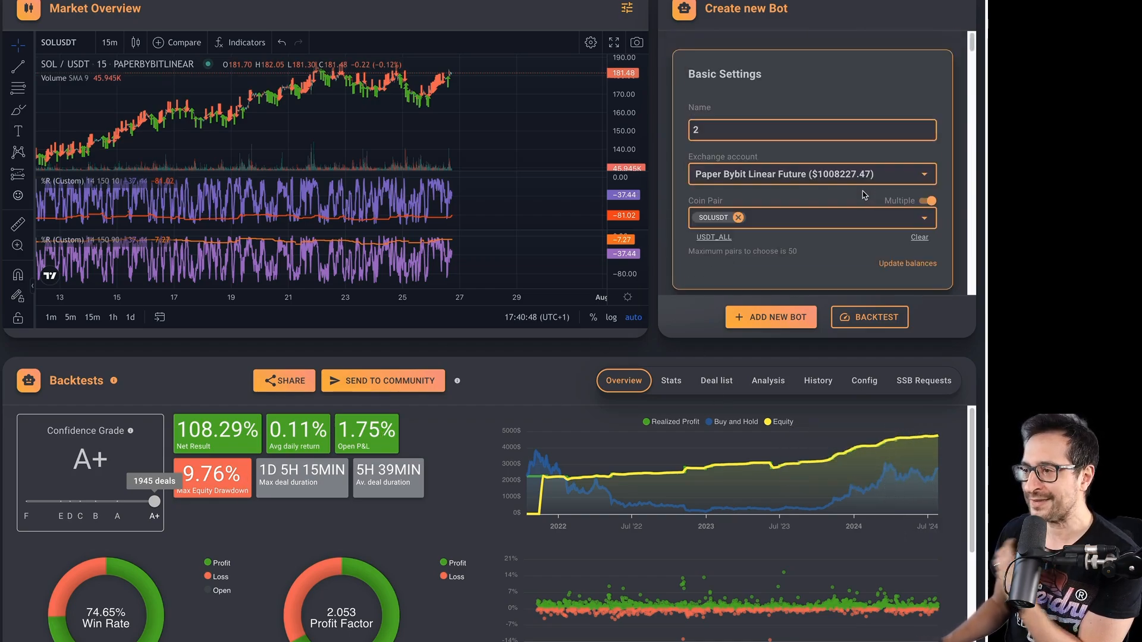
Set Deal Start to Williams %R percentile, lookback 150, length 14, 15 minutes, crossing up 10.
{"action": "scroll", "scroll_direction": "down", "scroll_amount": 3}
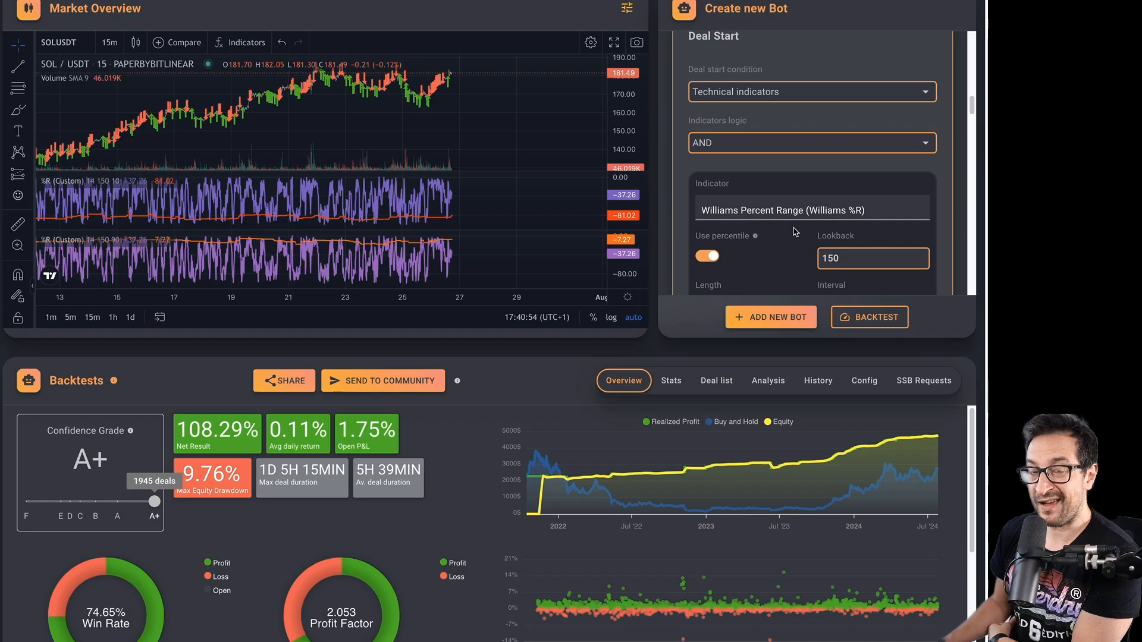
{"action": "scroll", "scroll_direction": "down", "scroll_amount": 3}
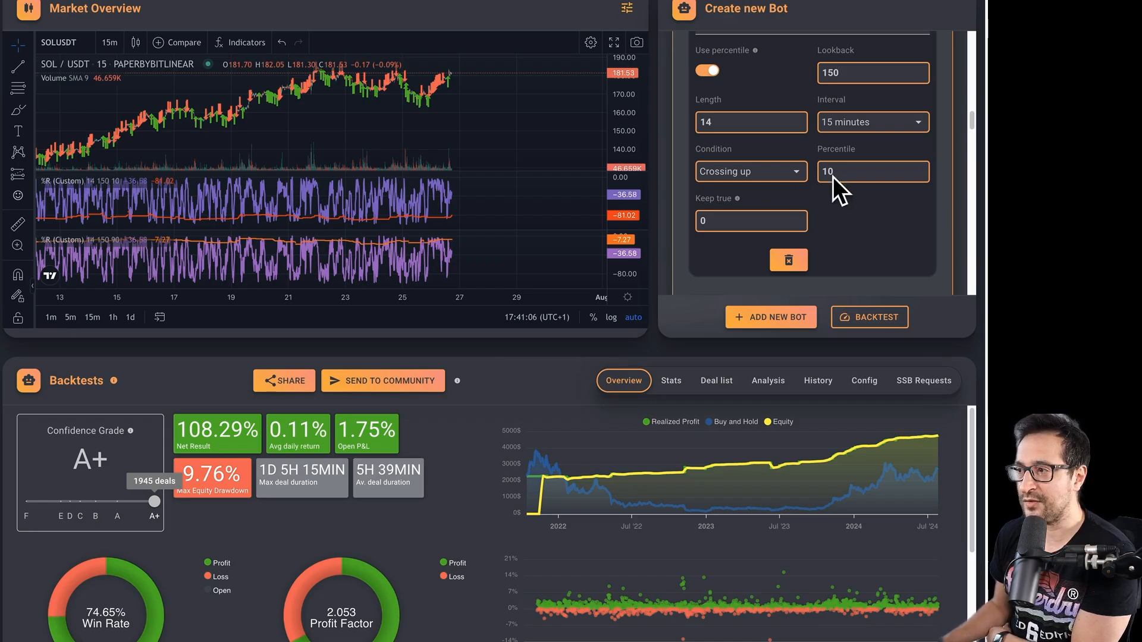
{"action": "scroll", "scroll_direction": "down", "scroll_amount": 3}
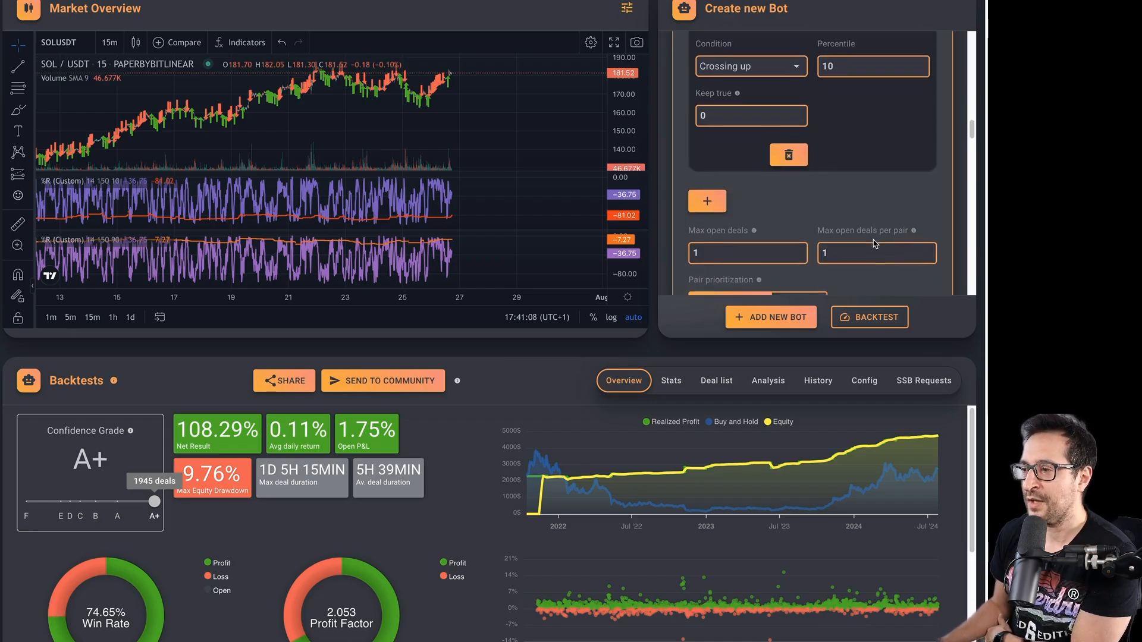
{"action": "scroll", "scroll_direction": "down", "scroll_amount": 3}
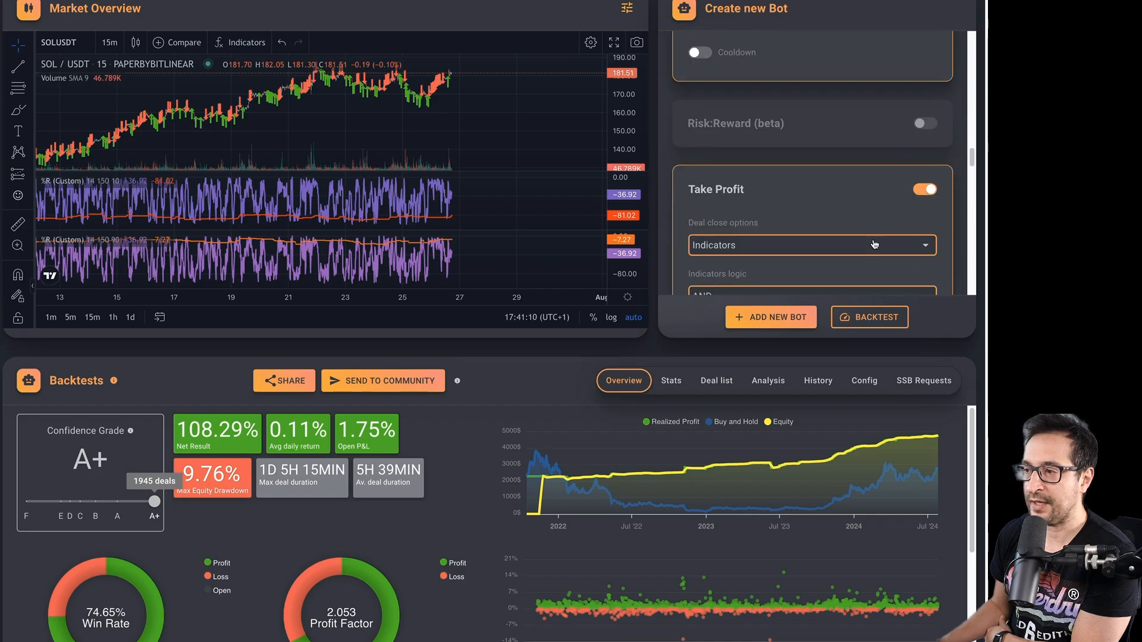
Set Take Profit to Williams %R percentile on 15 minutes, crossing up 90.
{"action": "scroll", "scroll_direction": "down", "scroll_amount": 3}
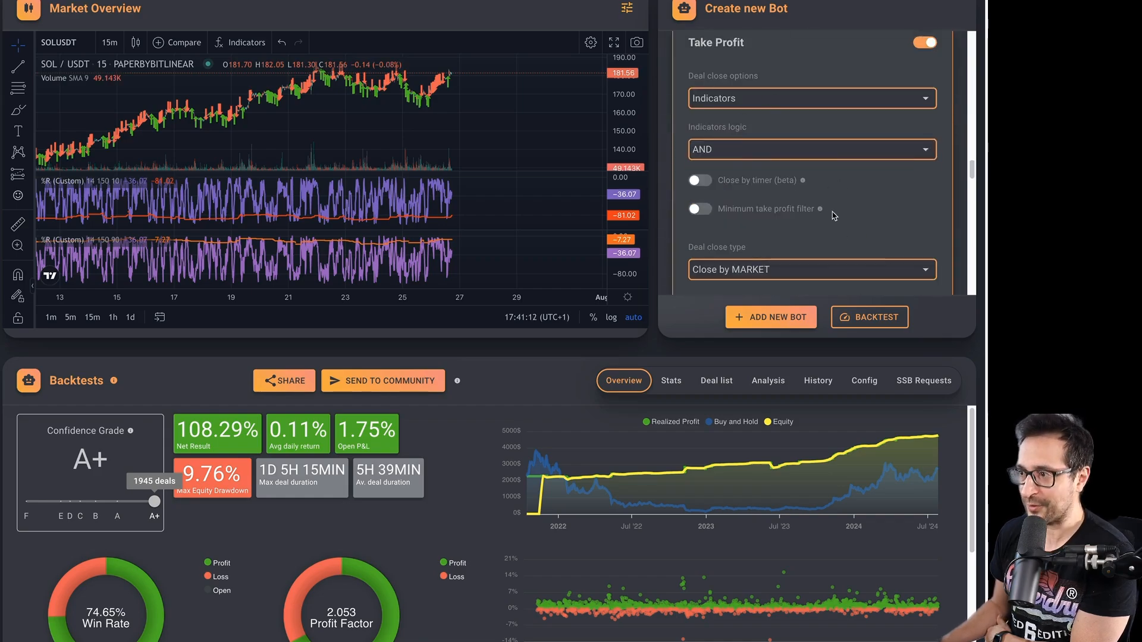
{"action": "scroll", "scroll_direction": "down", "scroll_amount": 3}
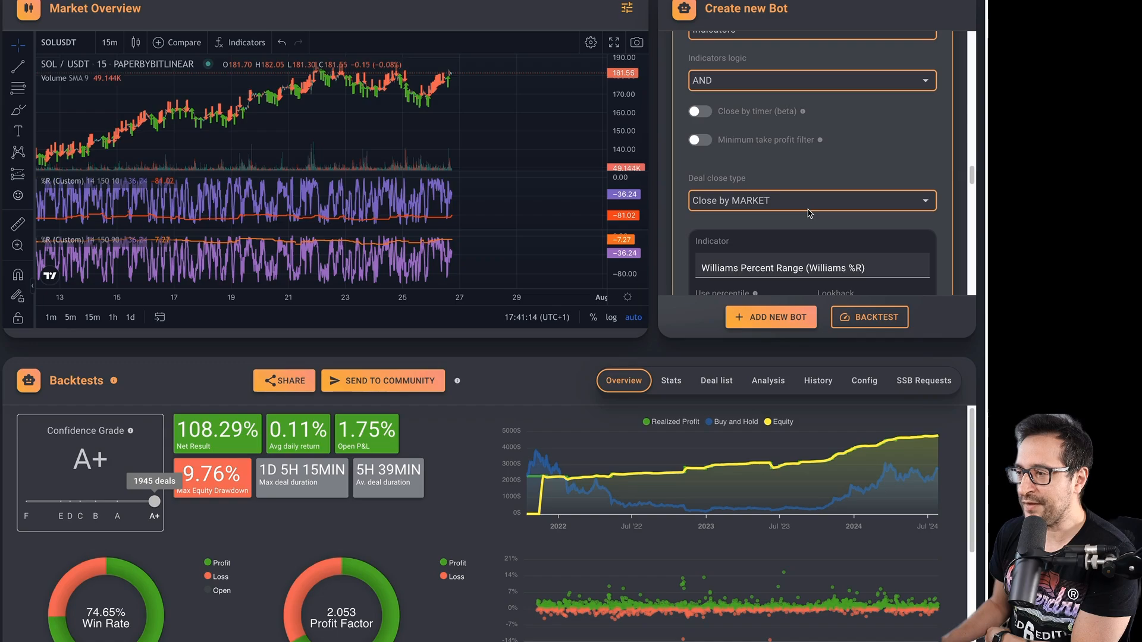
{"action": "scroll", "scroll_direction": "down", "scroll_amount": 3}
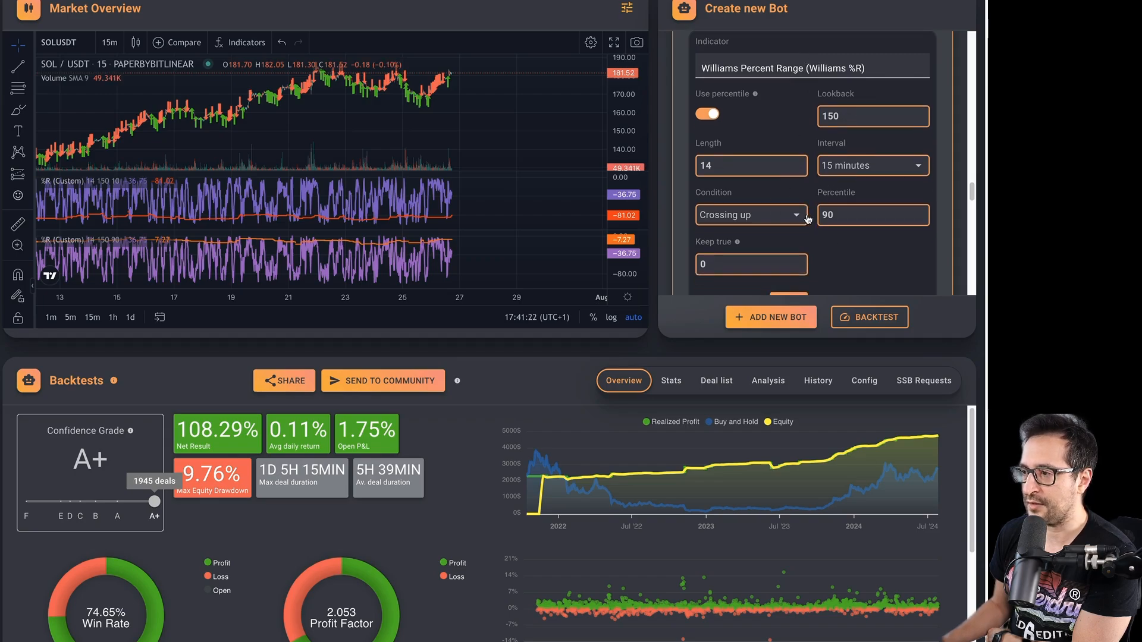
{"action": "scroll", "scroll_direction": "down", "scroll_amount": 3}
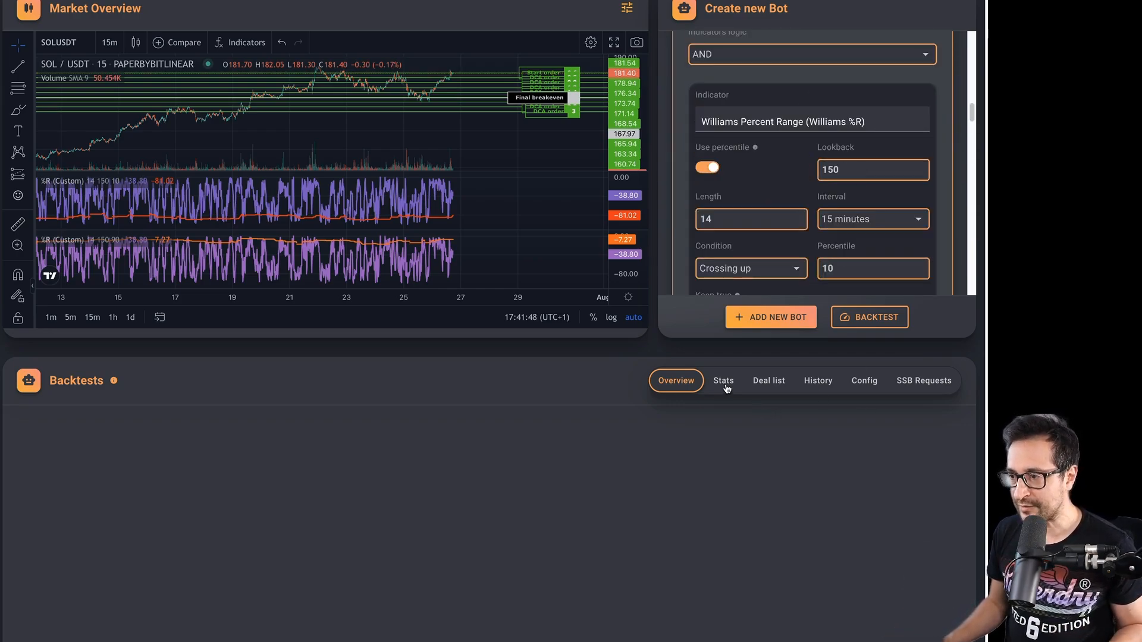
Load backtest 3 from history, showing 144.73% net result and its equity curve.
{"action": "left_click", "coordinate": [817, 381]}
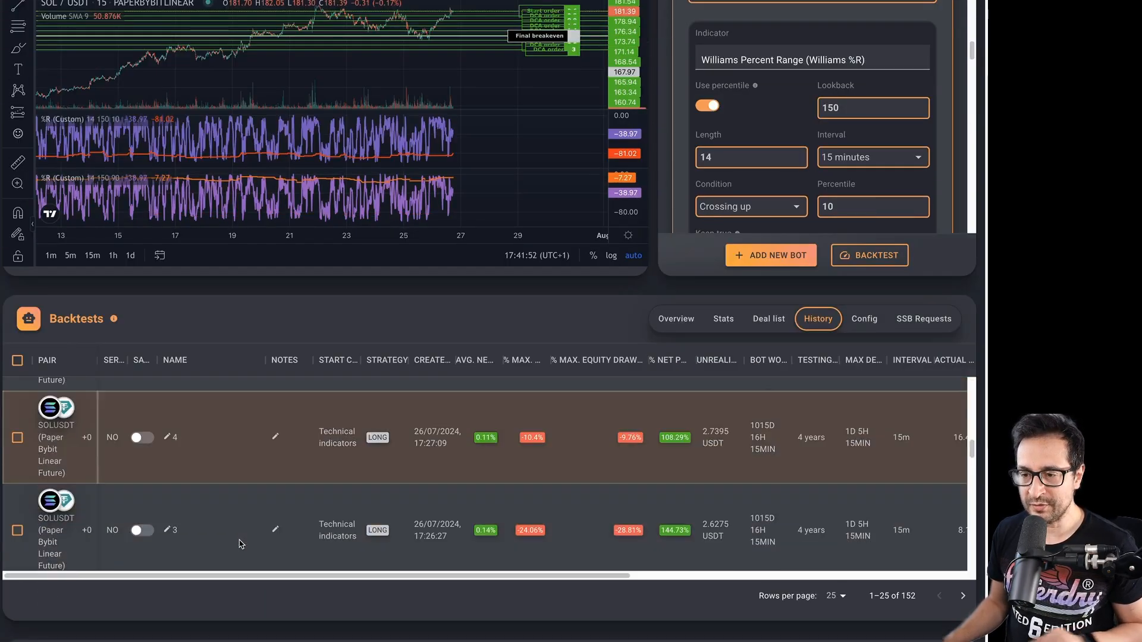
{"action": "scroll", "scroll_direction": "down", "scroll_amount": 3}
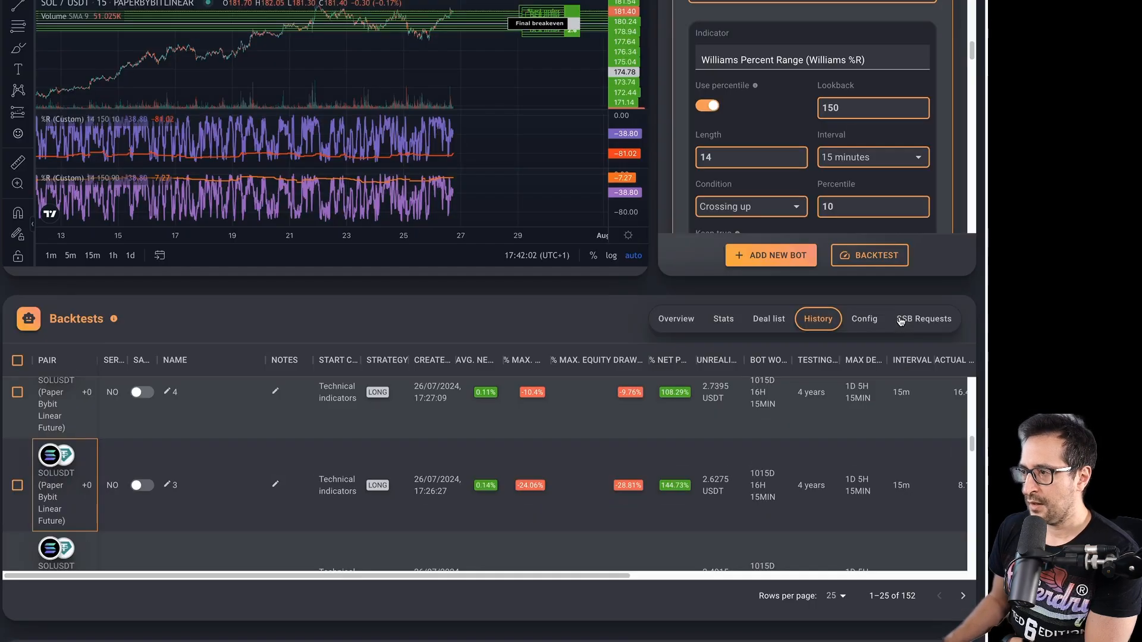
{"action": "left_click", "coordinate": [622, 319]}
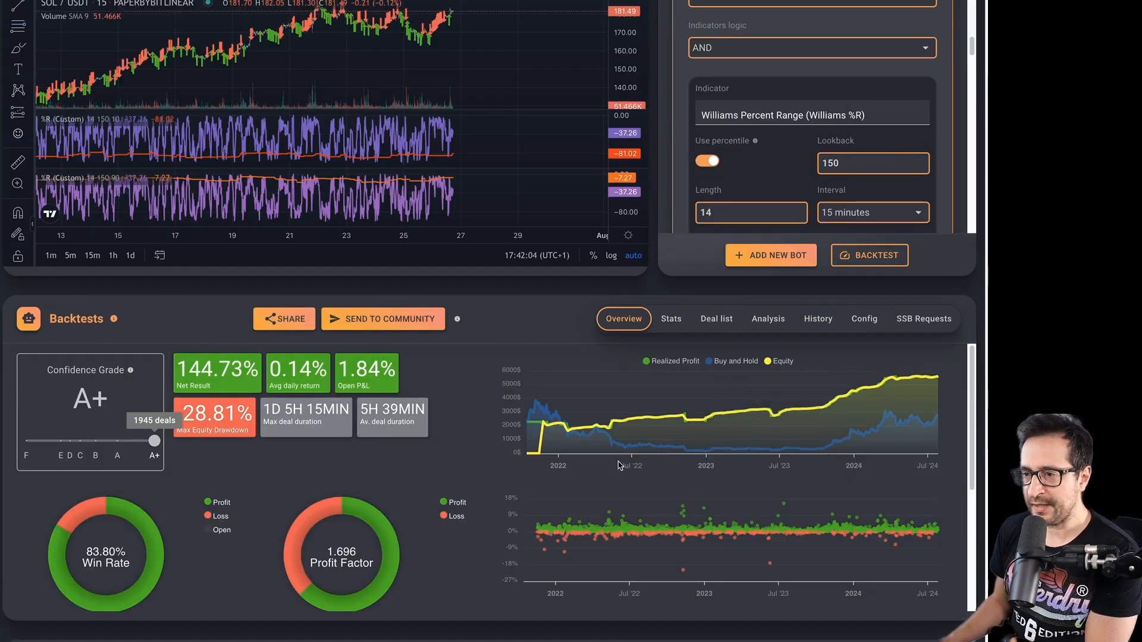
{"action": "scroll", "scroll_direction": "down", "scroll_amount": 3}
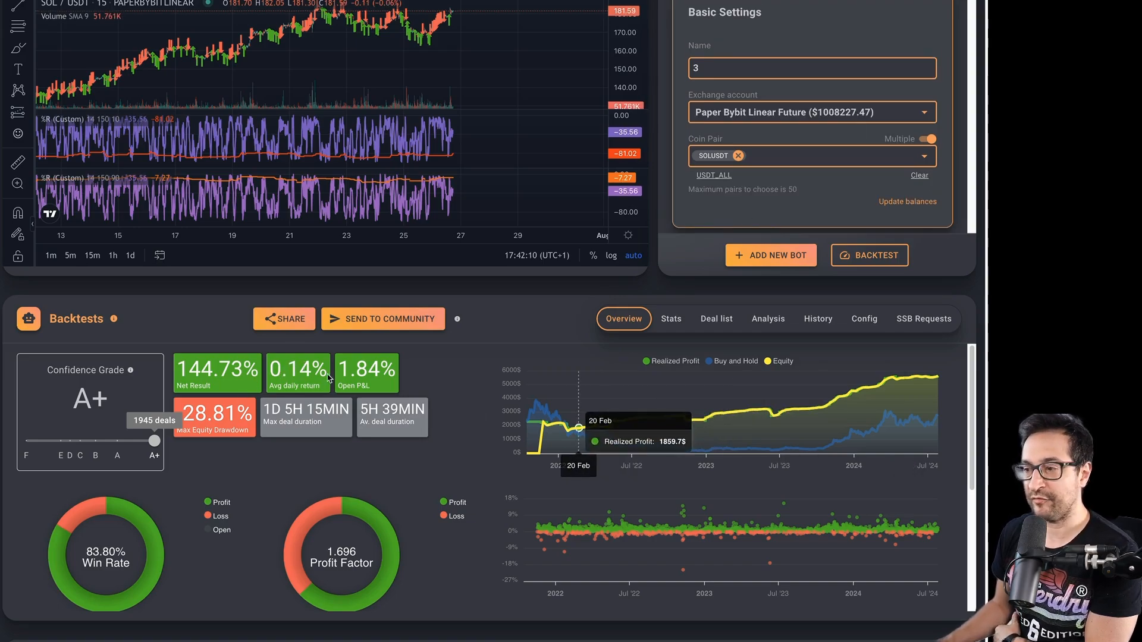
{"action": "mouse_move", "coordinate": [897, 422]}
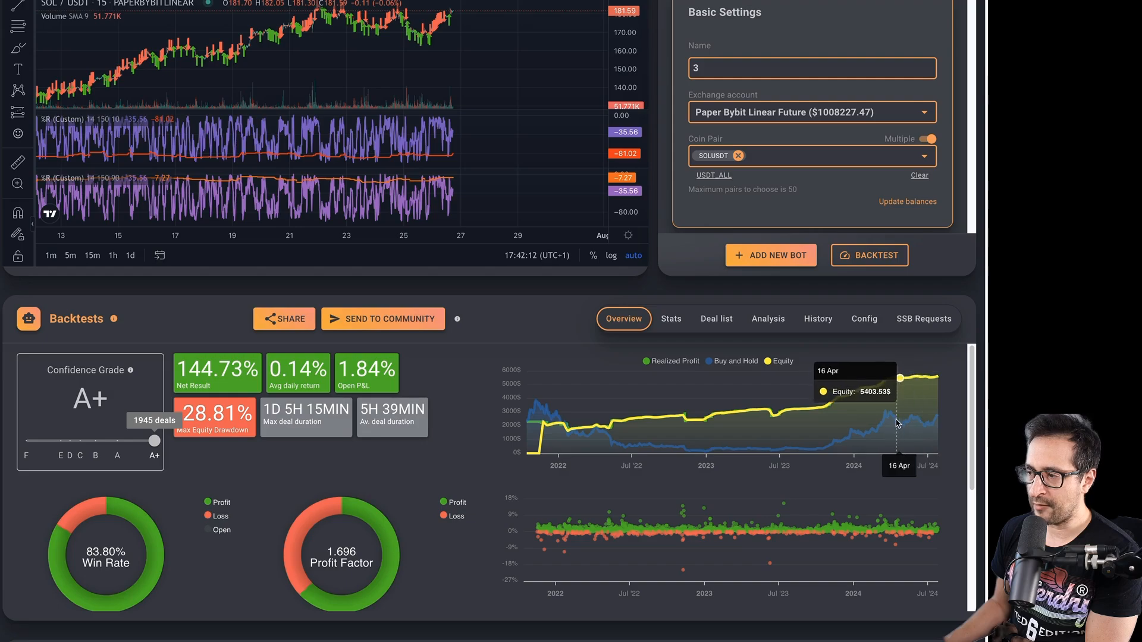
{"action": "mouse_move", "coordinate": [553, 415]}
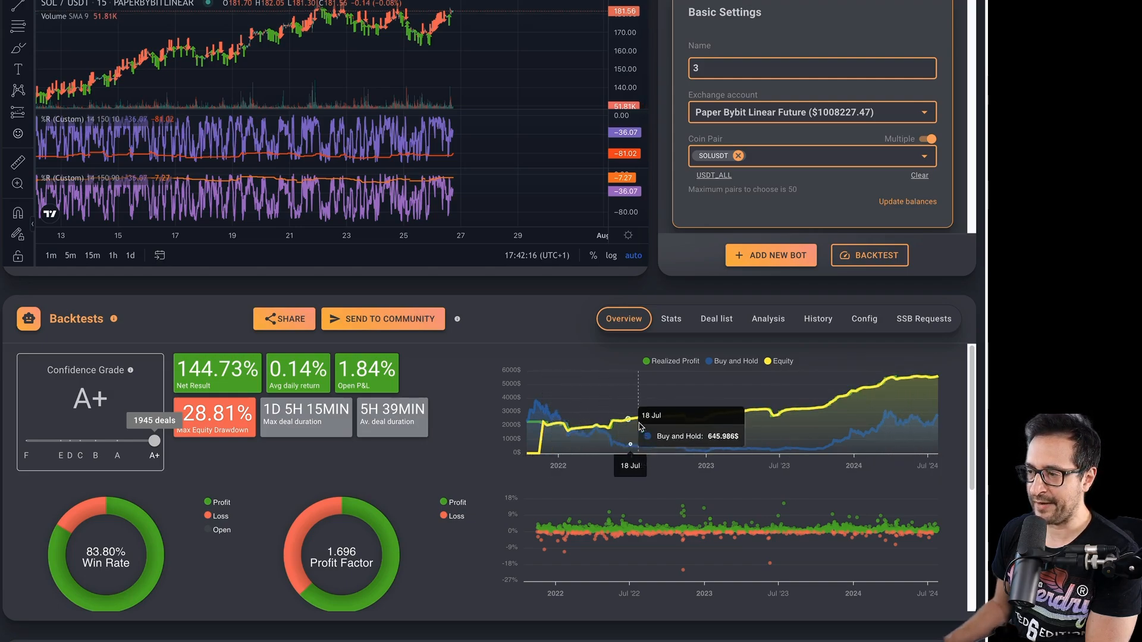
{"action": "mouse_move", "coordinate": [768, 407]}
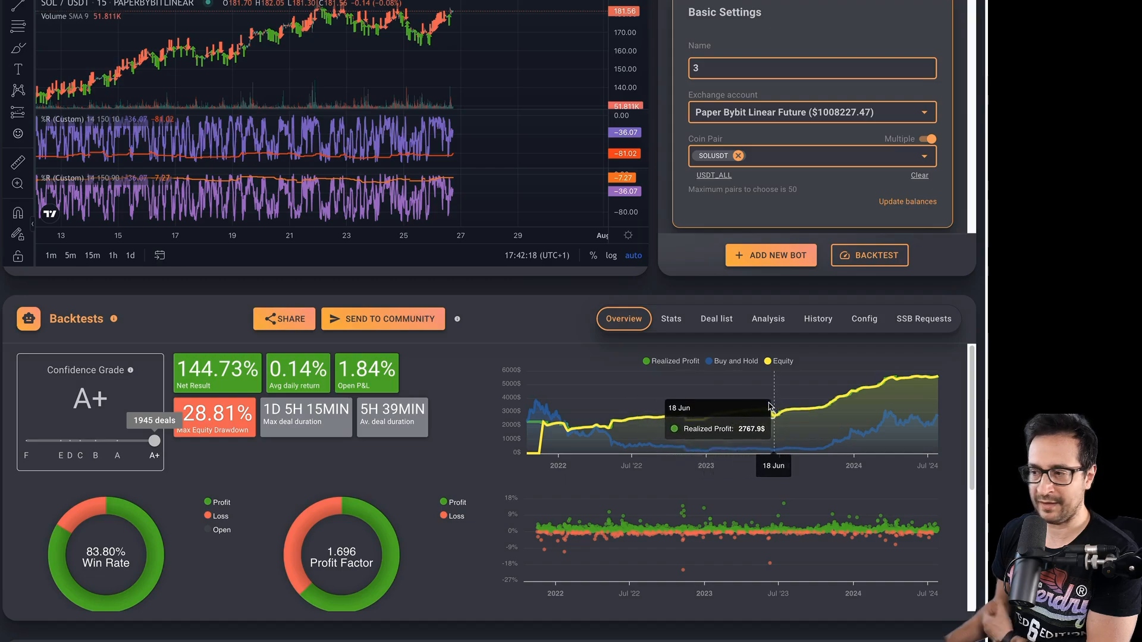
{"action": "mouse_move", "coordinate": [619, 458]}
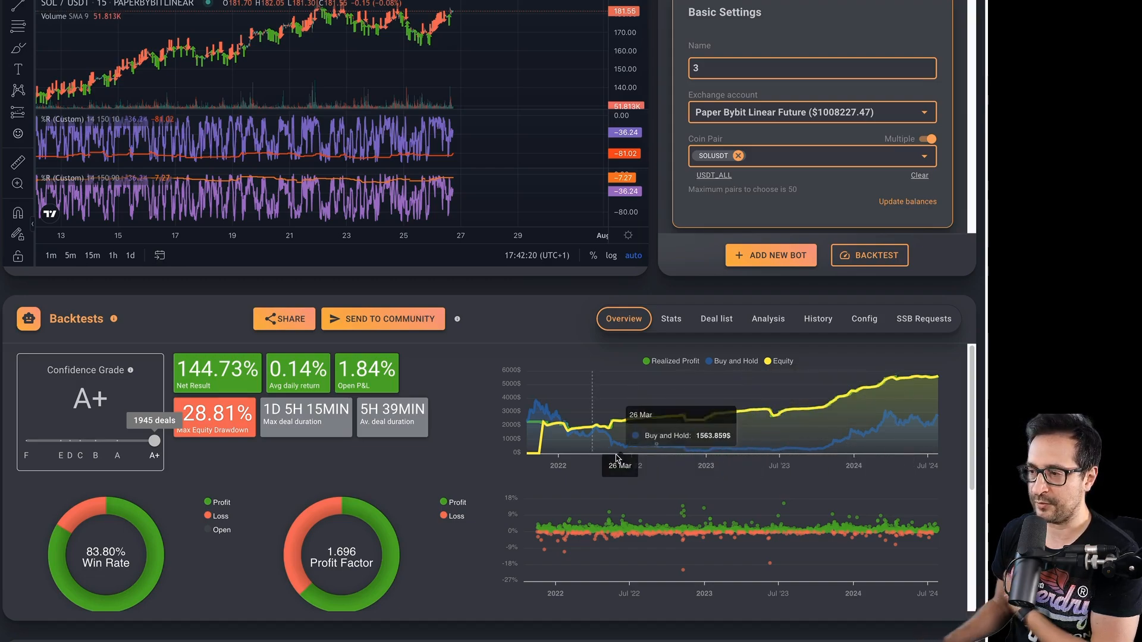
{"action": "mouse_move", "coordinate": [676, 423]}
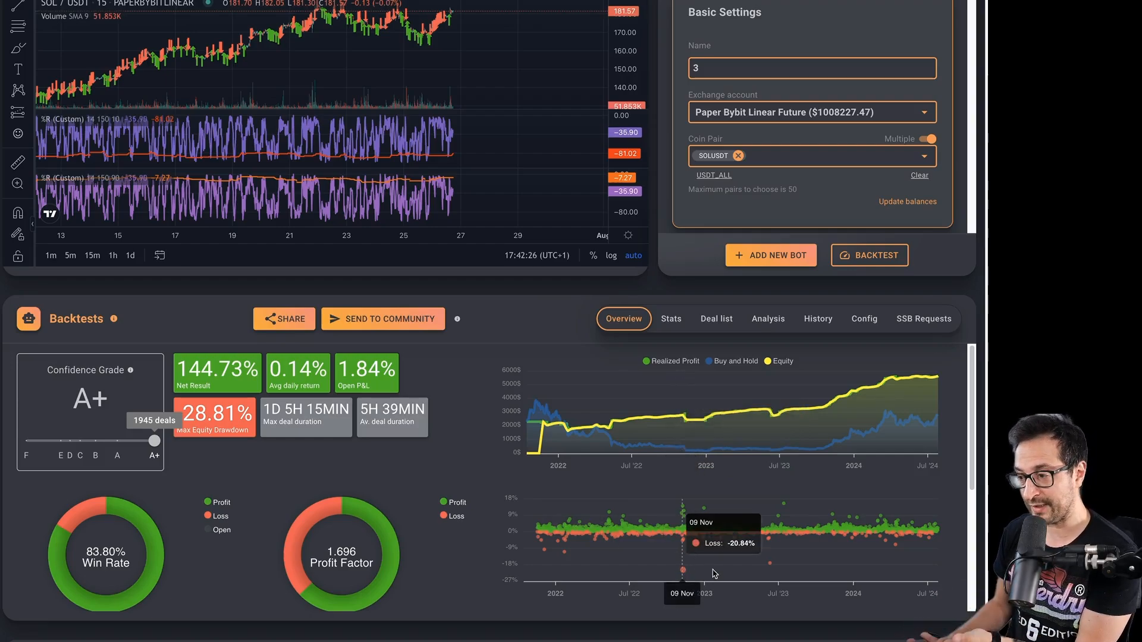
{"action": "mouse_move", "coordinate": [769, 566]}
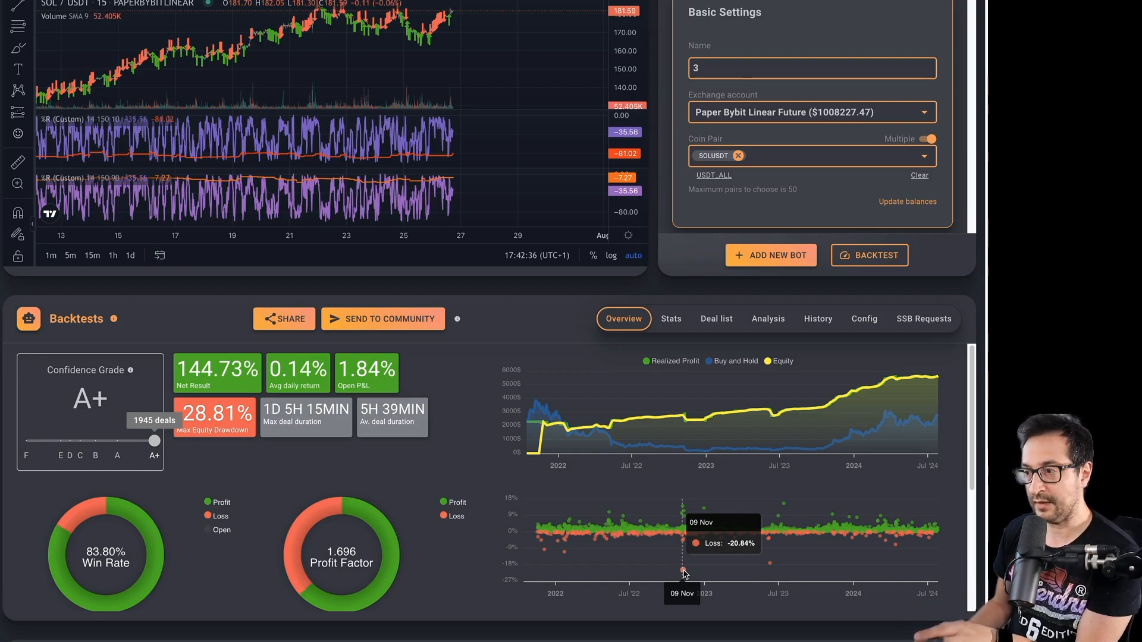
{"action": "mouse_move", "coordinate": [785, 561]}
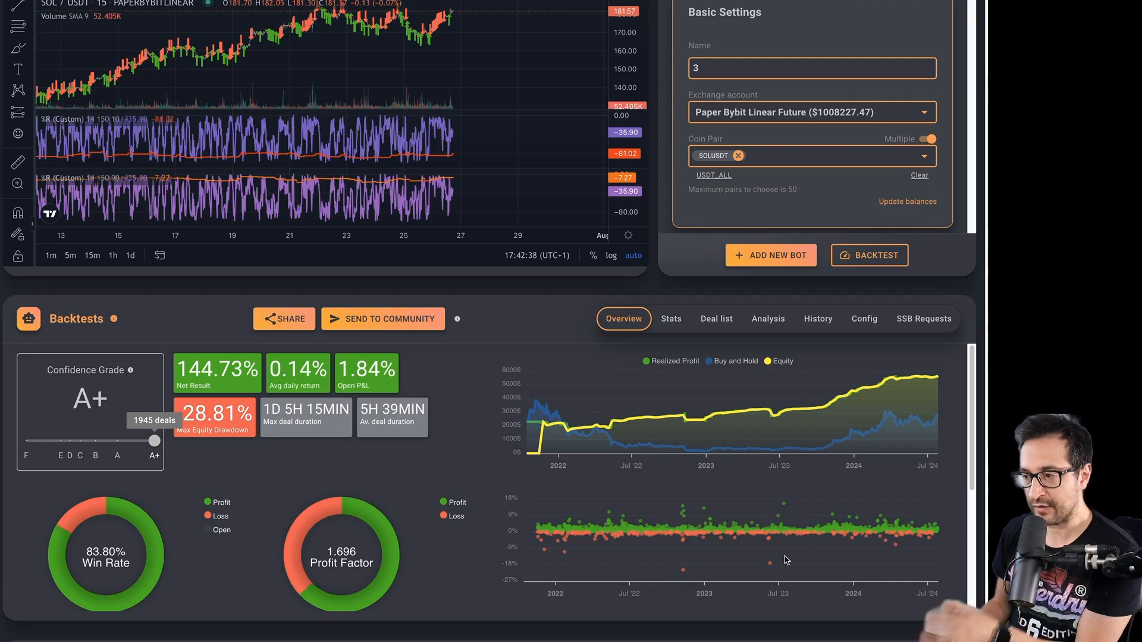
{"action": "mouse_move", "coordinate": [561, 320]}
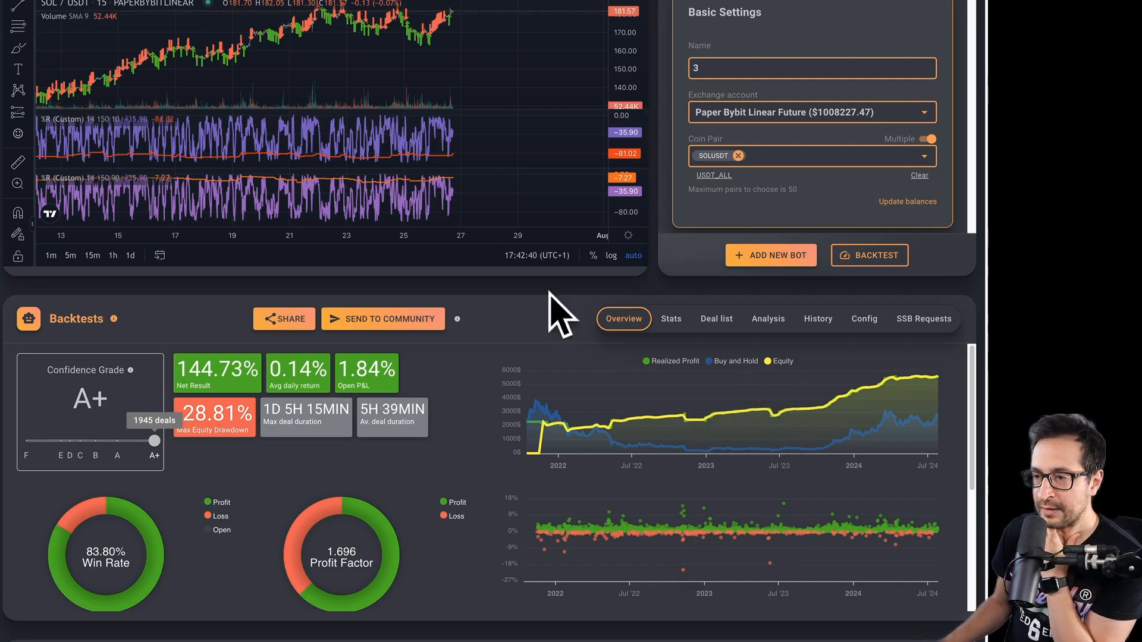
{"action": "mouse_move", "coordinate": [755, 281]}
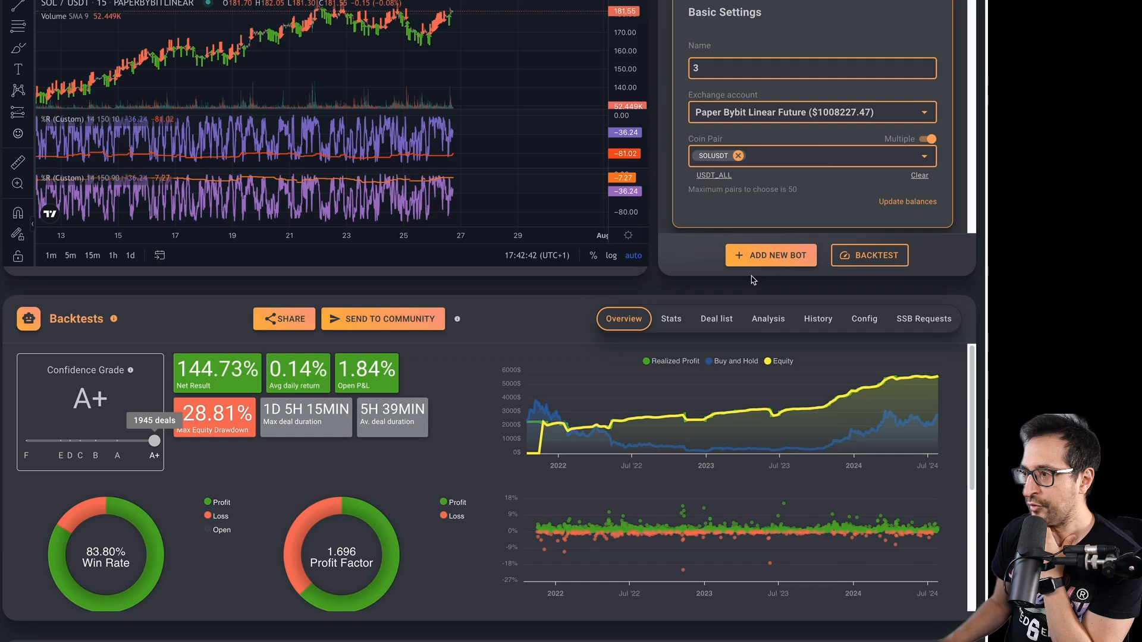
Review backtest 3's settings down to ATR scaling factor 0.125, step scale 1, volume scale 1.2.
{"action": "scroll", "scroll_direction": "down", "scroll_amount": 3}
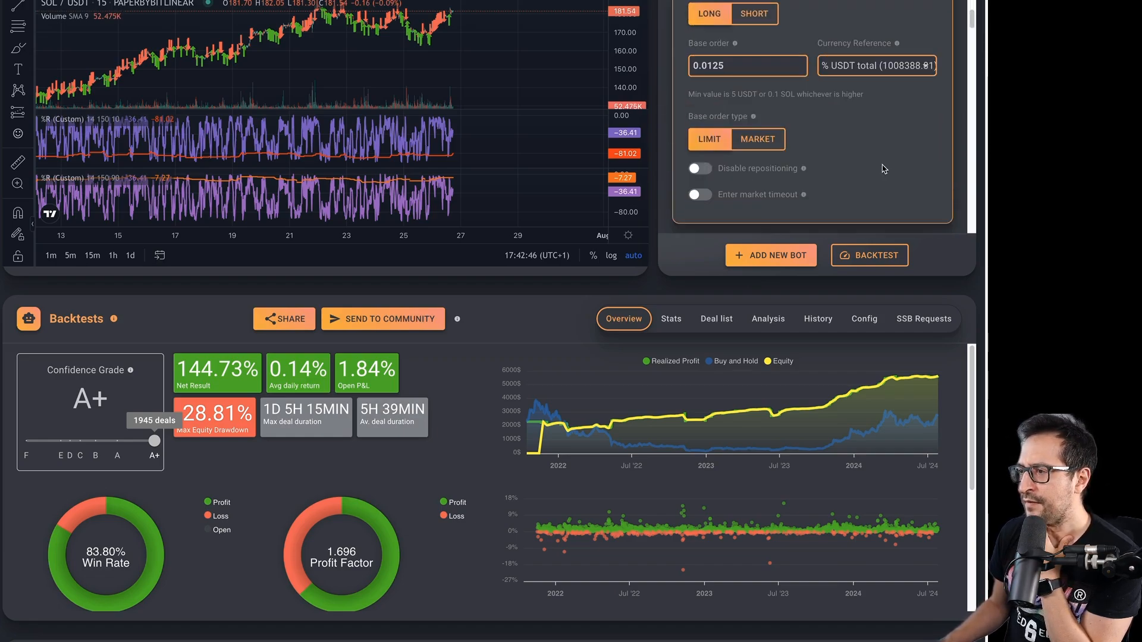
{"action": "scroll", "scroll_direction": "down", "scroll_amount": 3}
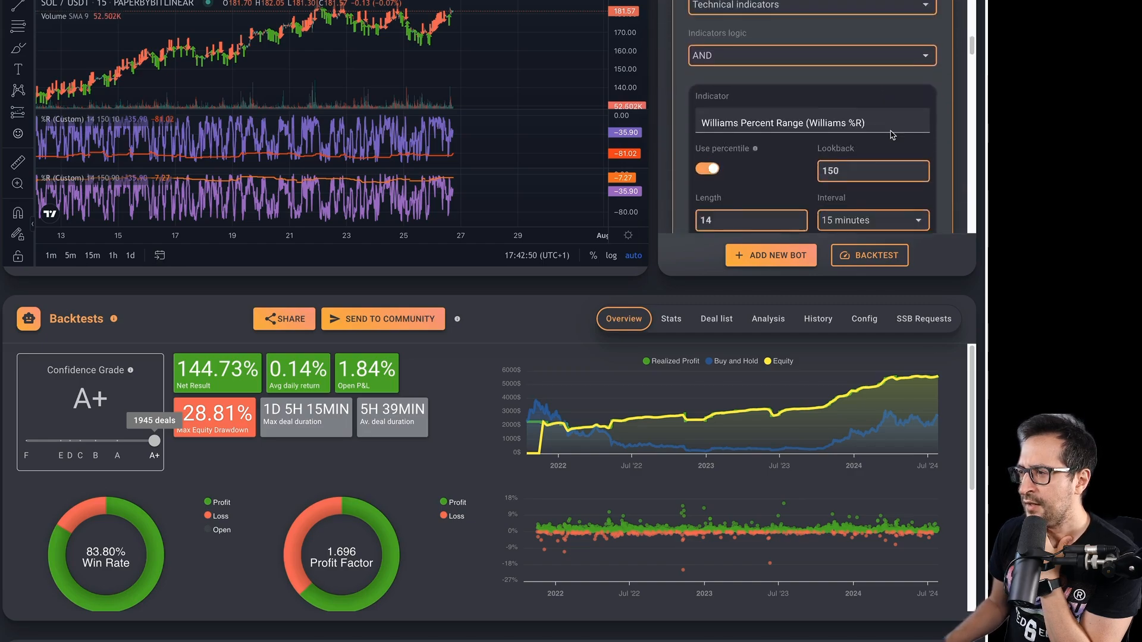
{"action": "scroll", "scroll_direction": "down", "scroll_amount": 3}
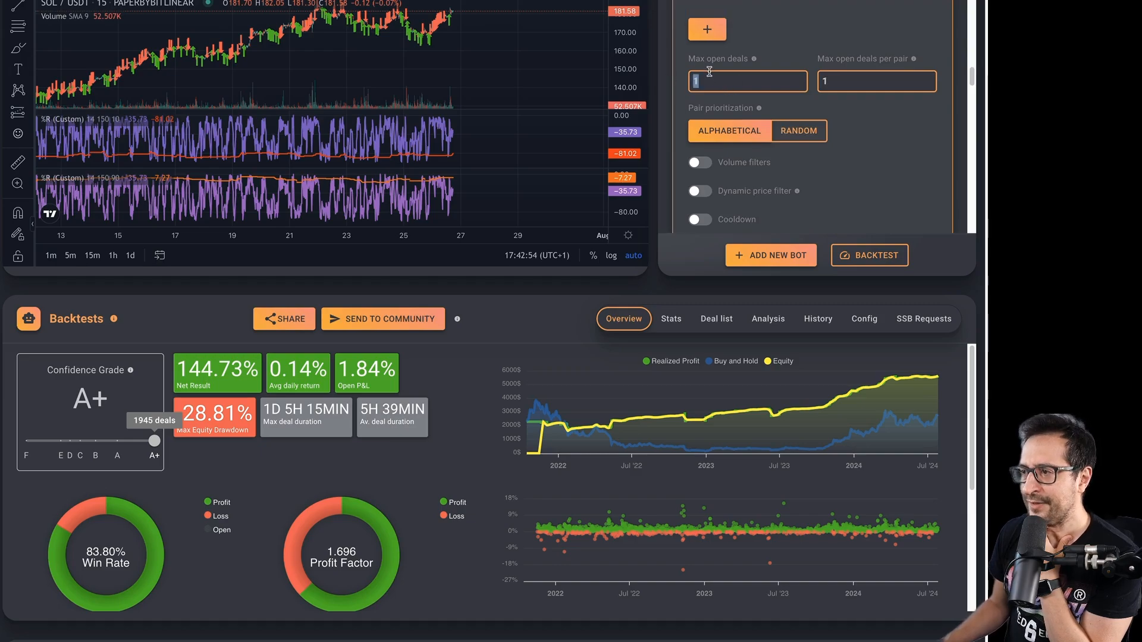
{"action": "mouse_move", "coordinate": [860, 141]}
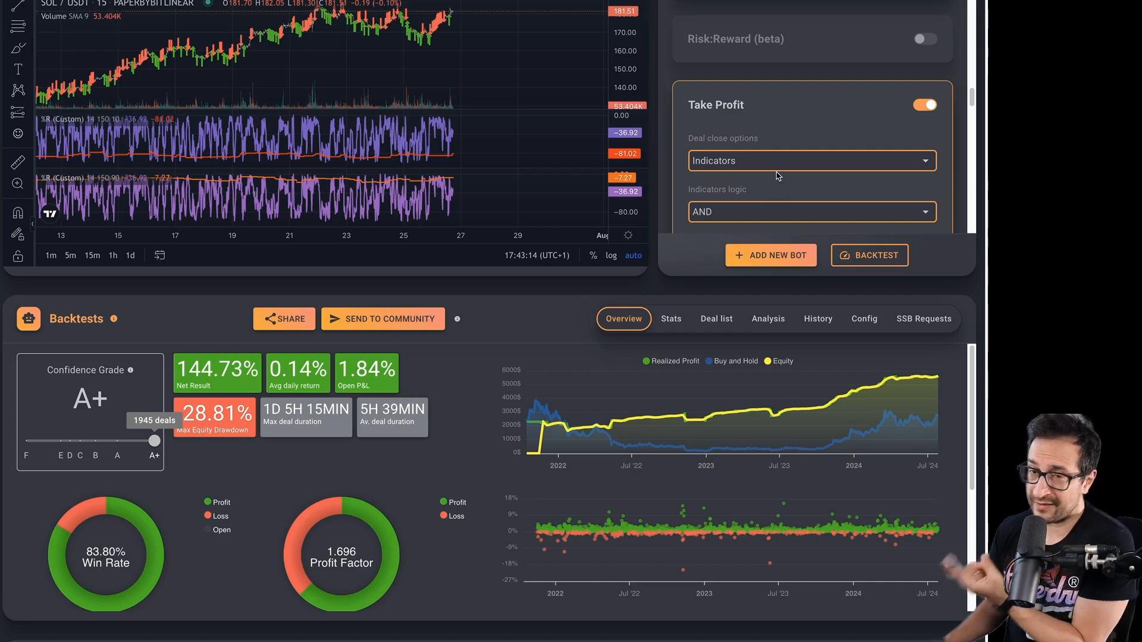
{"action": "scroll", "scroll_direction": "down", "scroll_amount": 3}
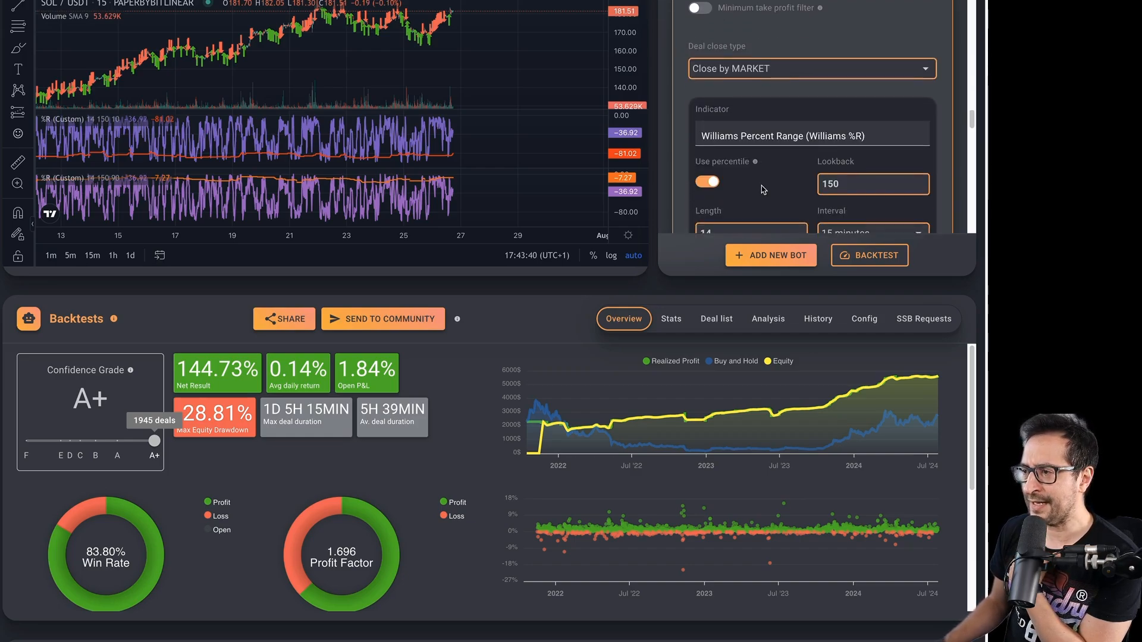
{"action": "scroll", "scroll_direction": "down", "scroll_amount": 3}
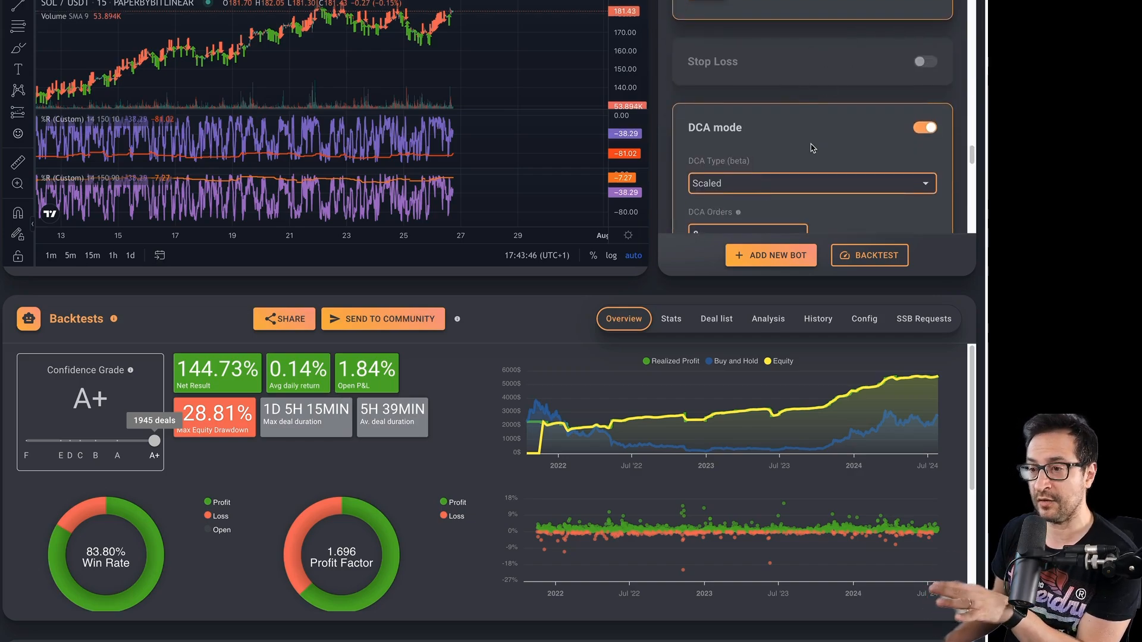
{"action": "scroll", "scroll_direction": "down", "scroll_amount": 3}
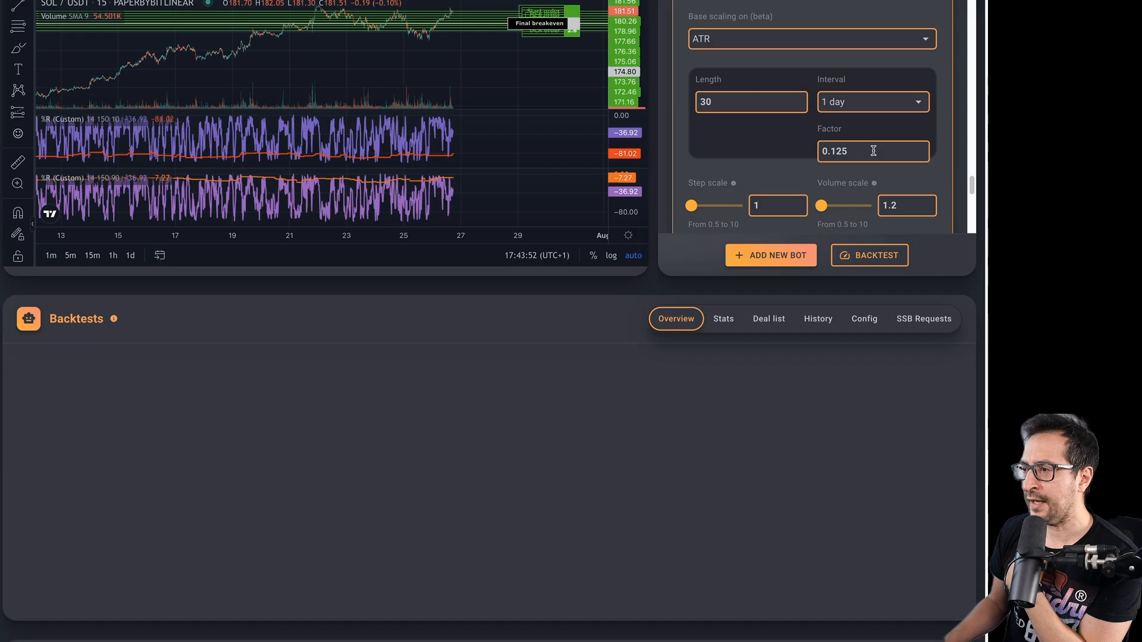
{"action": "double_click", "coordinate": [835, 151]}
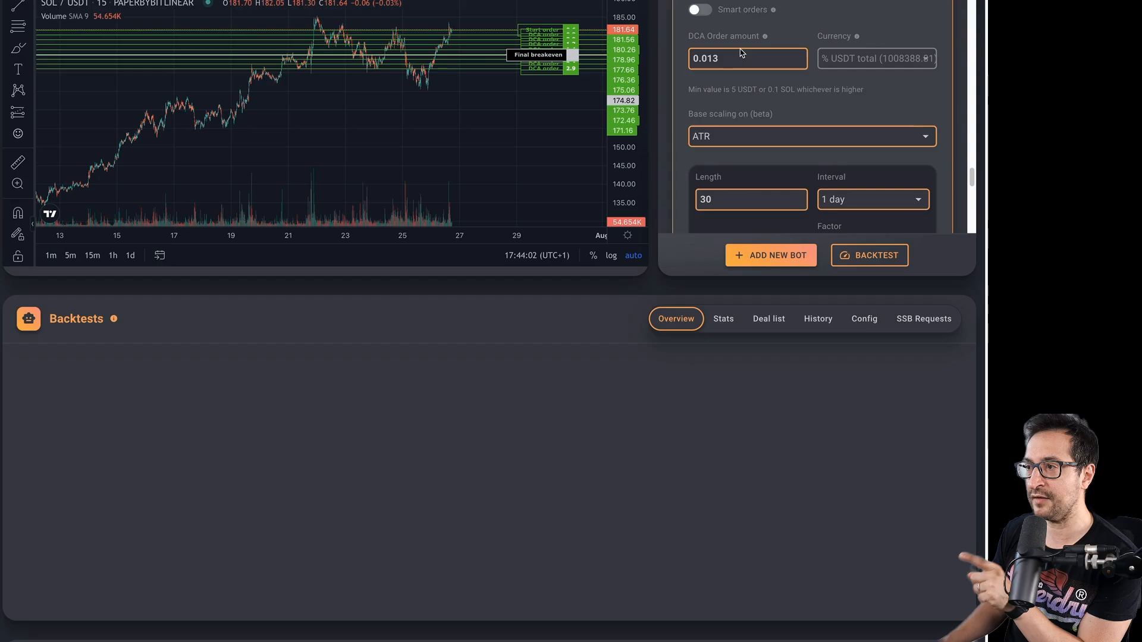
{"action": "scroll", "scroll_direction": "down", "scroll_amount": 3}
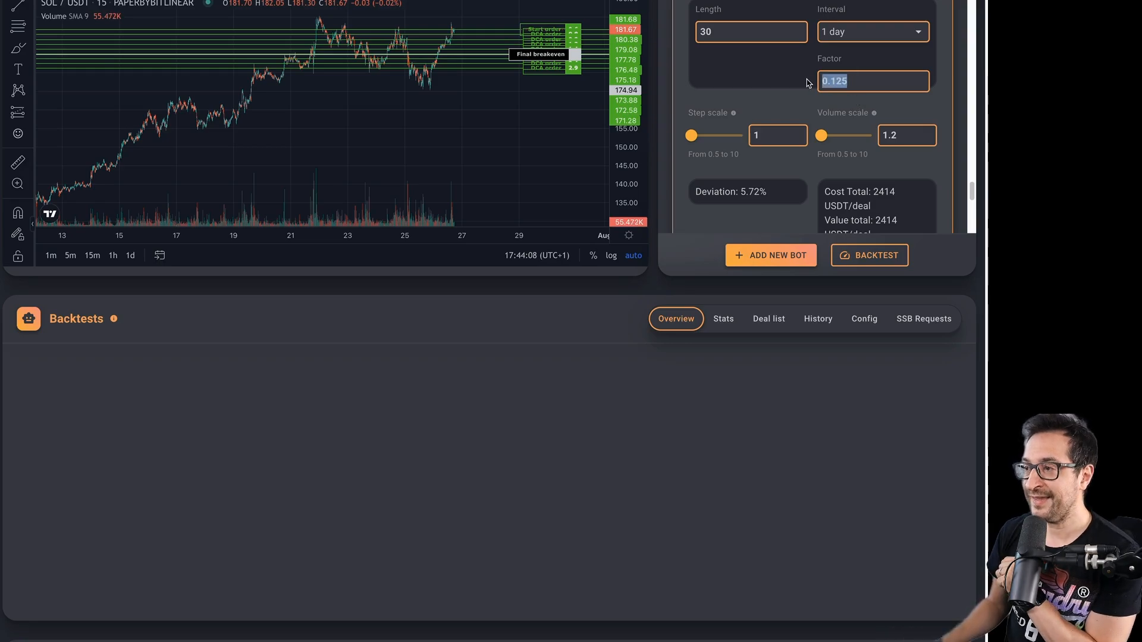
{"action": "mouse_move", "coordinate": [815, 96]}
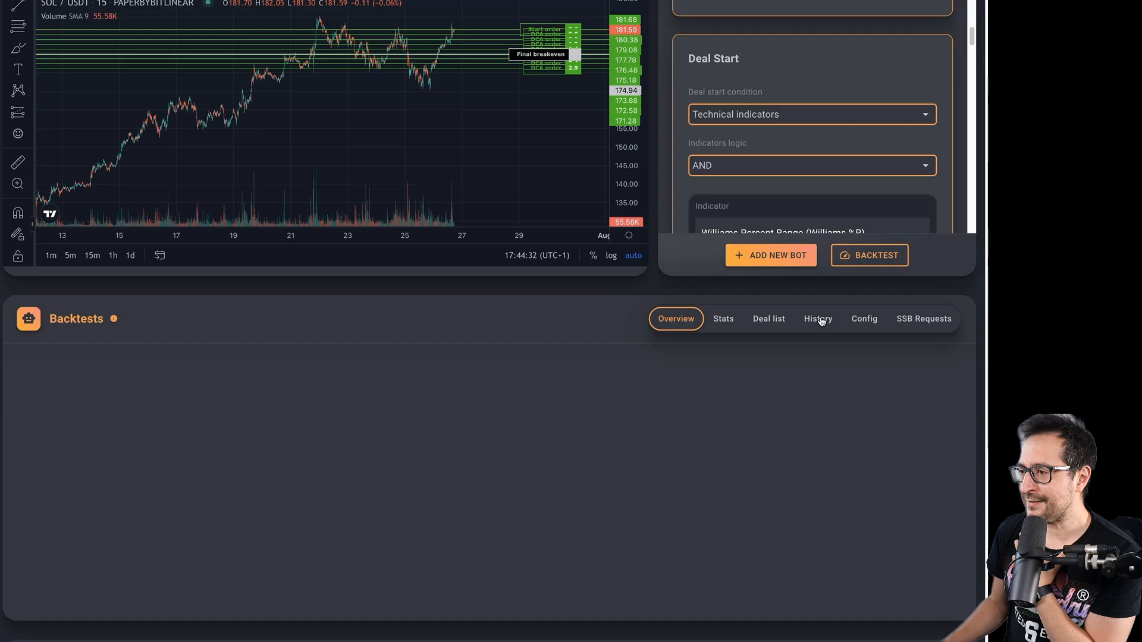
Load backtest 5 from history, showing 177.66% net result beside the Strategy section.
{"action": "left_click", "coordinate": [817, 318]}
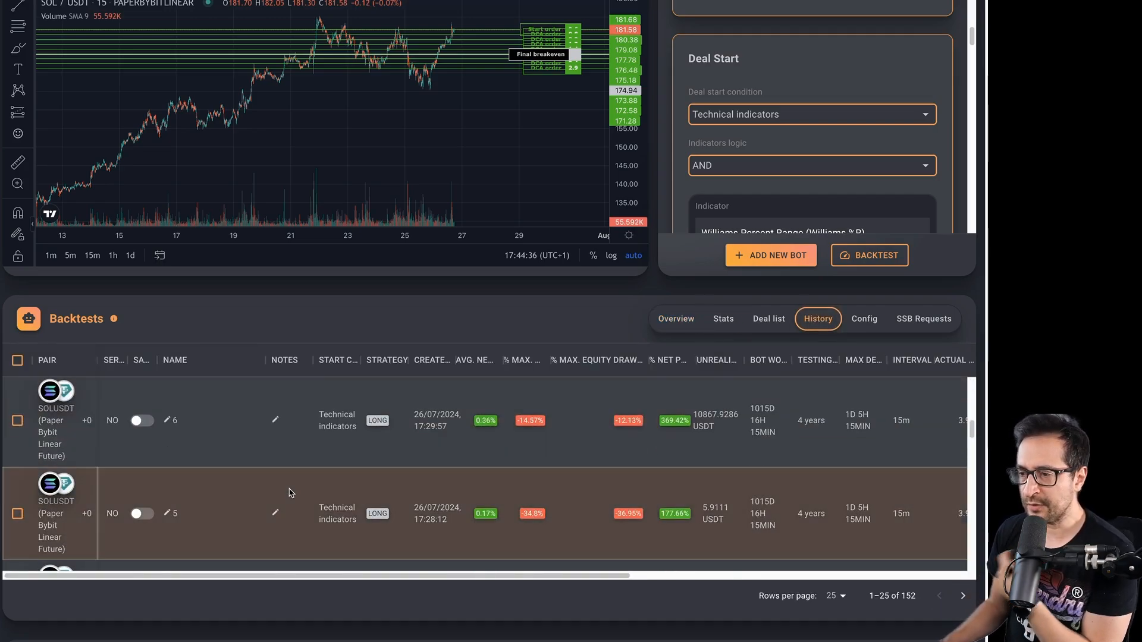
{"action": "scroll", "scroll_direction": "down", "scroll_amount": 3}
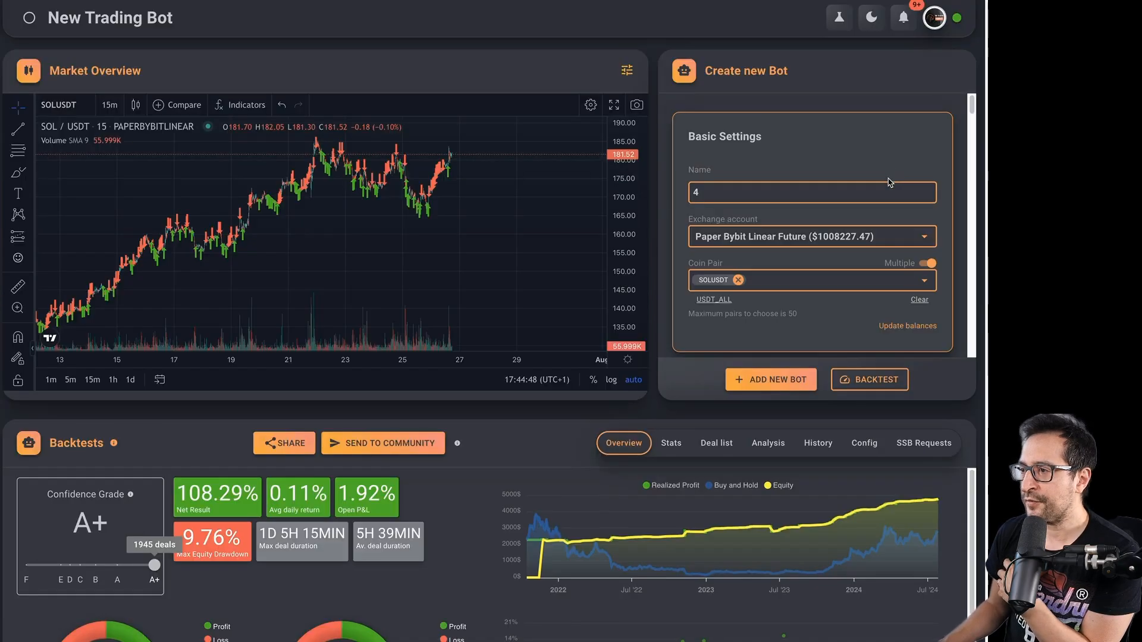
{"action": "scroll", "scroll_direction": "down", "scroll_amount": 3}
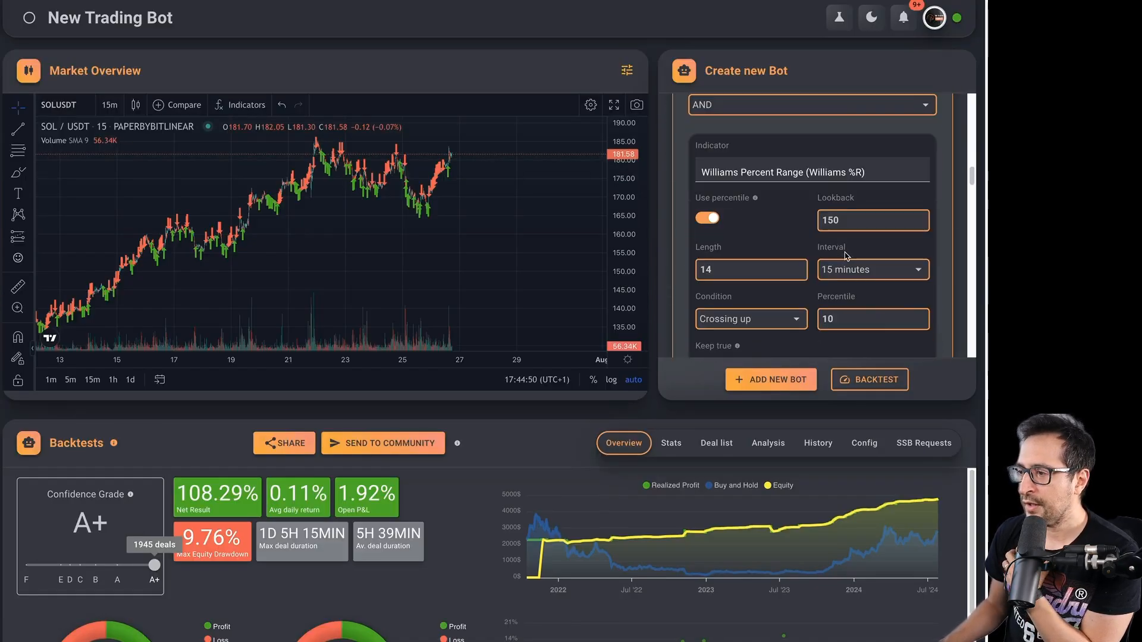
{"action": "scroll", "scroll_direction": "down", "scroll_amount": 3}
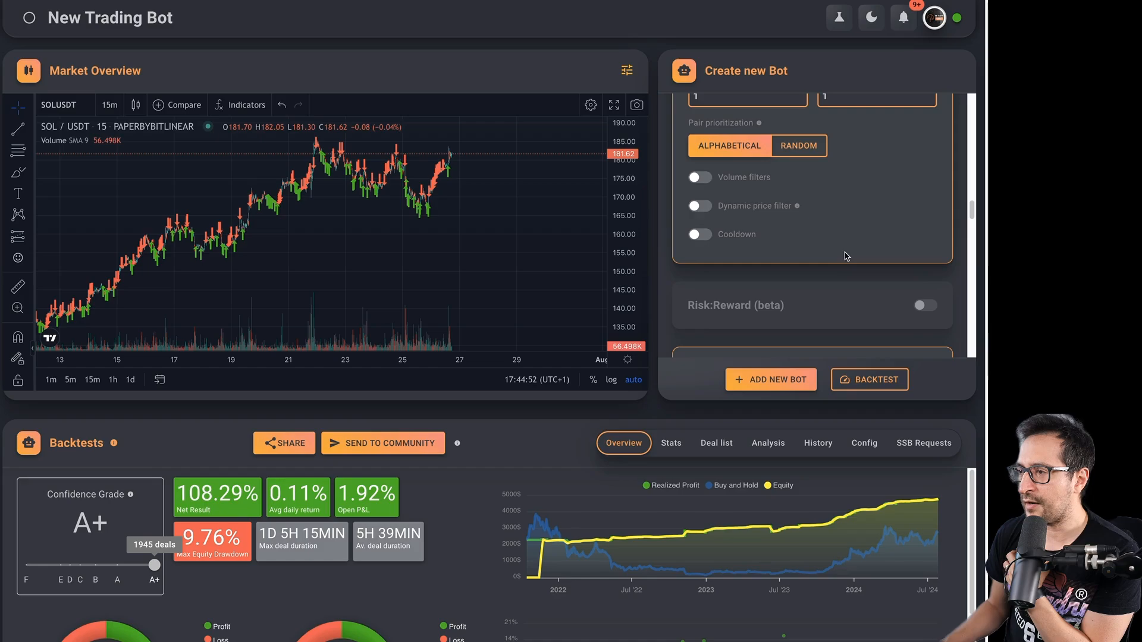
{"action": "scroll", "scroll_direction": "down", "scroll_amount": 3}
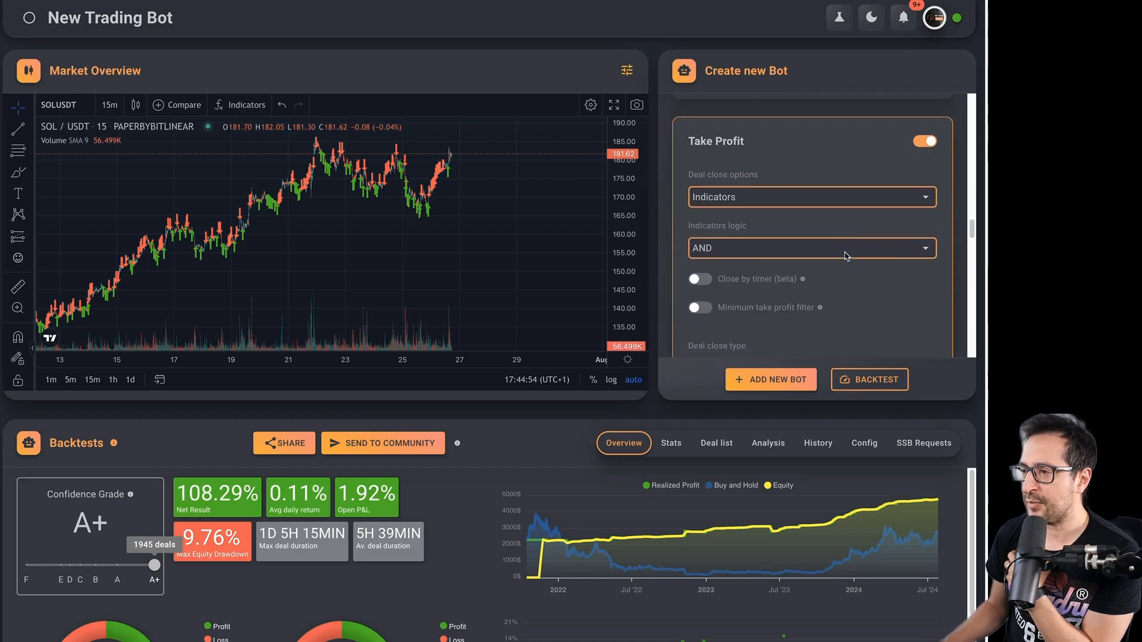
{"action": "scroll", "scroll_direction": "down", "scroll_amount": 3}
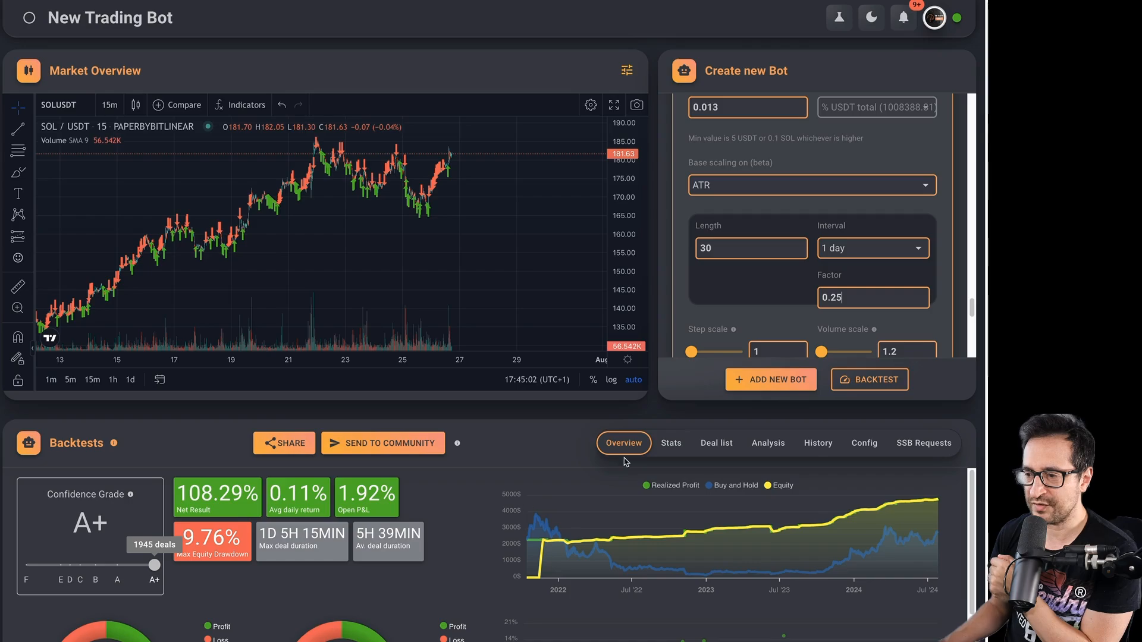
{"action": "left_click", "coordinate": [817, 443]}
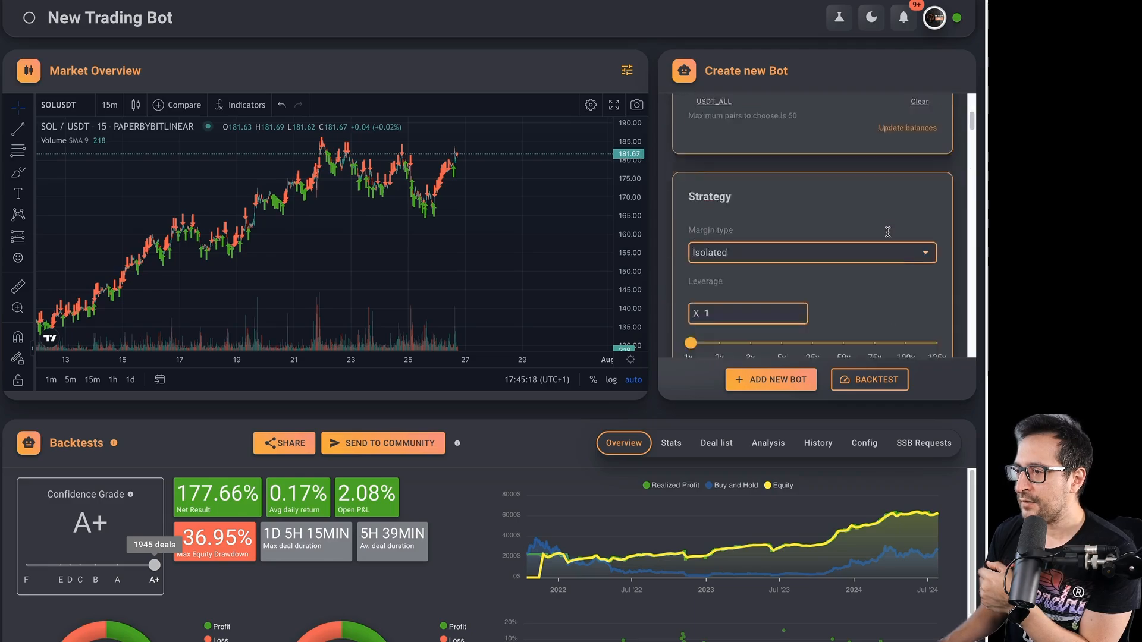
Preview the ATR factor 0.06 safety orders on the chart, confirming 2.73% deviation and 2266 USDT per deal.
{"action": "scroll", "scroll_direction": "down", "scroll_amount": 3}
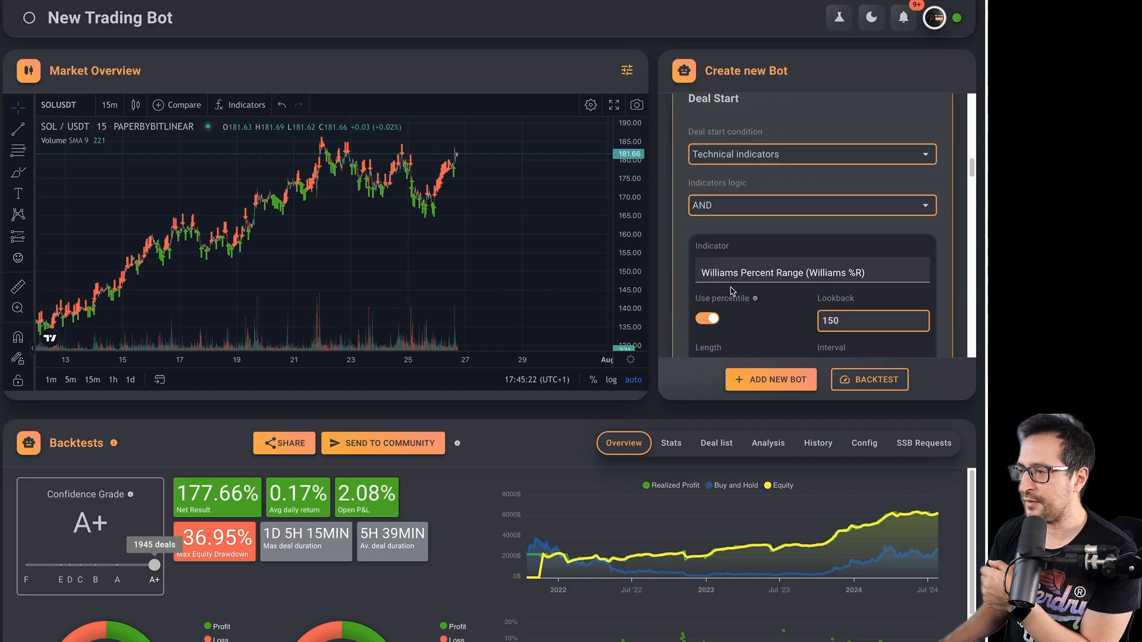
{"action": "scroll", "scroll_direction": "down", "scroll_amount": 3}
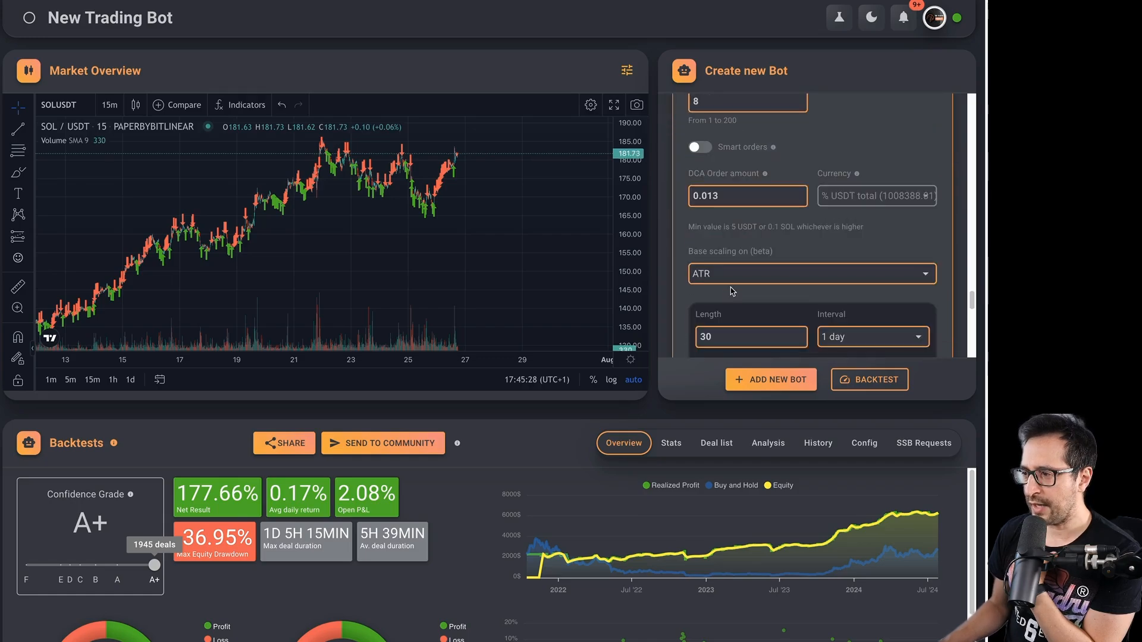
{"action": "scroll", "scroll_direction": "down", "scroll_amount": 3}
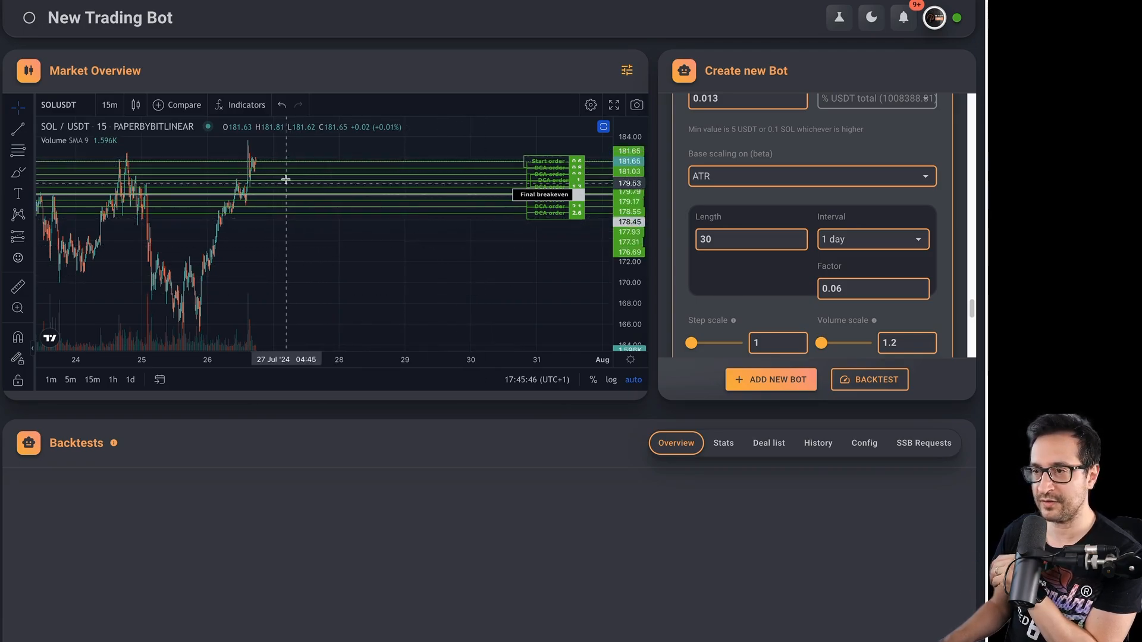
{"action": "left_click_drag", "start_coordinate": [287, 179], "coordinate": [332, 212]}
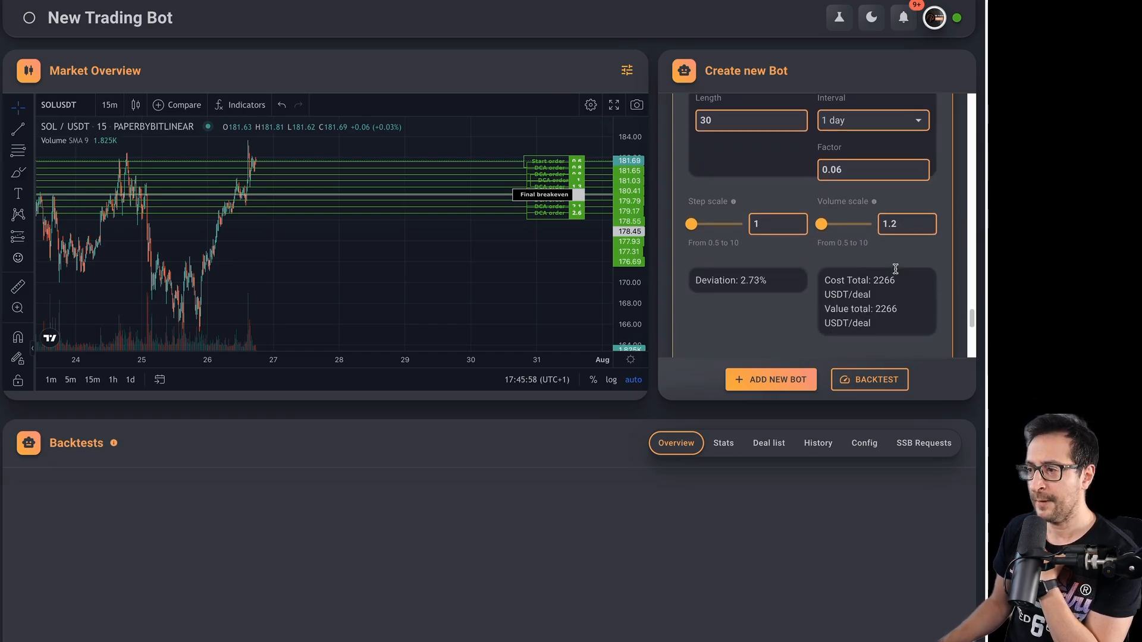
{"action": "double_click", "coordinate": [753, 281]}
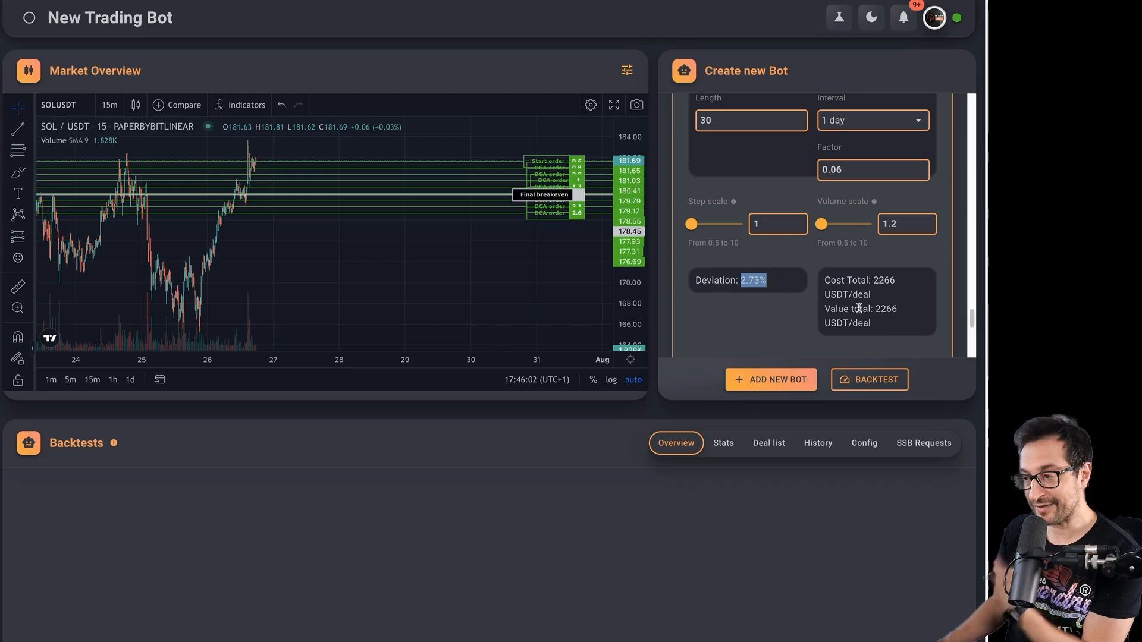
{"action": "scroll", "scroll_direction": "down", "scroll_amount": 3}
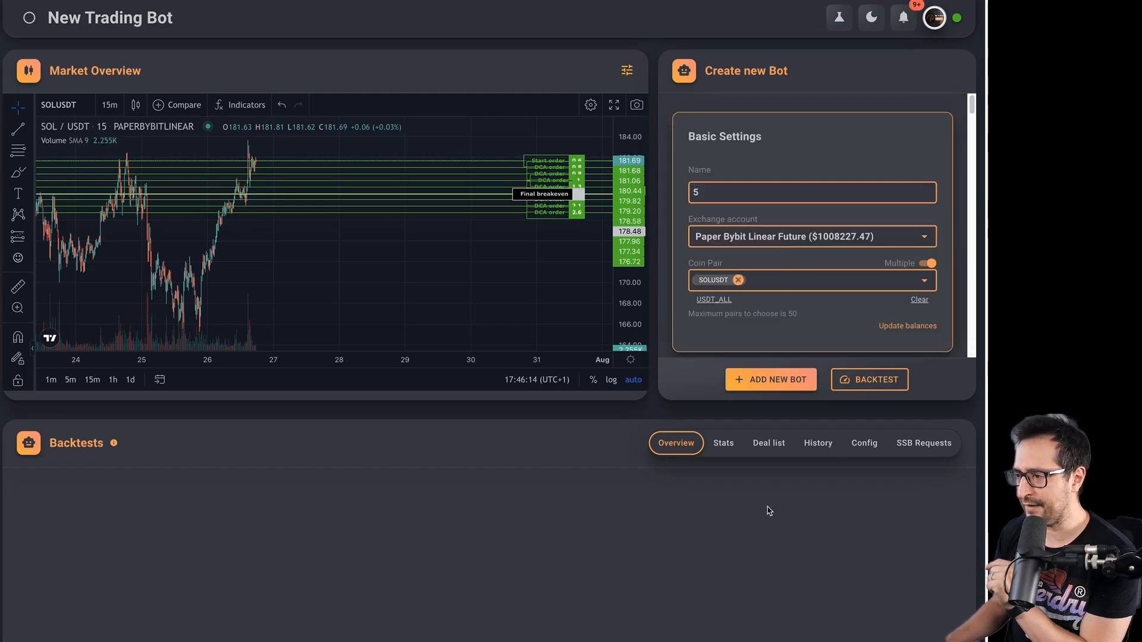
Load backtest 6 (369.42%) from History and review its 5.5 base order amount.
{"action": "left_click", "coordinate": [817, 443]}
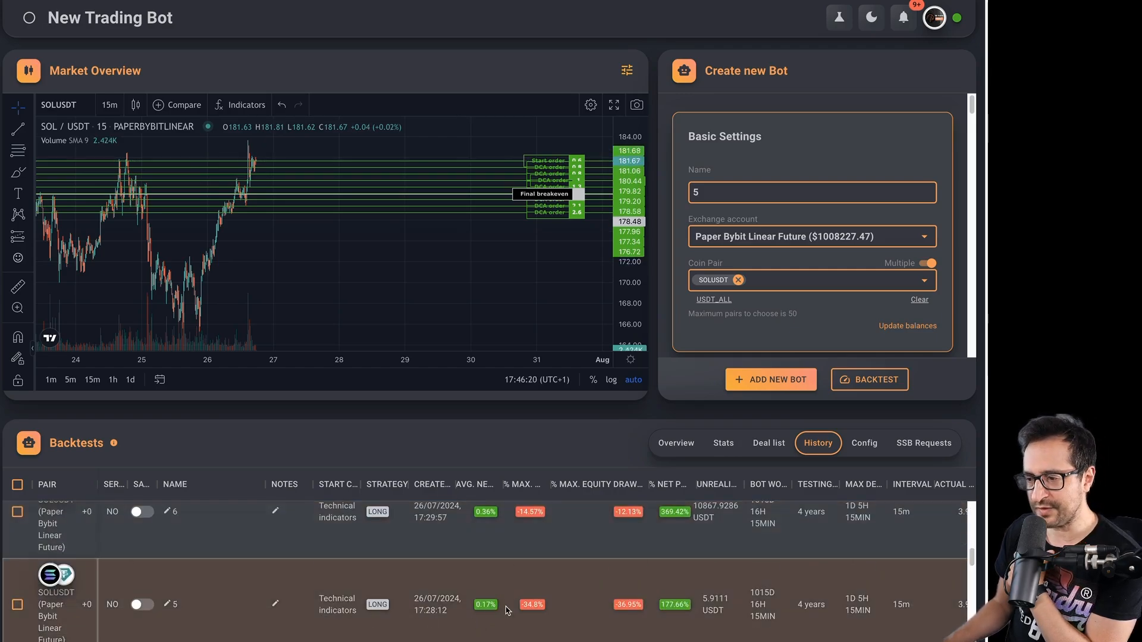
{"action": "scroll", "scroll_direction": "down", "scroll_amount": 3}
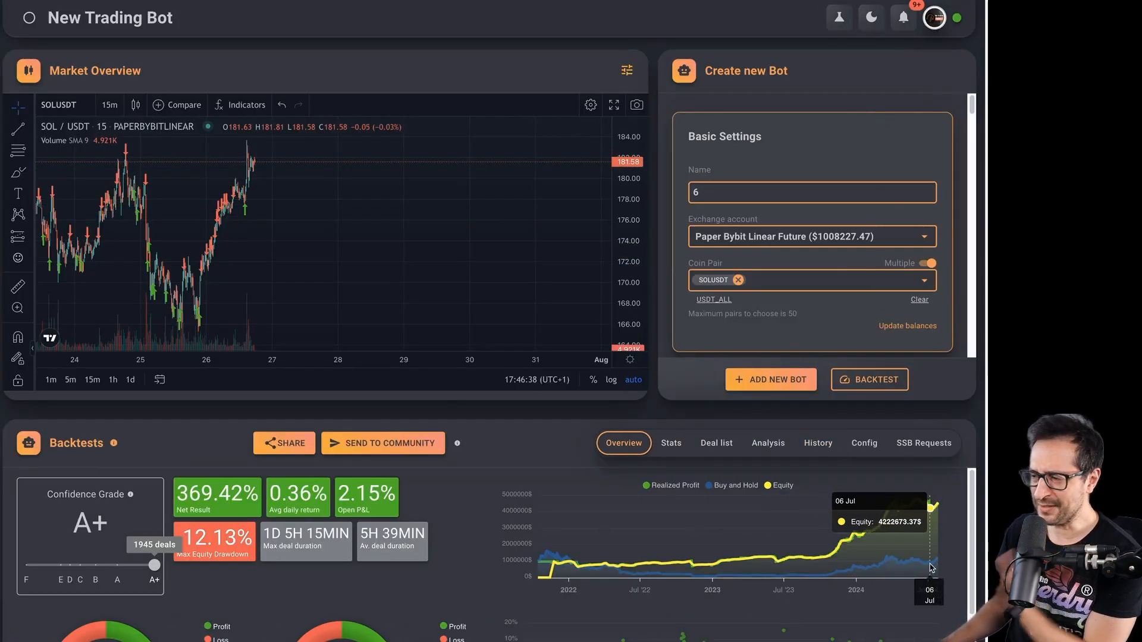
{"action": "mouse_move", "coordinate": [939, 566]}
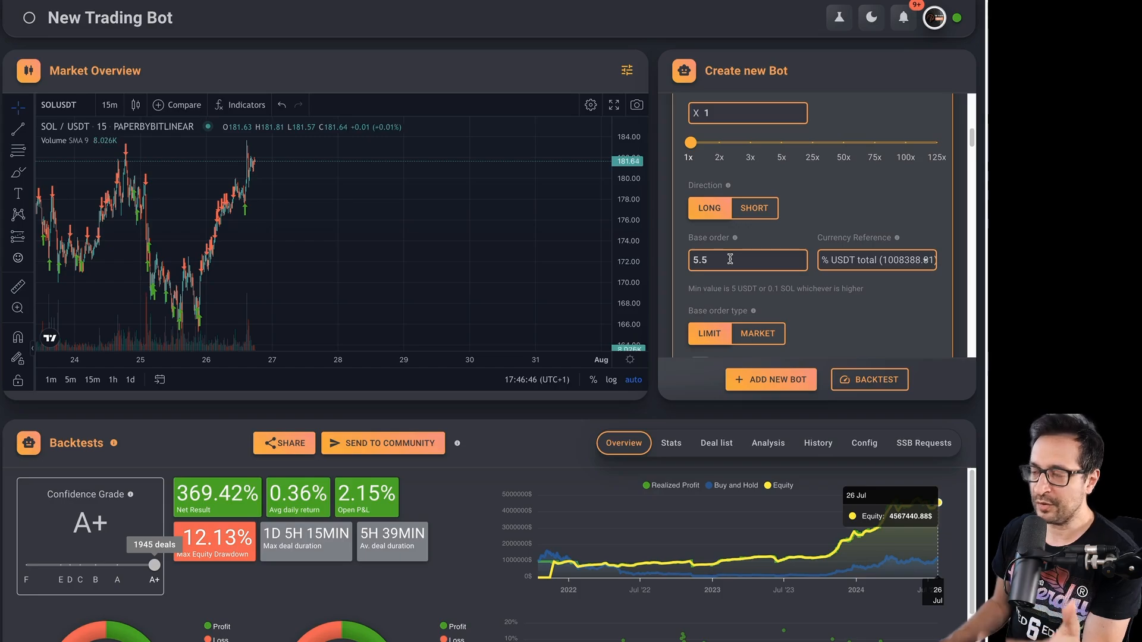
{"action": "double_click", "coordinate": [728, 260]}
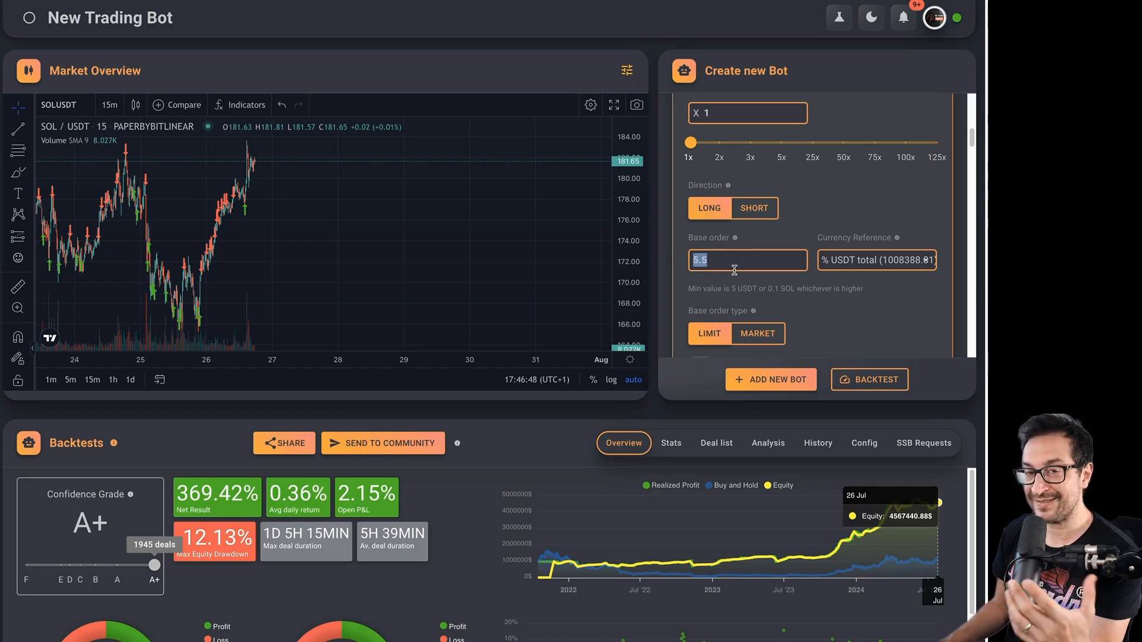
{"action": "mouse_move", "coordinate": [875, 303]}
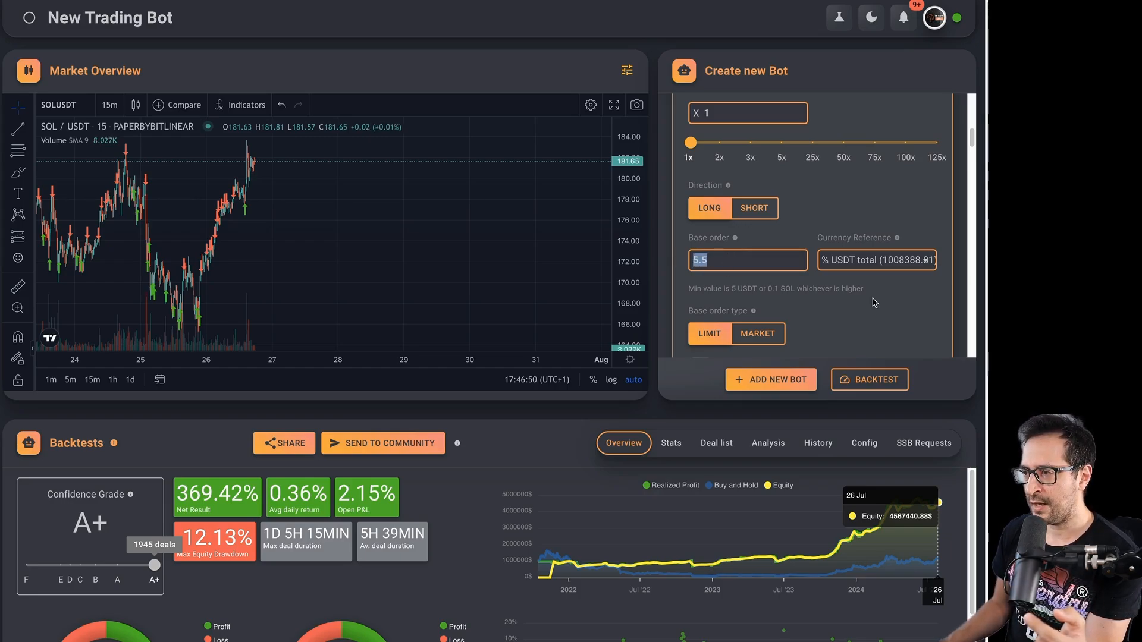
Review DCA orders at 5.5% of total USDT, the Cost Total, and the Basic Settings.
{"action": "scroll", "scroll_direction": "down", "scroll_amount": 3}
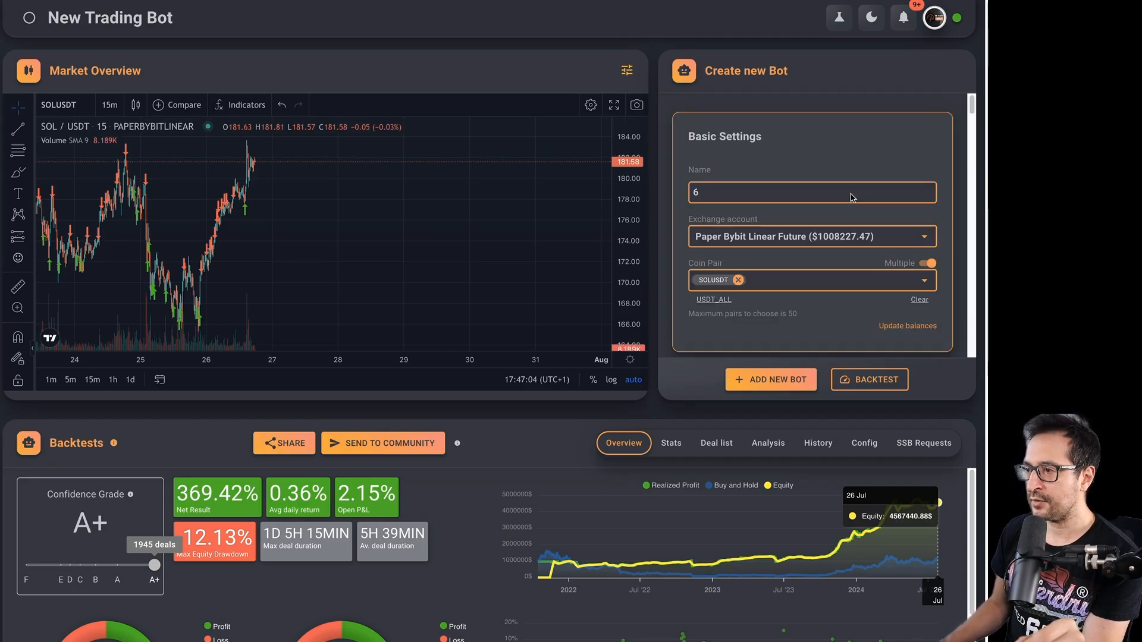
{"action": "scroll", "scroll_direction": "down", "scroll_amount": 3}
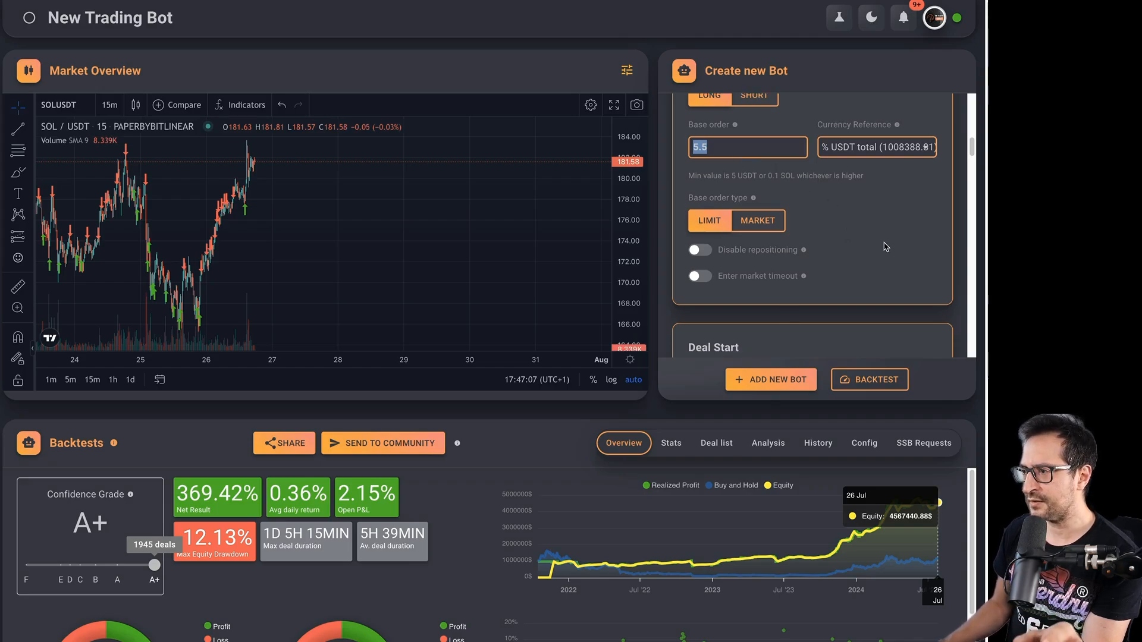
{"action": "scroll", "scroll_direction": "down", "scroll_amount": 3}
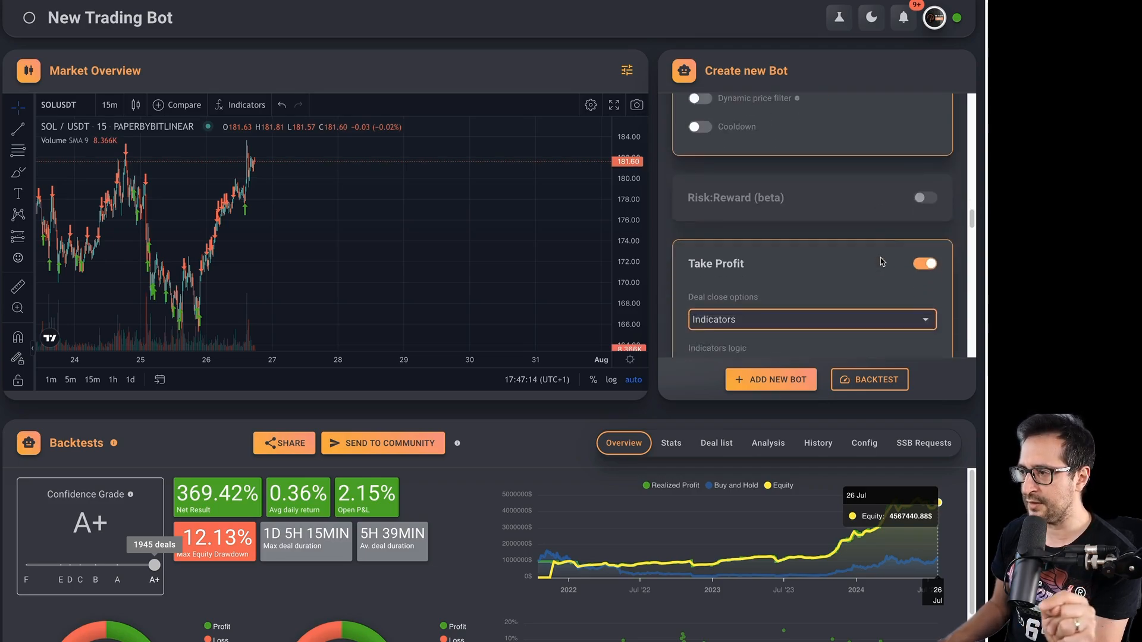
{"action": "scroll", "scroll_direction": "down", "scroll_amount": 3}
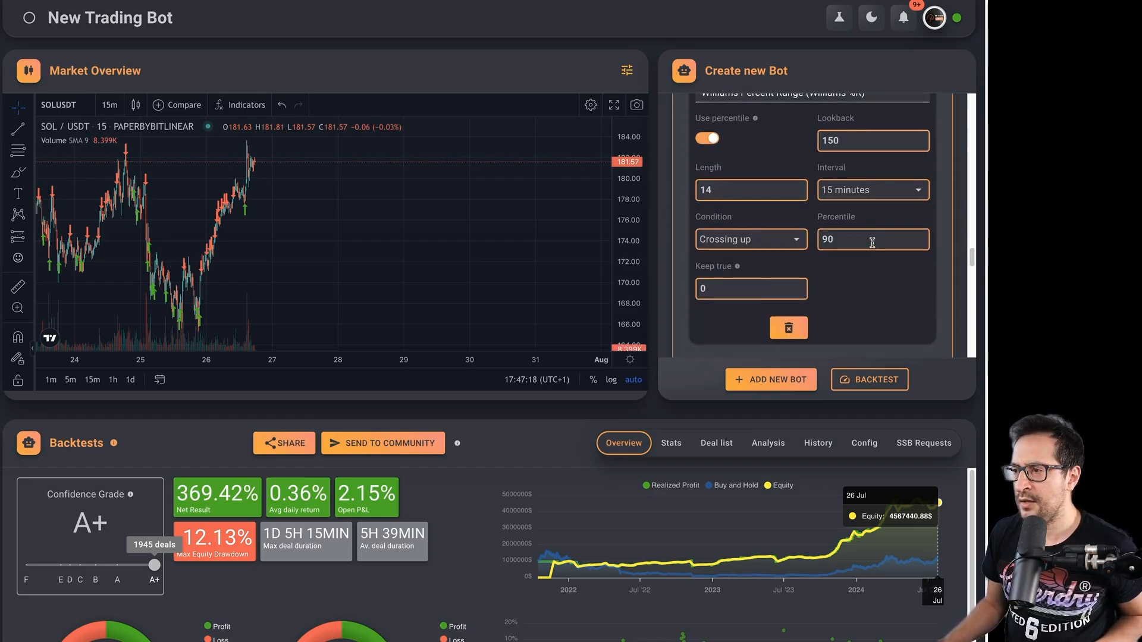
{"action": "scroll", "scroll_direction": "down", "scroll_amount": 3}
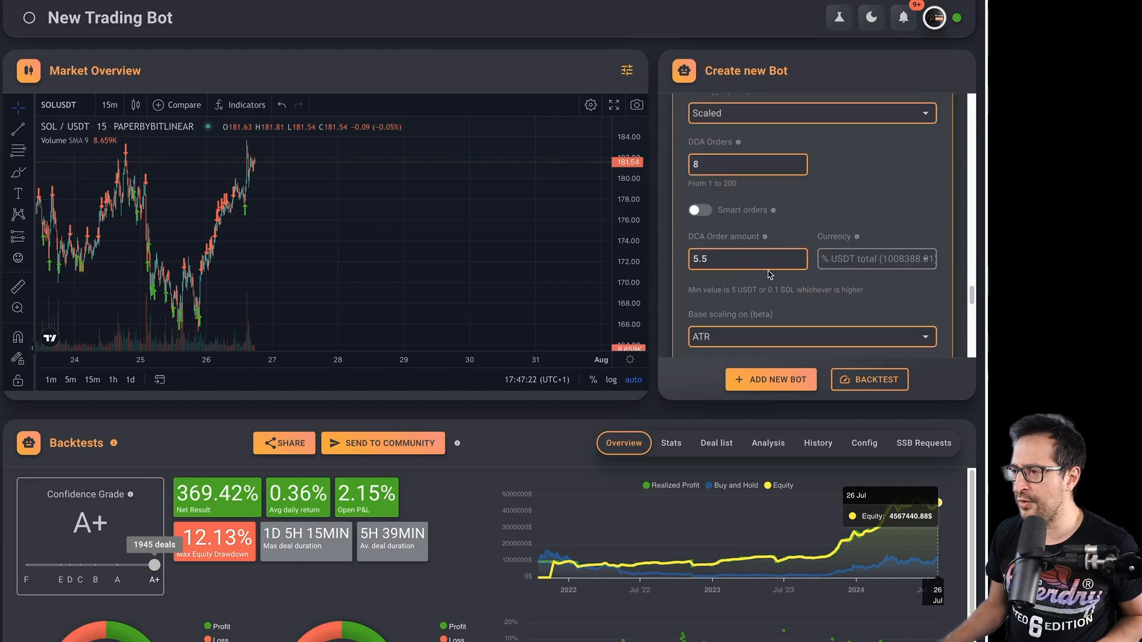
{"action": "scroll", "scroll_direction": "down", "scroll_amount": 3}
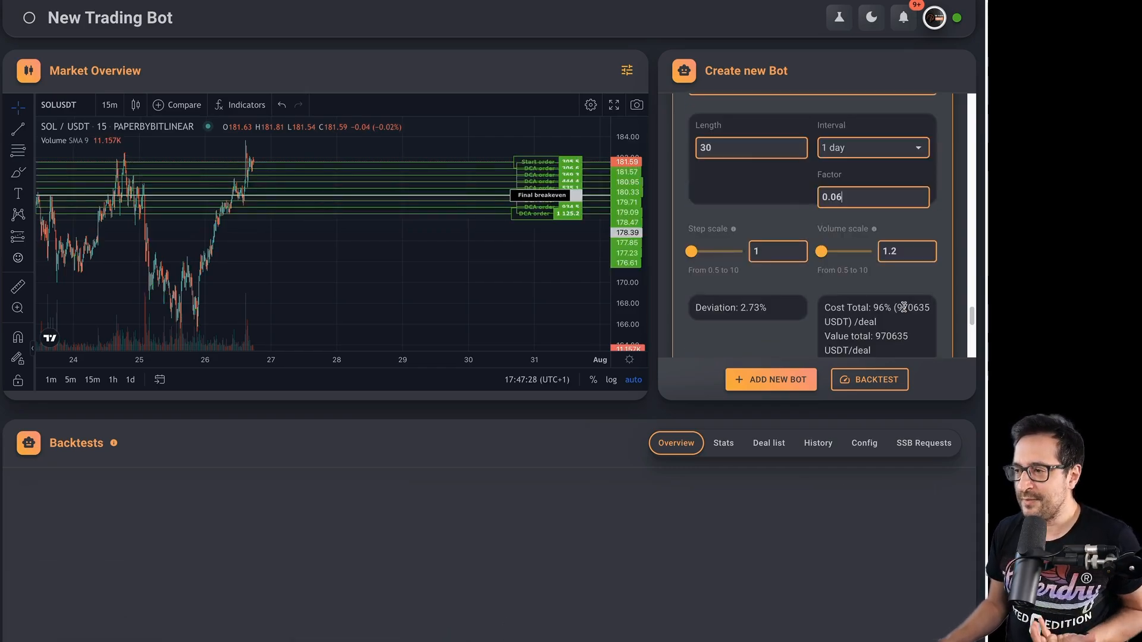
{"action": "mouse_move", "coordinate": [765, 362]}
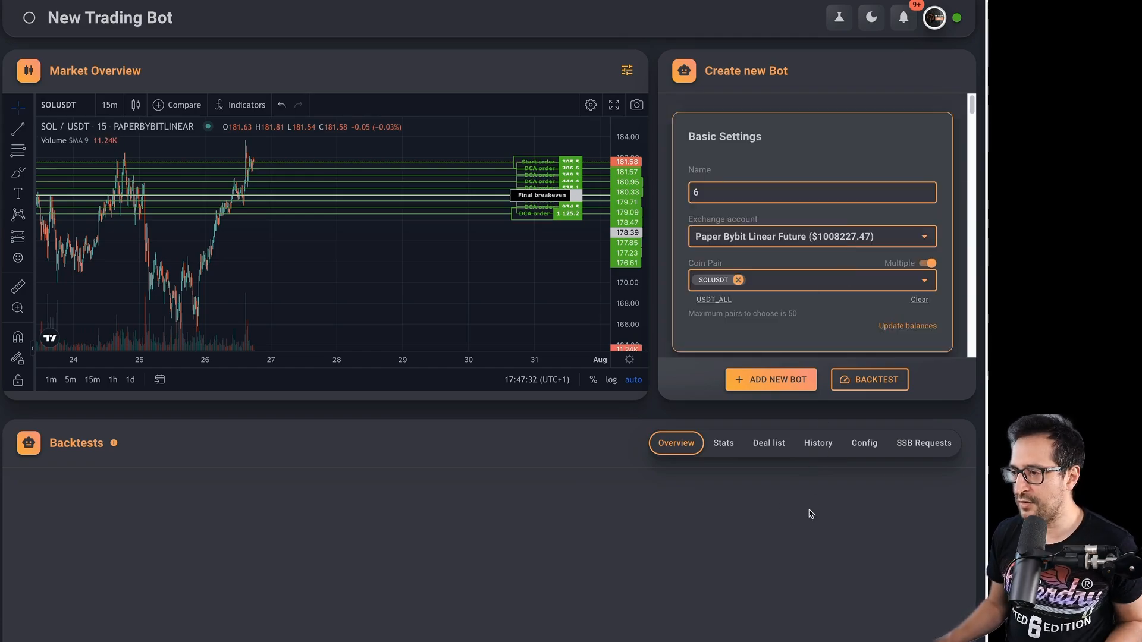
Load the weekly SuperTrend backtest's settings and results (F grade, 10.45% over 54 deals).
{"action": "left_click", "coordinate": [817, 442]}
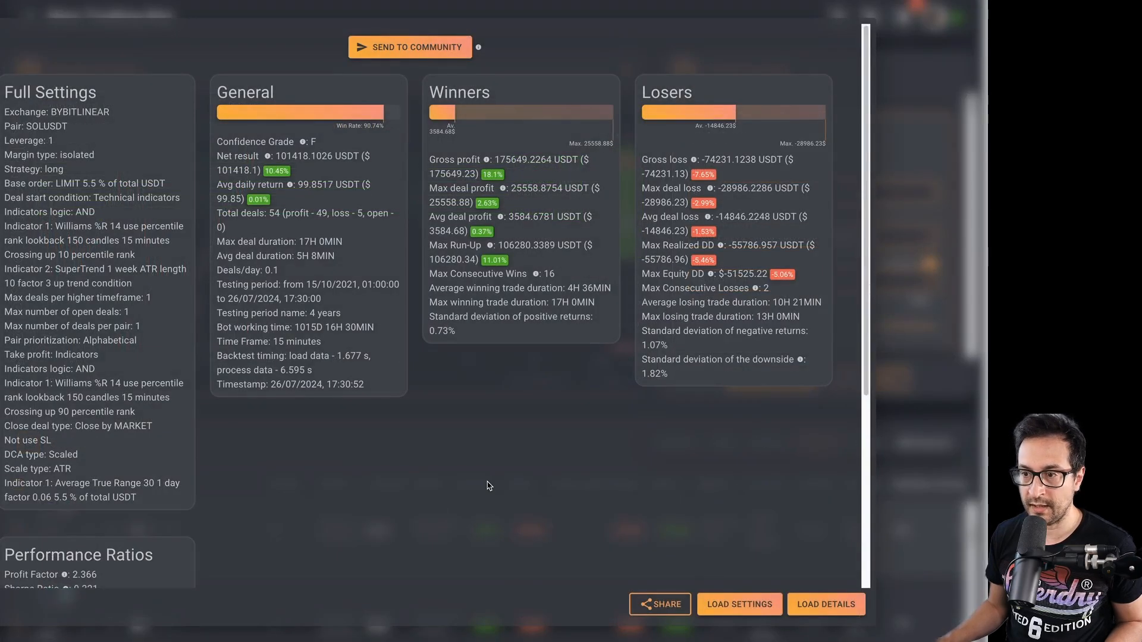
{"action": "mouse_move", "coordinate": [827, 553]}
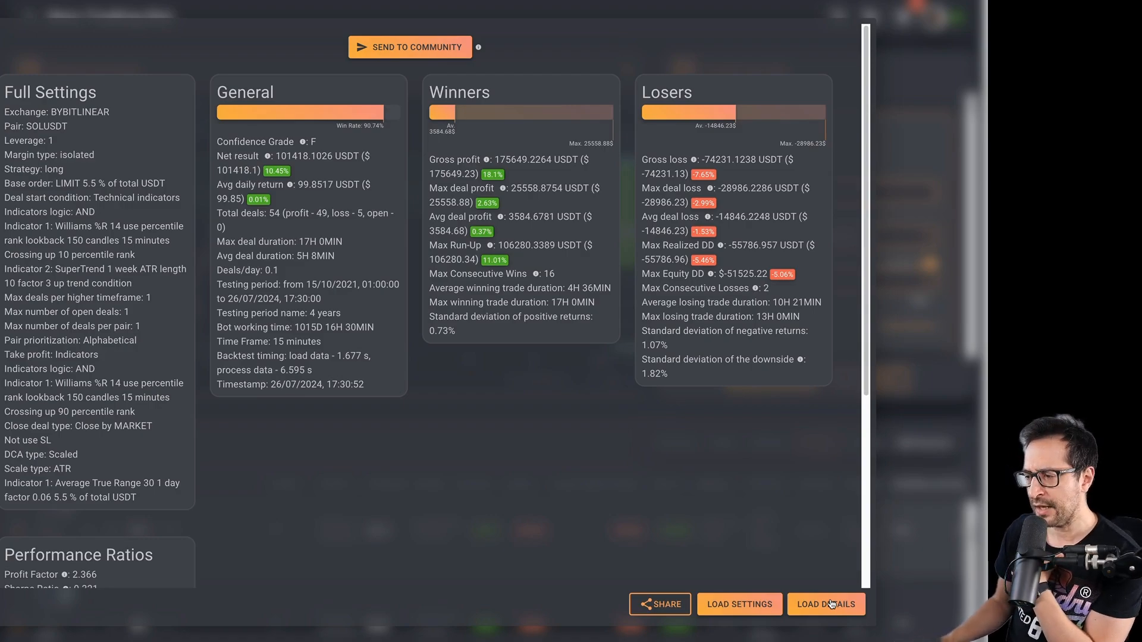
{"action": "left_click", "coordinate": [826, 605]}
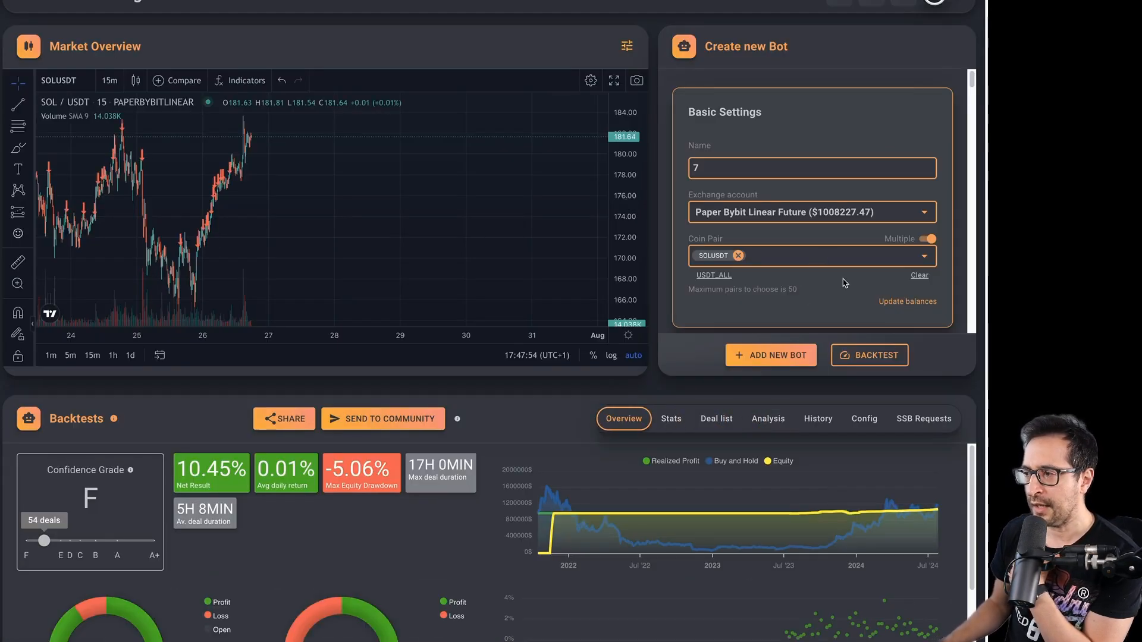
{"action": "scroll", "scroll_direction": "down", "scroll_amount": 3}
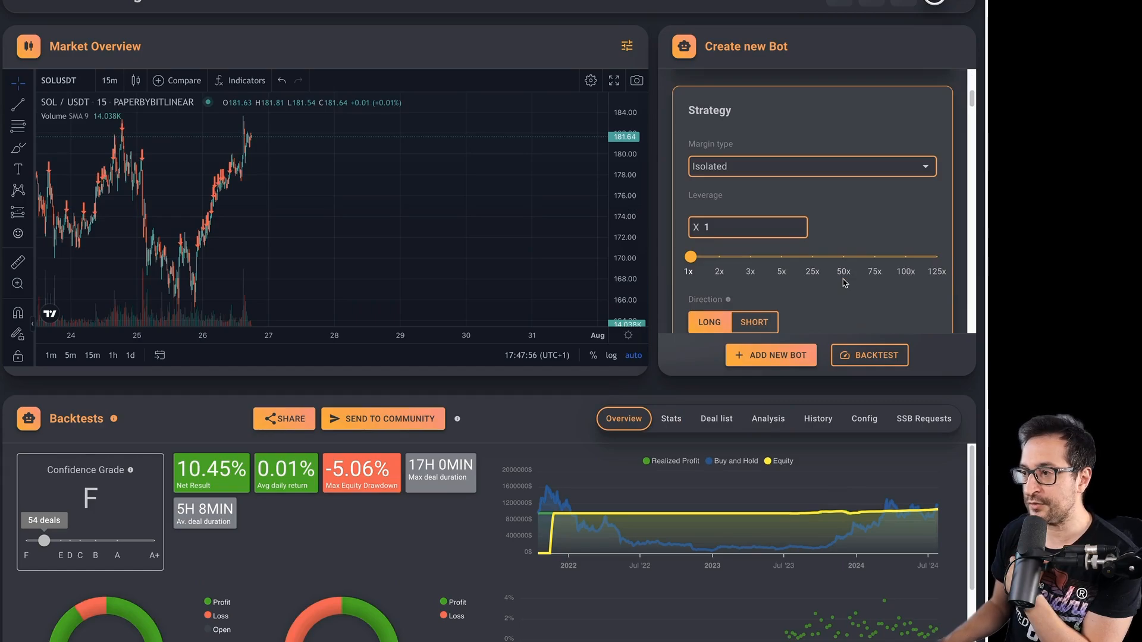
{"action": "scroll", "scroll_direction": "down", "scroll_amount": 3}
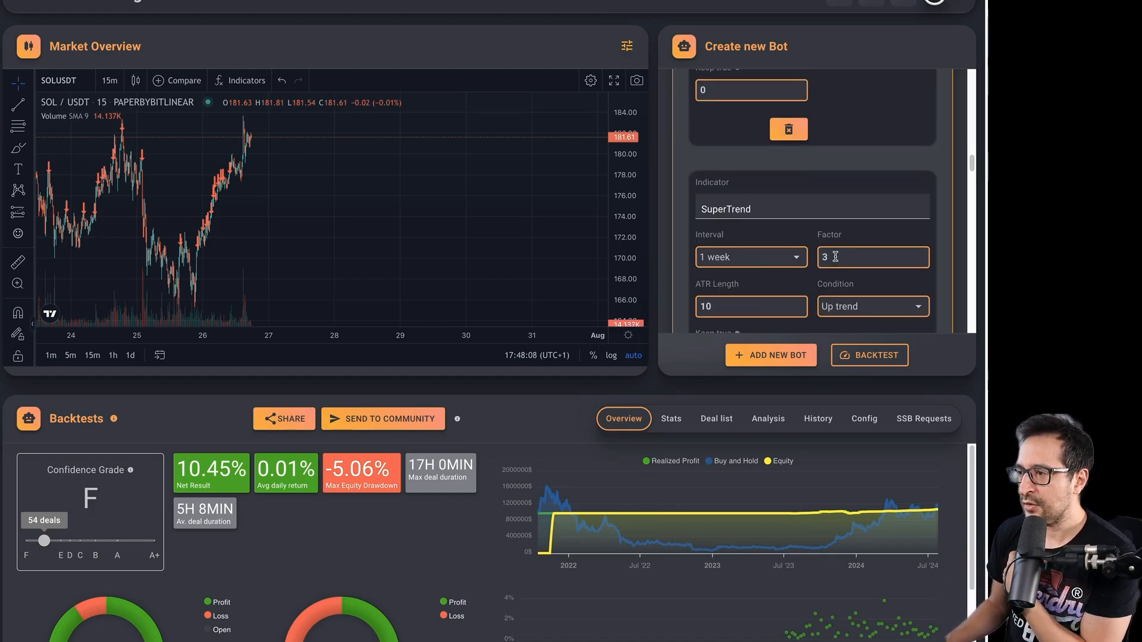
Review the loaded form, then list the earlier SOLUSDT backtests in History.
{"action": "scroll", "scroll_direction": "down", "scroll_amount": 3}
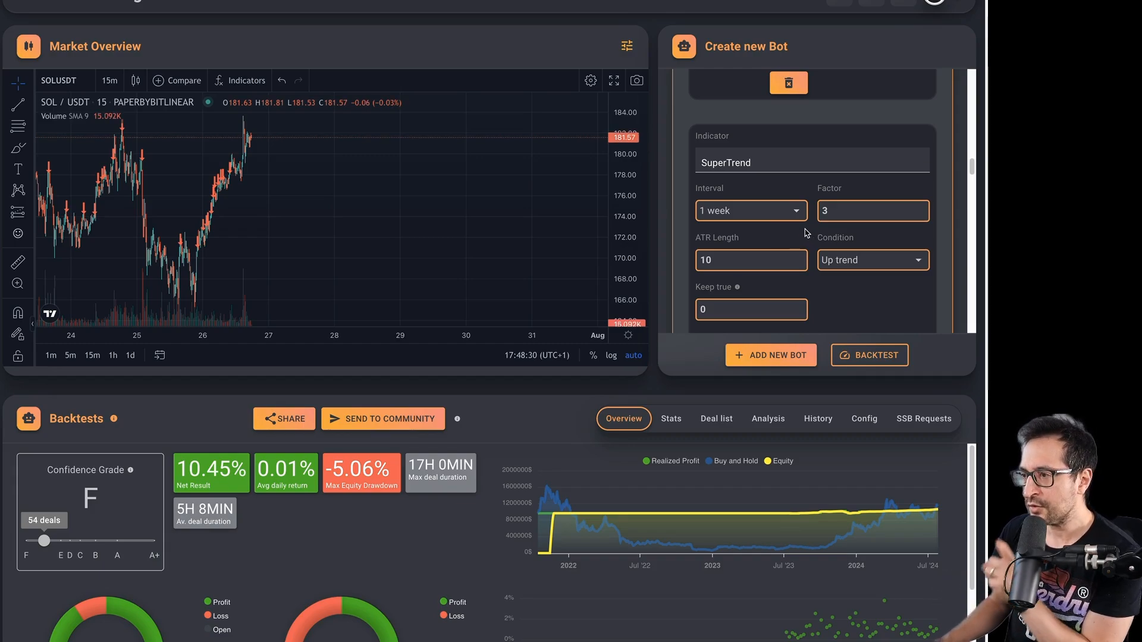
{"action": "mouse_move", "coordinate": [764, 242]}
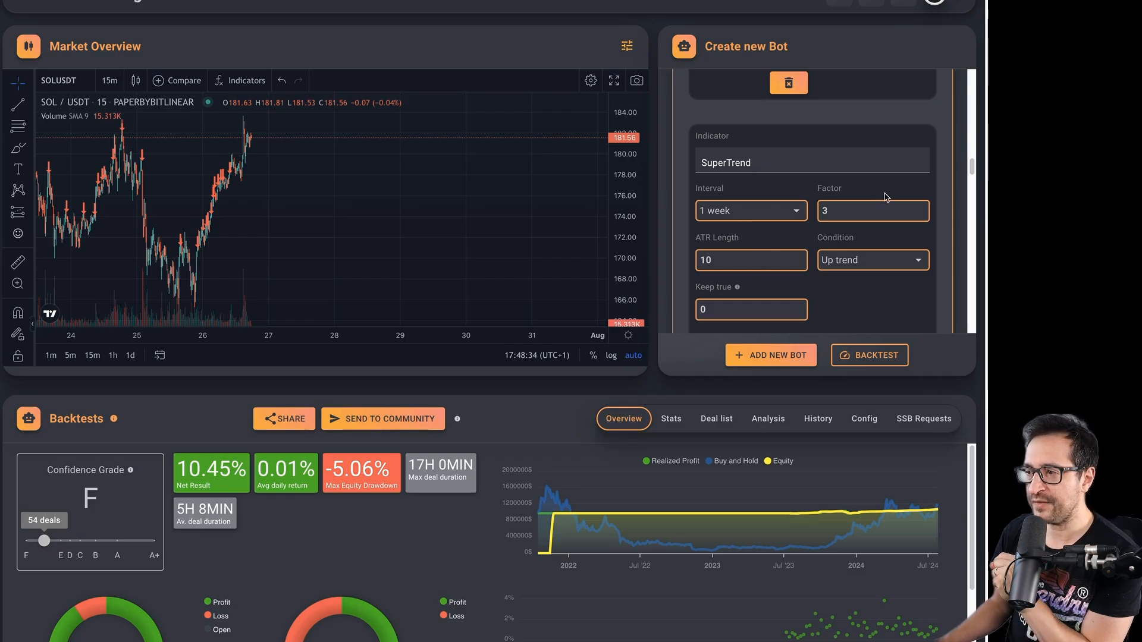
{"action": "mouse_move", "coordinate": [713, 275]}
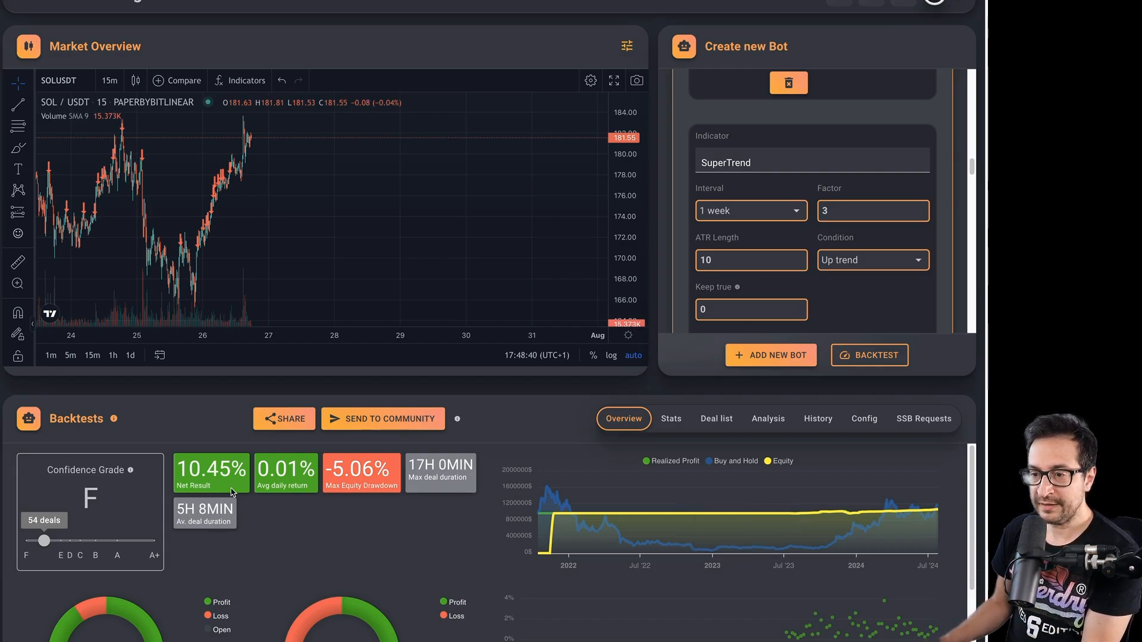
{"action": "mouse_move", "coordinate": [357, 477]}
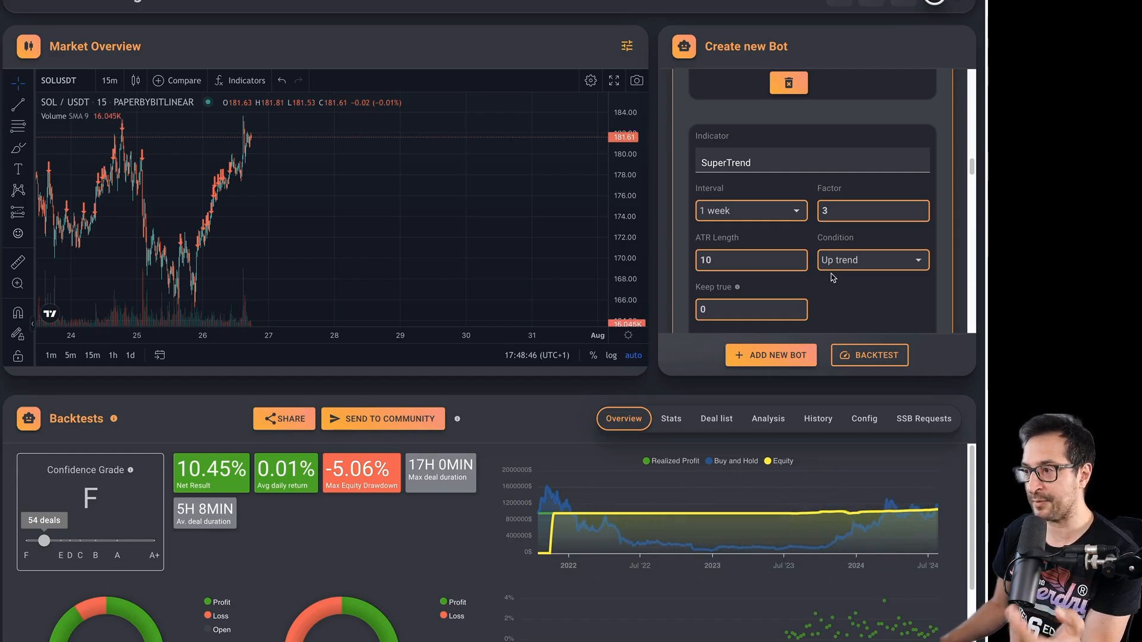
{"action": "mouse_move", "coordinate": [848, 303]}
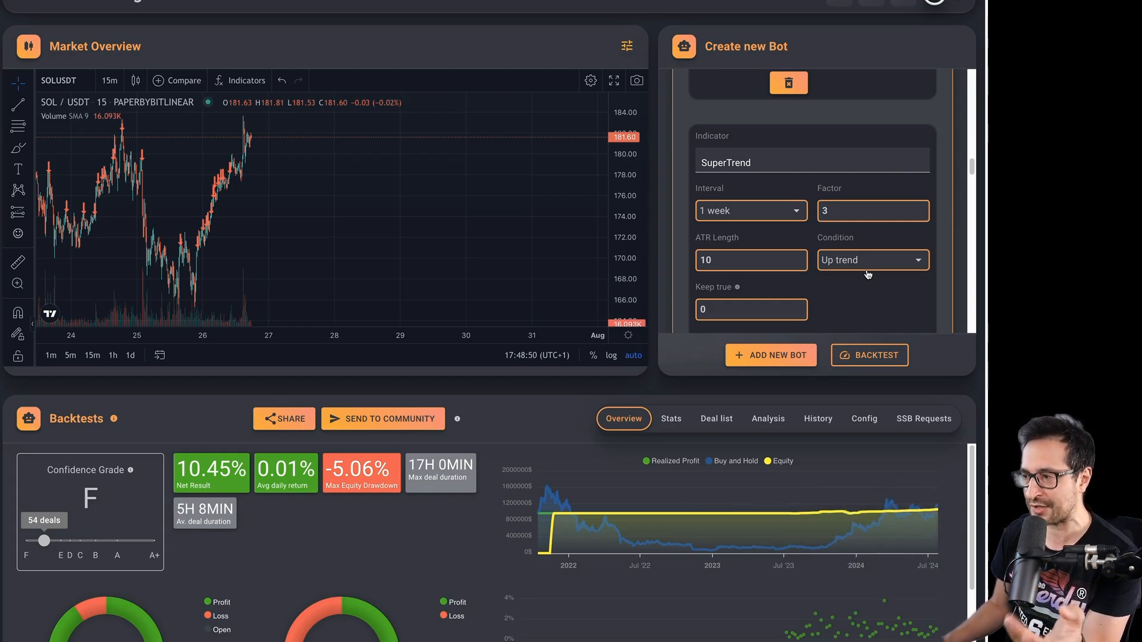
{"action": "scroll", "scroll_direction": "down", "scroll_amount": 3}
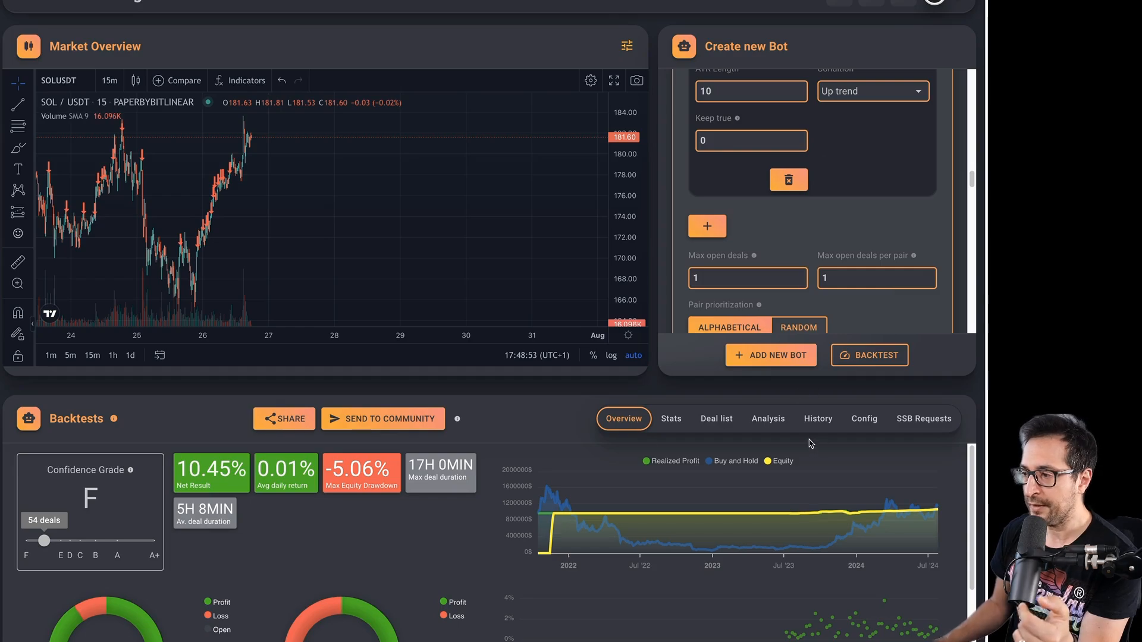
{"action": "left_click", "coordinate": [817, 417]}
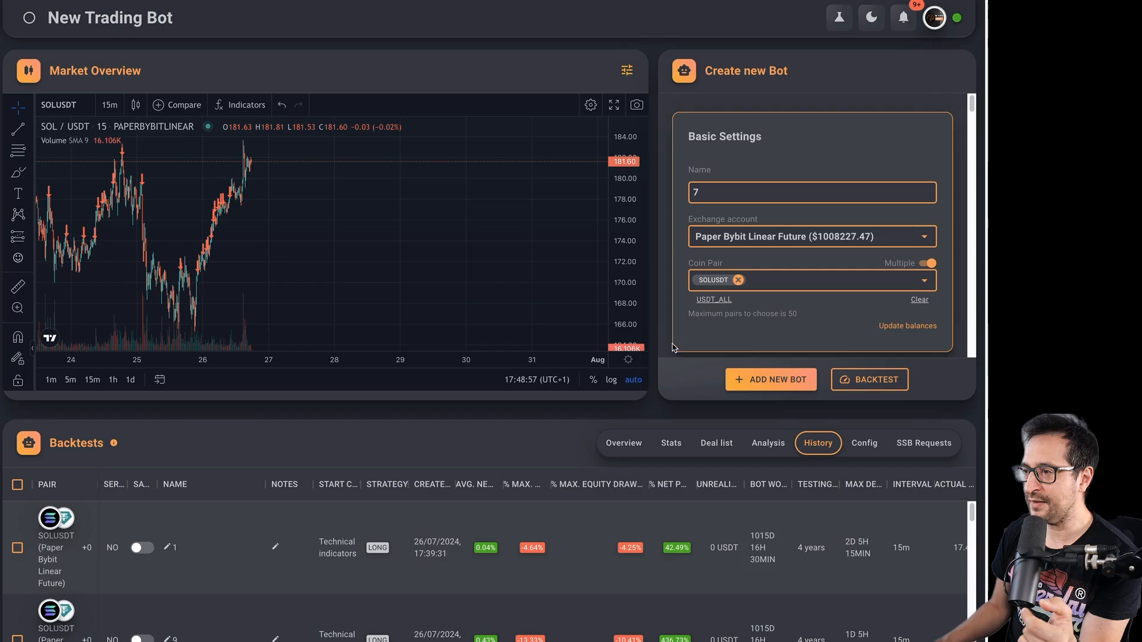
Load the A+ backtest (176.33% net, 89.24% win rate, 437 deals) and check its daily SuperTrend interval.
{"action": "scroll", "scroll_direction": "down", "scroll_amount": 3}
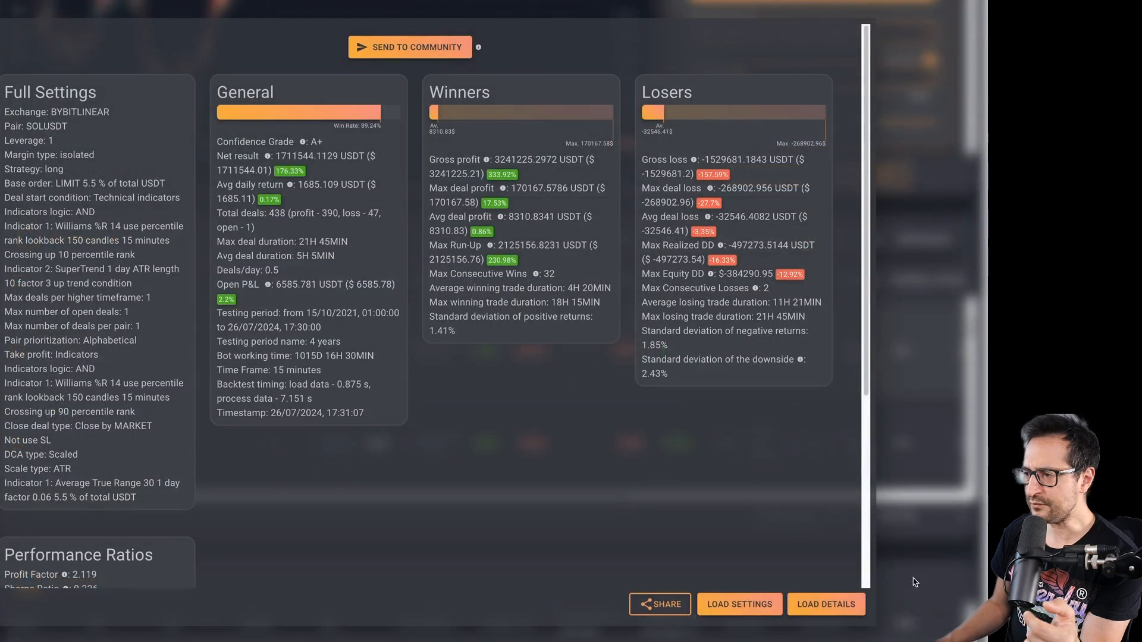
{"action": "mouse_move", "coordinate": [847, 602]}
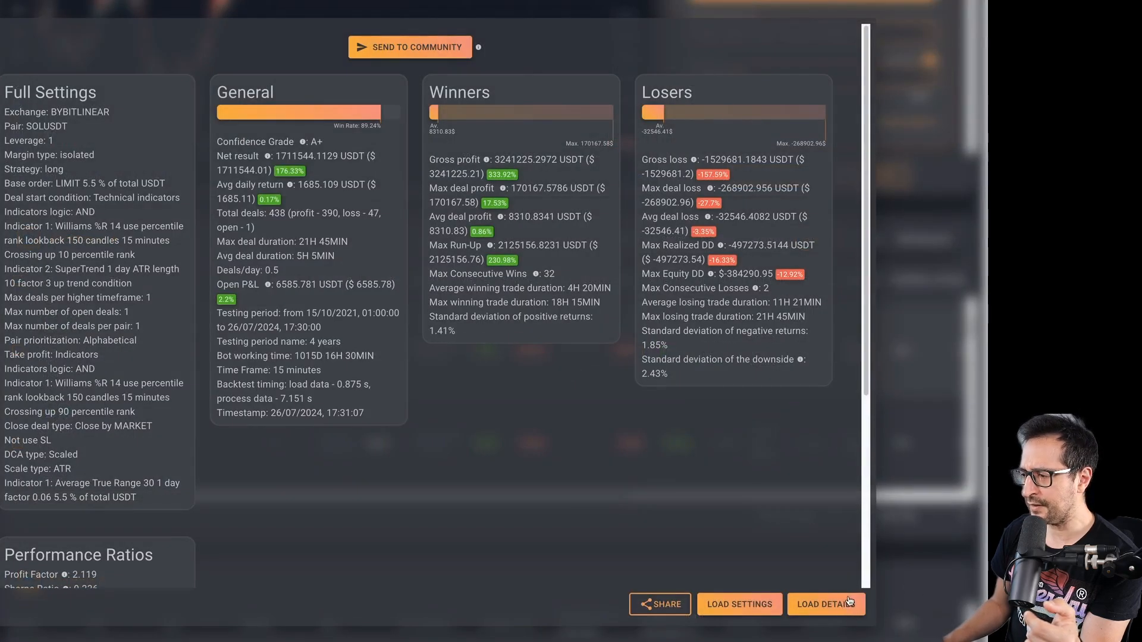
{"action": "left_click", "coordinate": [825, 604]}
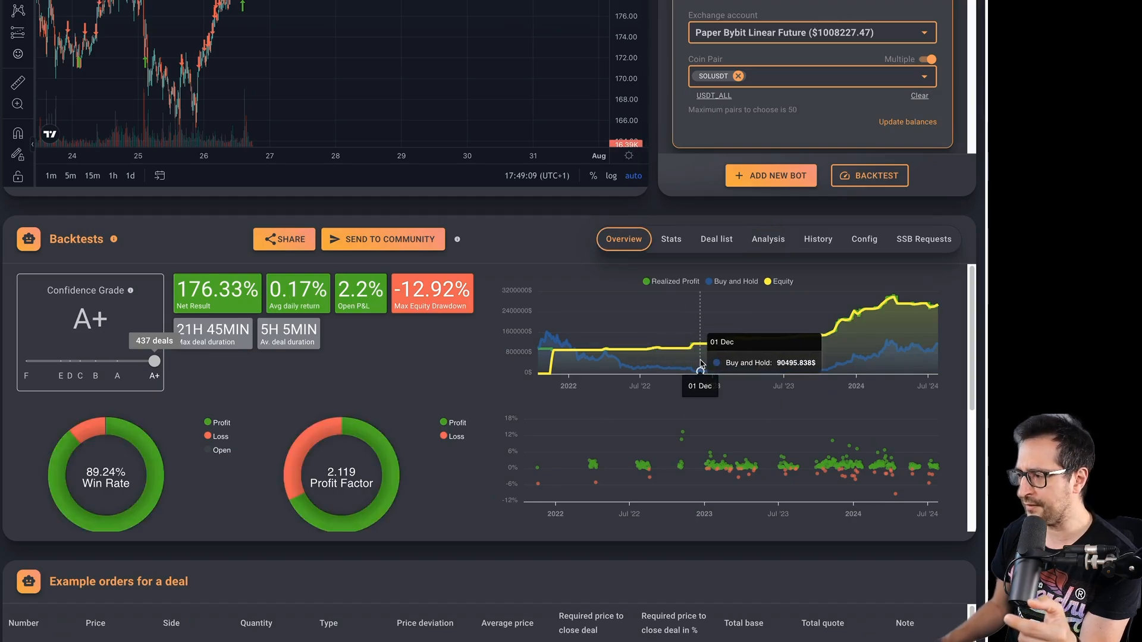
{"action": "scroll", "scroll_direction": "down", "scroll_amount": 3}
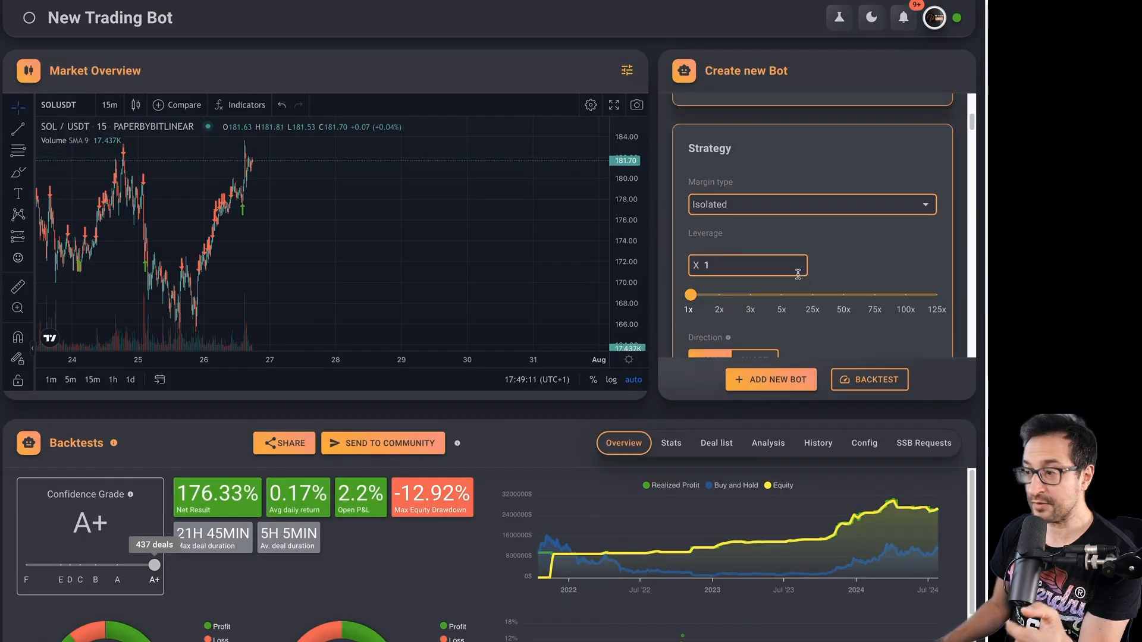
{"action": "scroll", "scroll_direction": "down", "scroll_amount": 3}
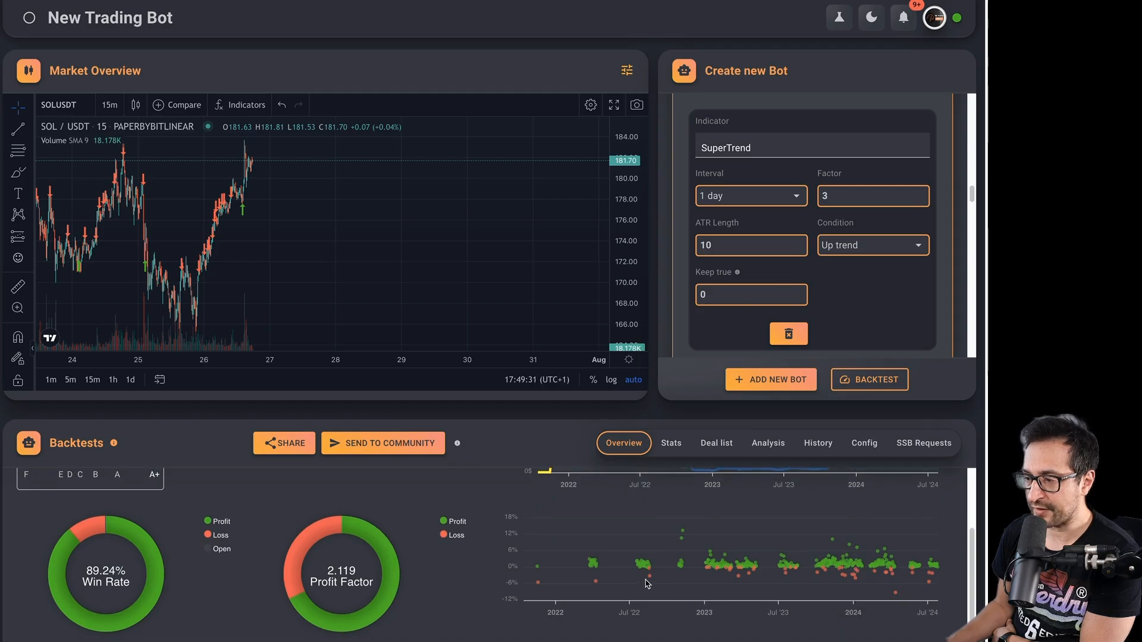
{"action": "mouse_move", "coordinate": [649, 576]}
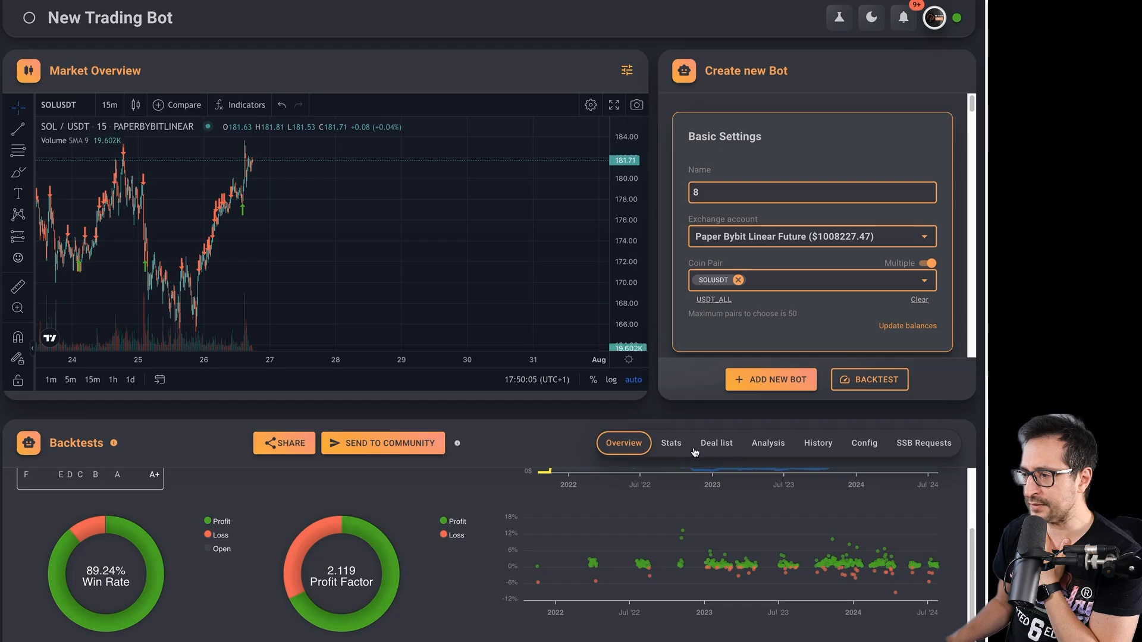
Review the loaded backtest's full statistics and set the SuperTrend interval to 4 hours.
{"action": "left_click", "coordinate": [670, 442]}
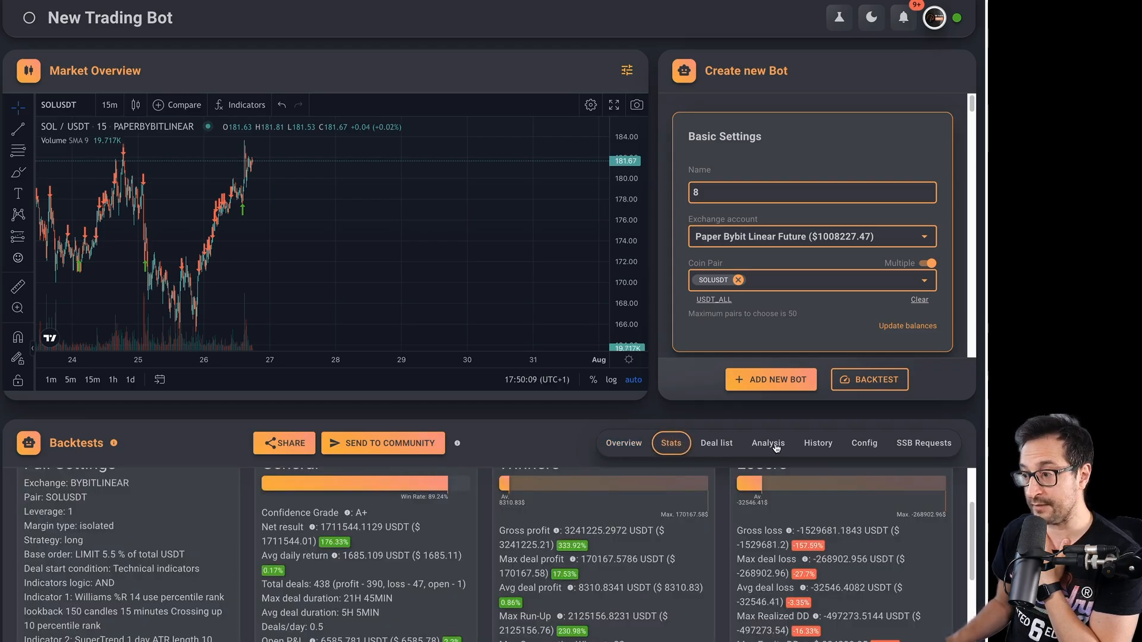
{"action": "left_click", "coordinate": [818, 442]}
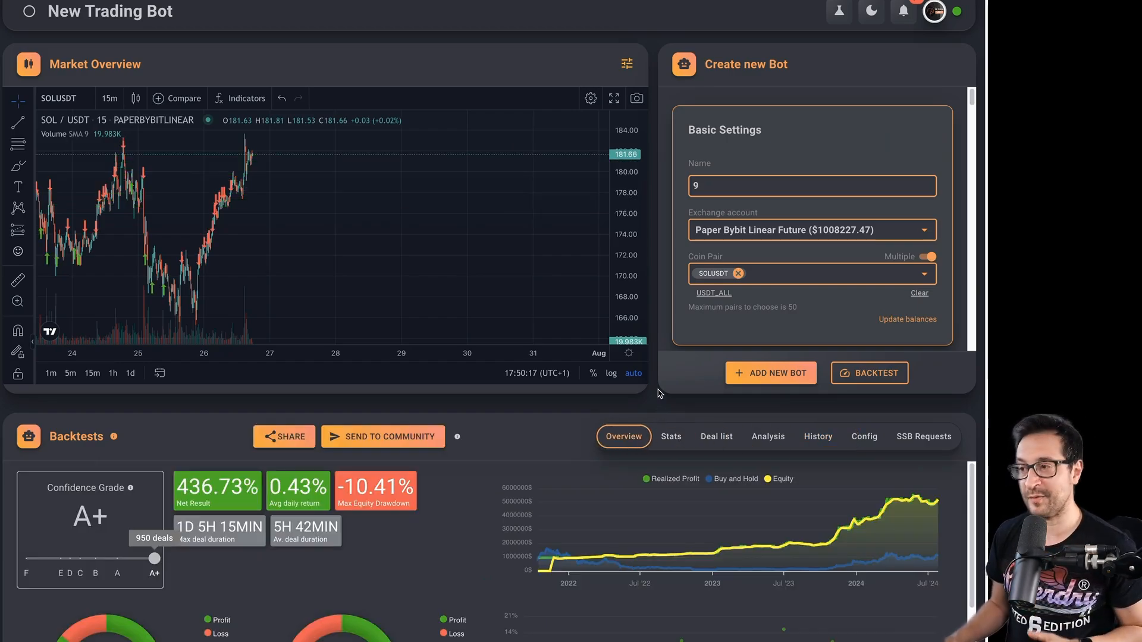
{"action": "scroll", "scroll_direction": "down", "scroll_amount": 3}
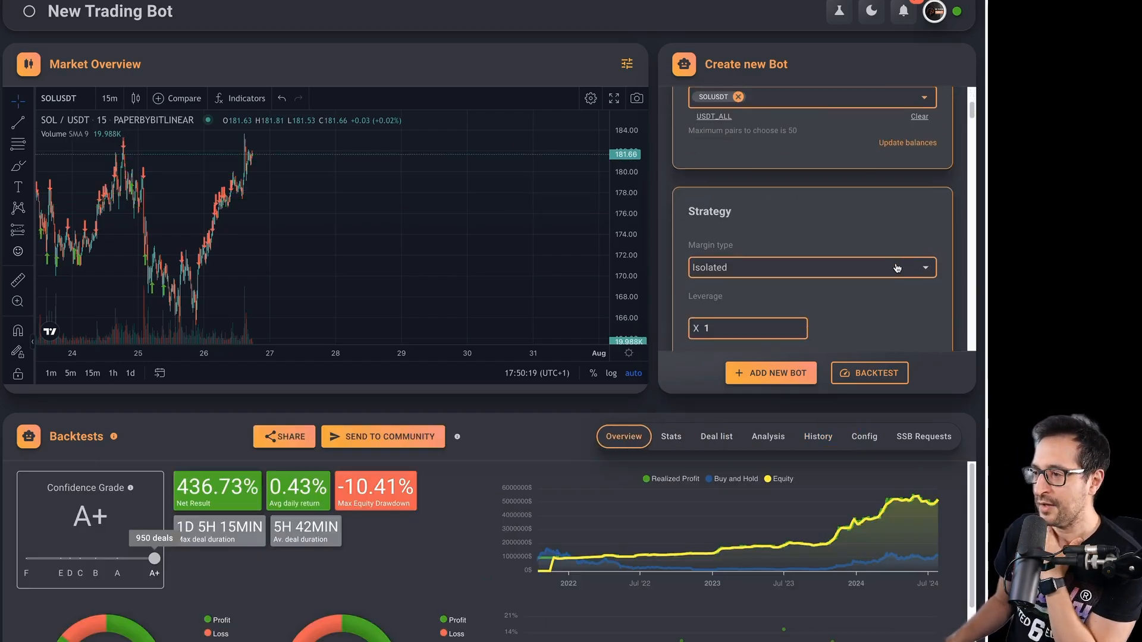
{"action": "scroll", "scroll_direction": "down", "scroll_amount": 3}
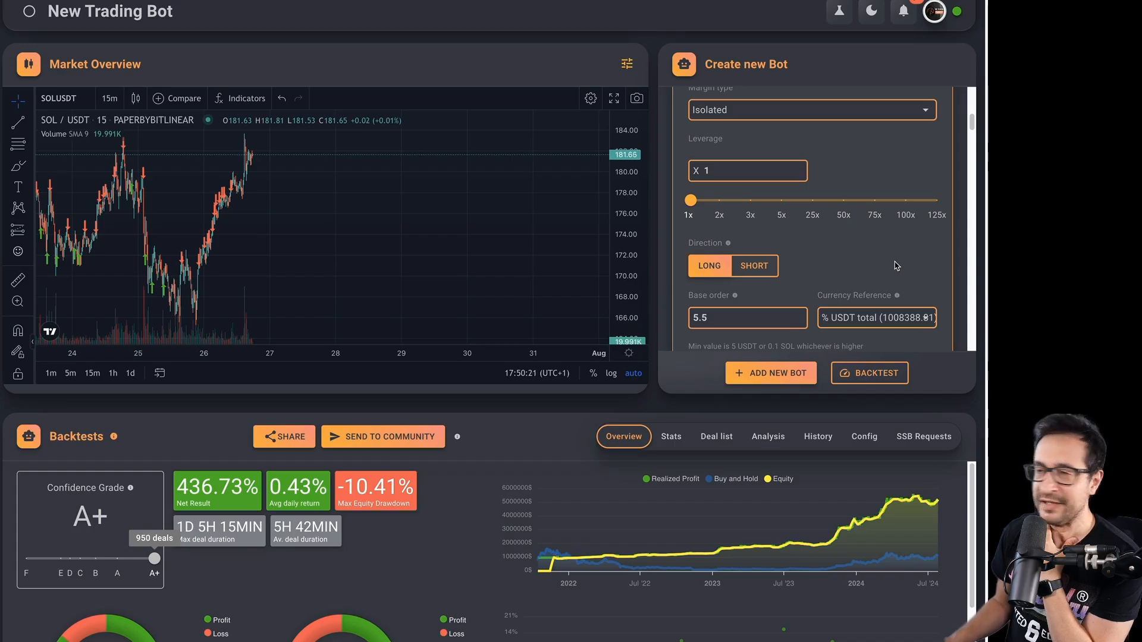
{"action": "scroll", "scroll_direction": "down", "scroll_amount": 3}
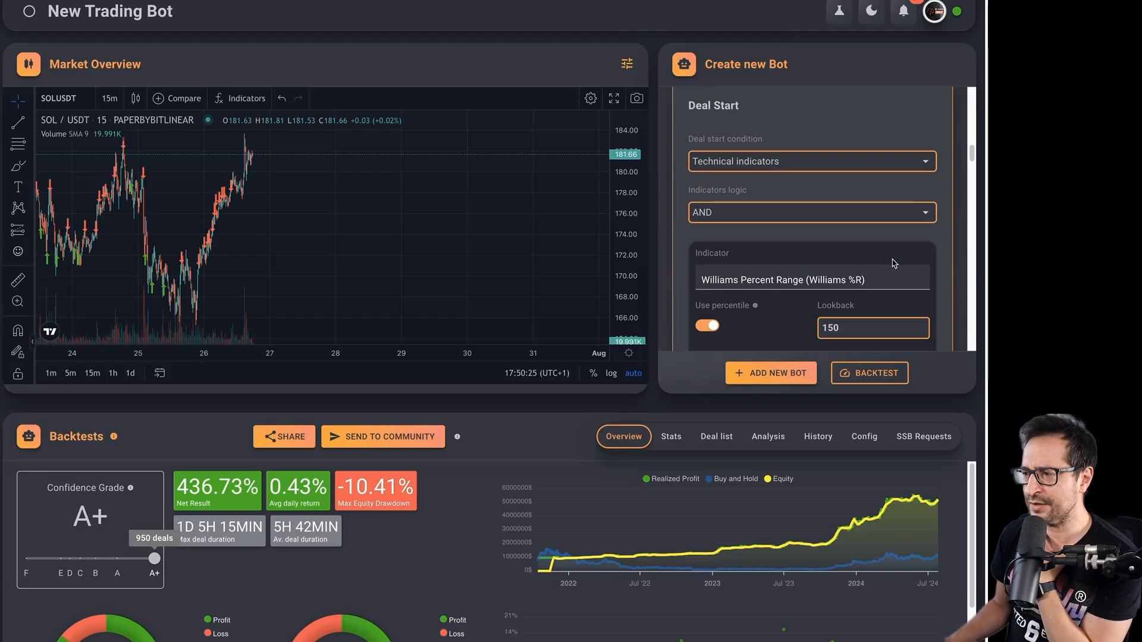
Review the Take Profit and ATR-scaled DCA settings with 2.73% deviation and 96% cost per deal.
{"action": "scroll", "scroll_direction": "down", "scroll_amount": 3}
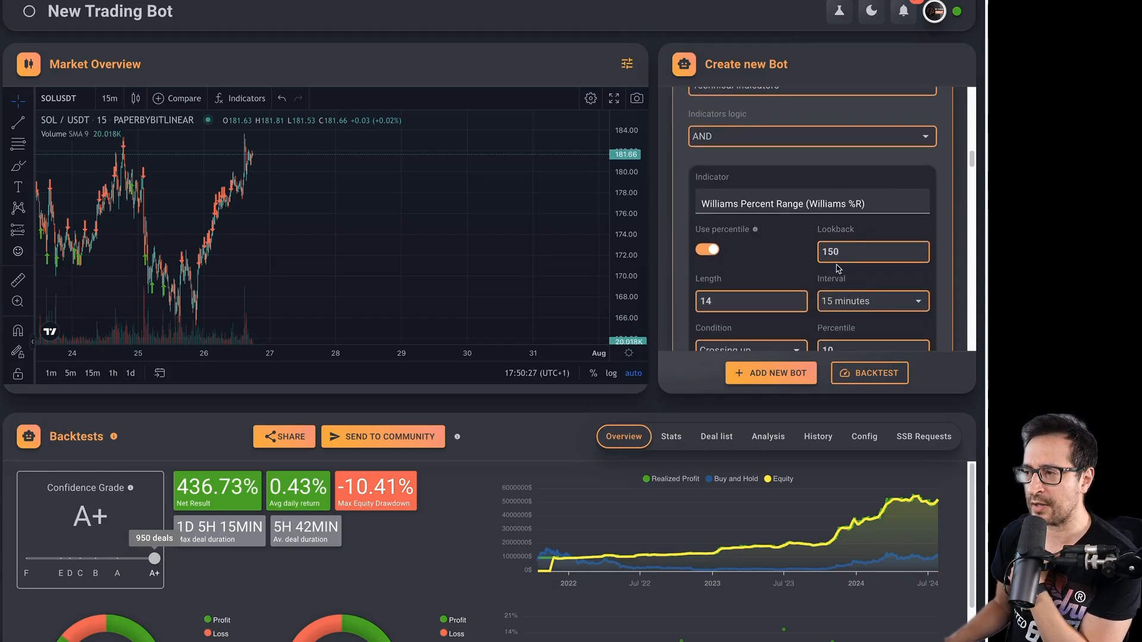
{"action": "mouse_move", "coordinate": [865, 298]}
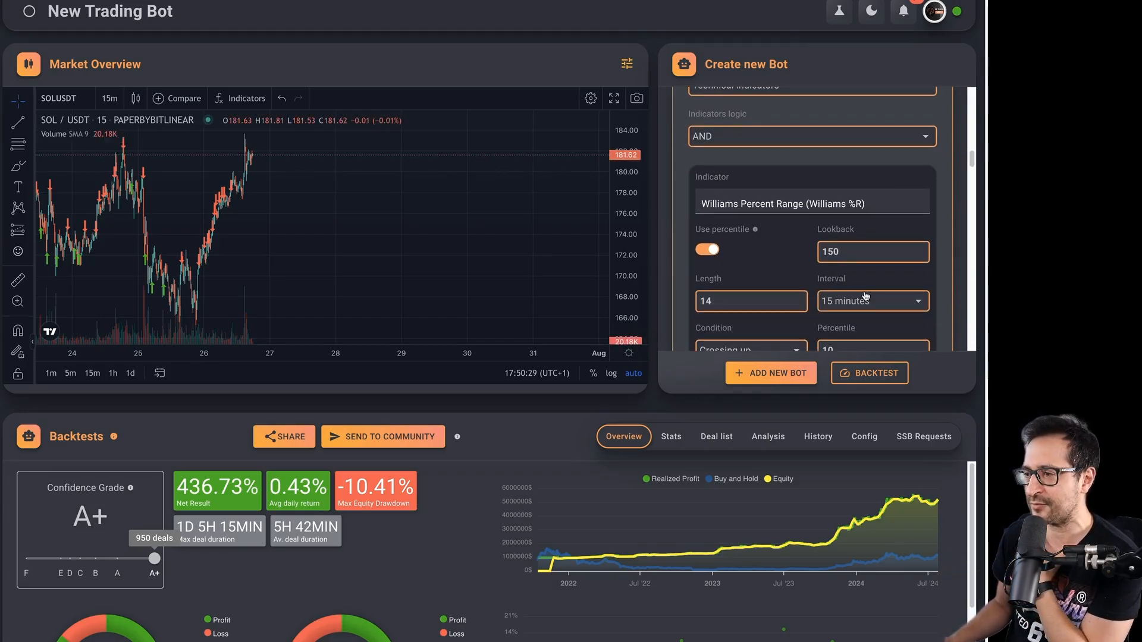
{"action": "scroll", "scroll_direction": "down", "scroll_amount": 3}
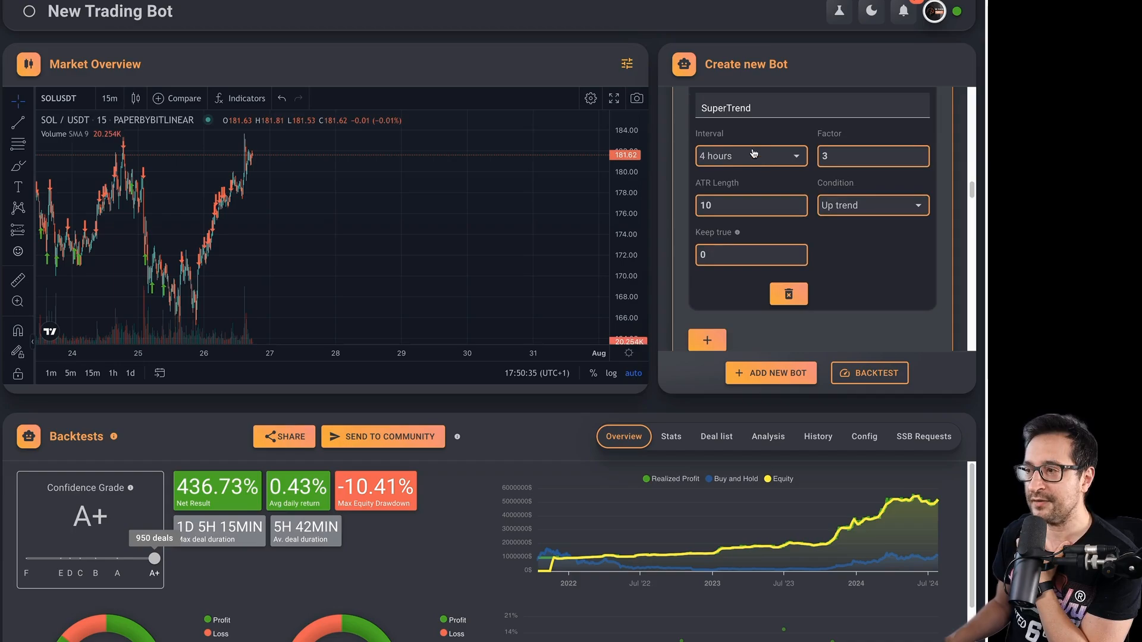
{"action": "mouse_move", "coordinate": [604, 417]}
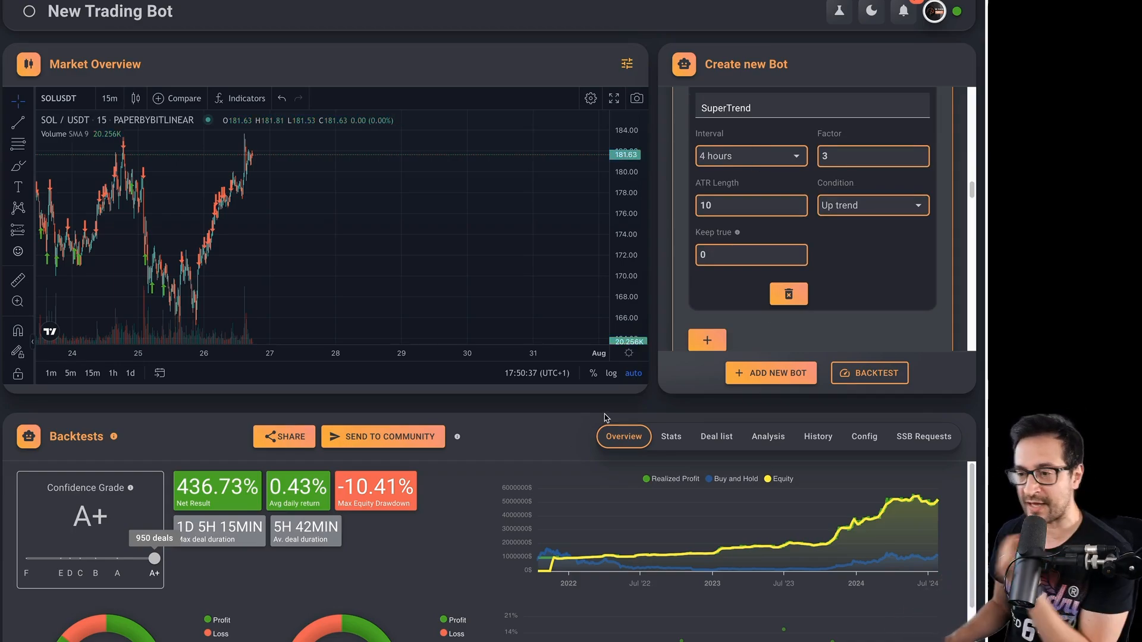
{"action": "scroll", "scroll_direction": "down", "scroll_amount": 3}
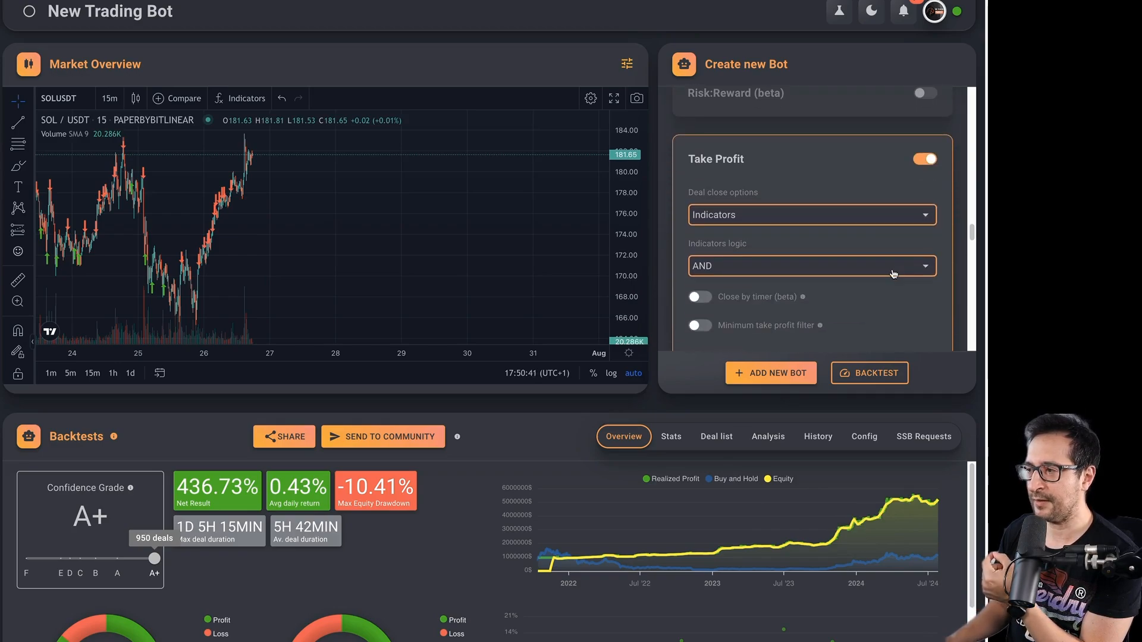
{"action": "scroll", "scroll_direction": "down", "scroll_amount": 3}
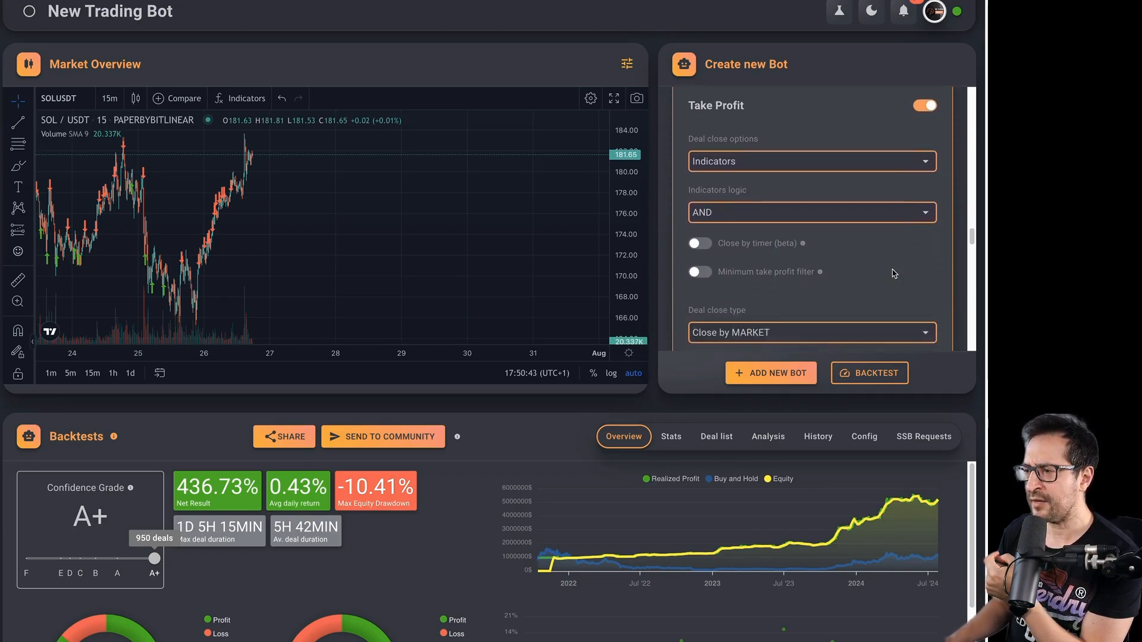
{"action": "scroll", "scroll_direction": "down", "scroll_amount": 3}
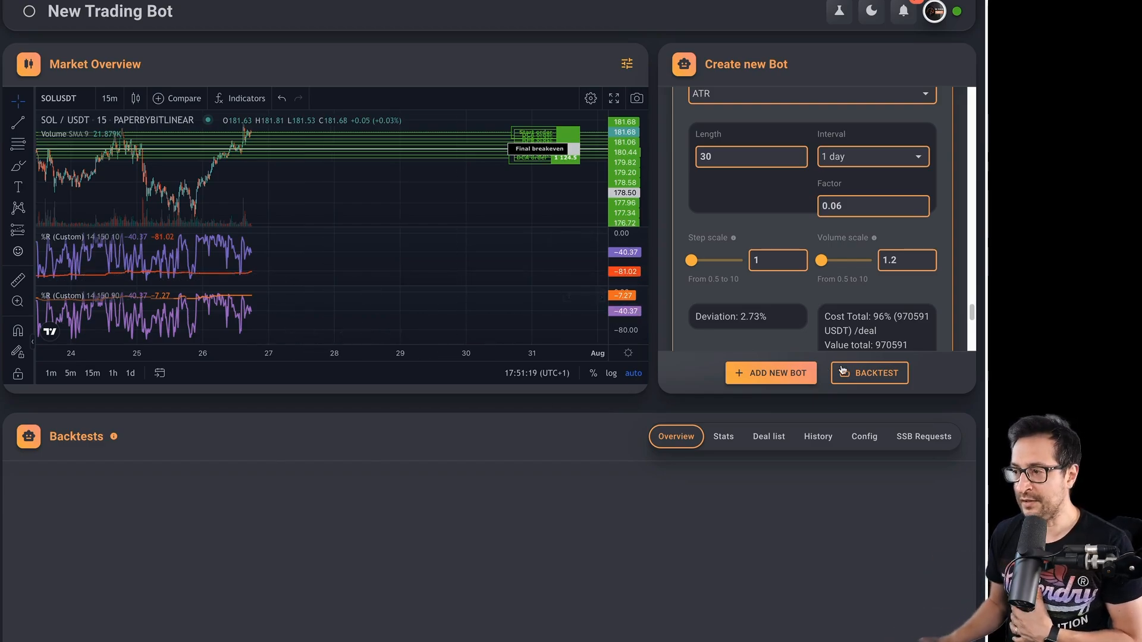
Open Backtest settings (0.02% fee, 15-minute candles, 4 years) and select the Exchange Fee value.
{"action": "left_click", "coordinate": [869, 372]}
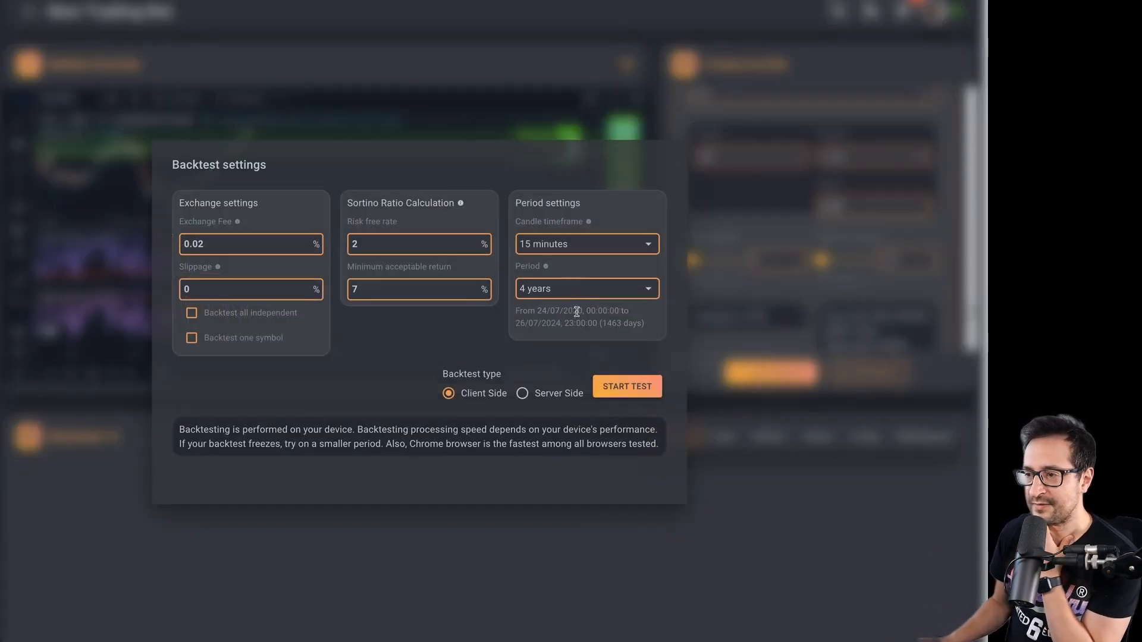
{"action": "mouse_move", "coordinate": [619, 324]}
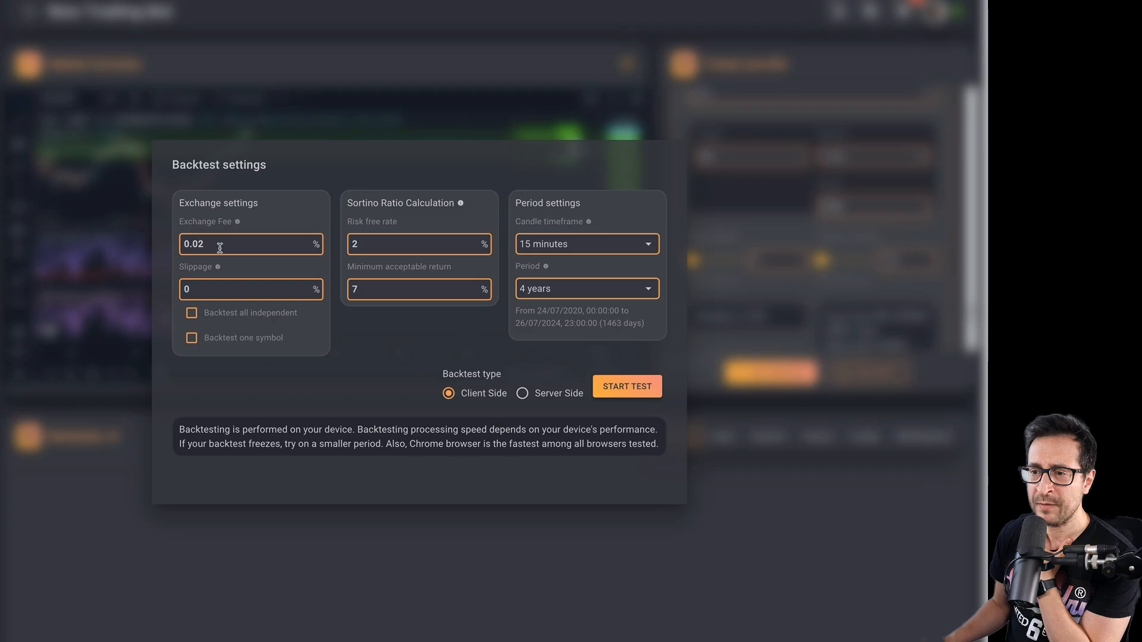
{"action": "double_click", "coordinate": [193, 243]}
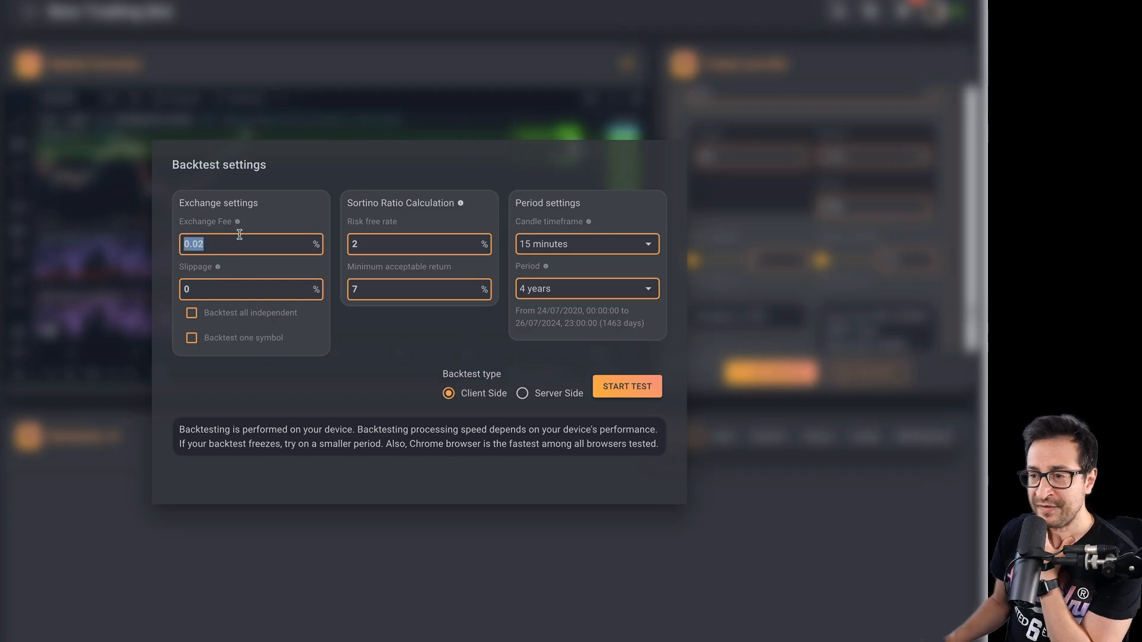
{"action": "mouse_move", "coordinate": [234, 222]}
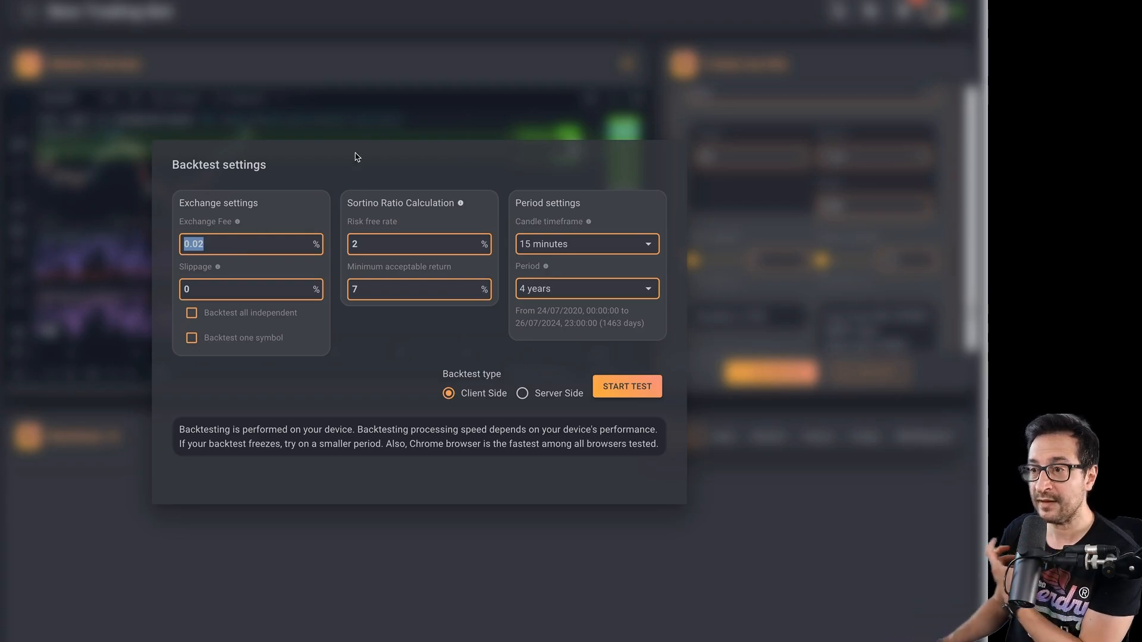
{"action": "mouse_move", "coordinate": [592, 88]}
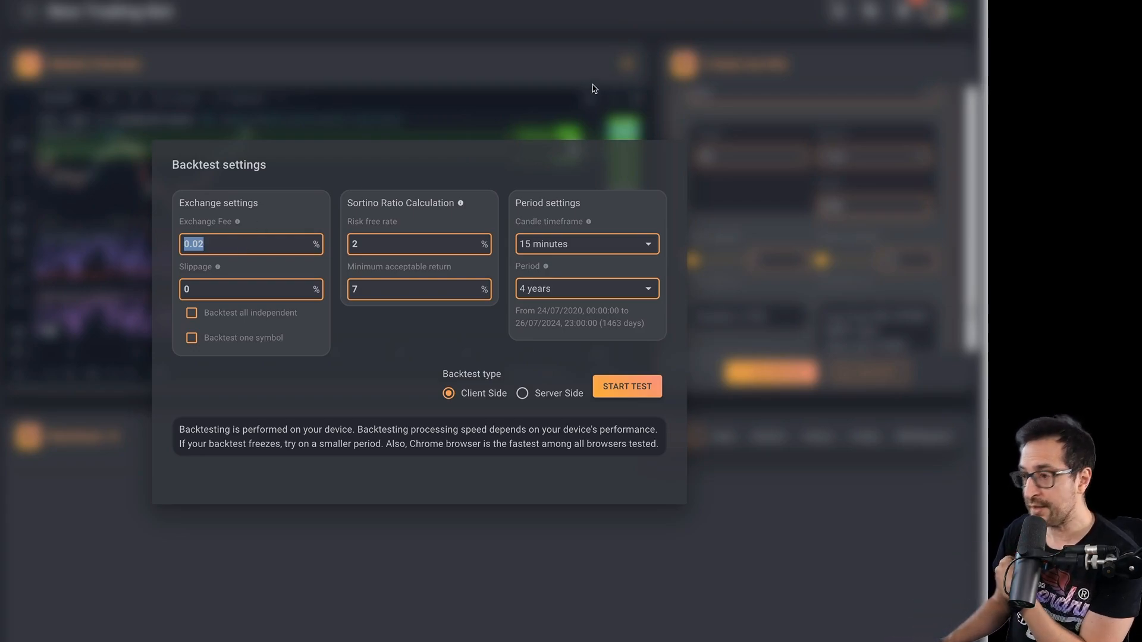